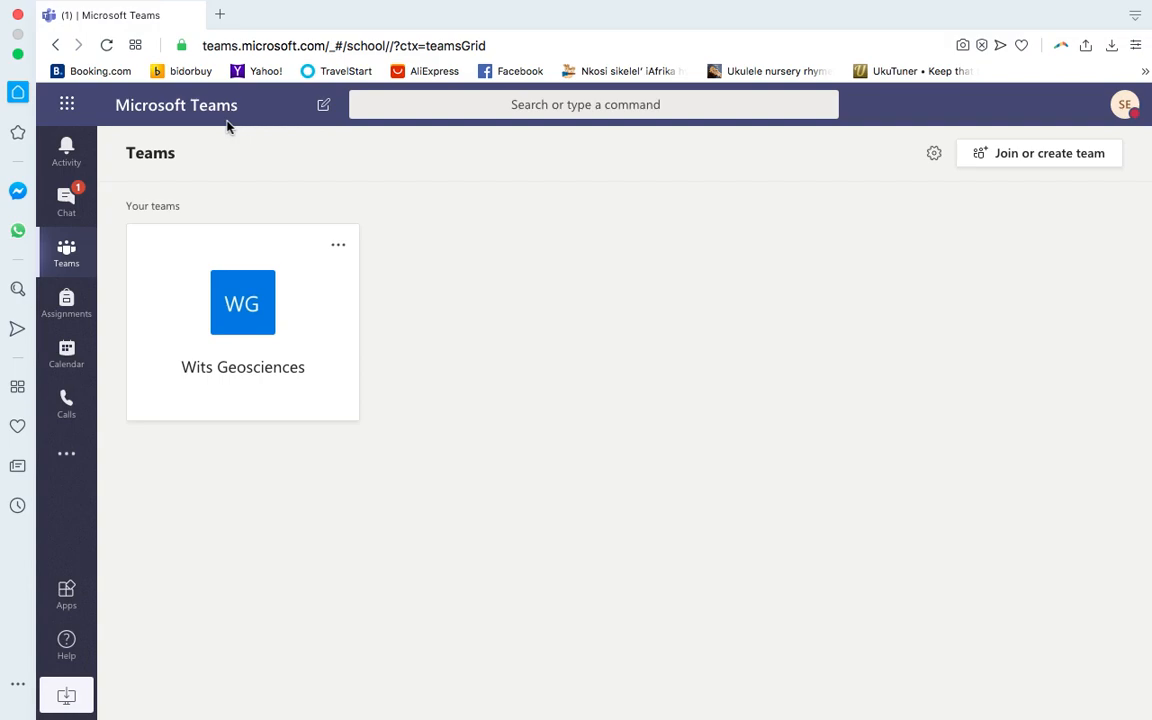
mouse_move(240, 136)
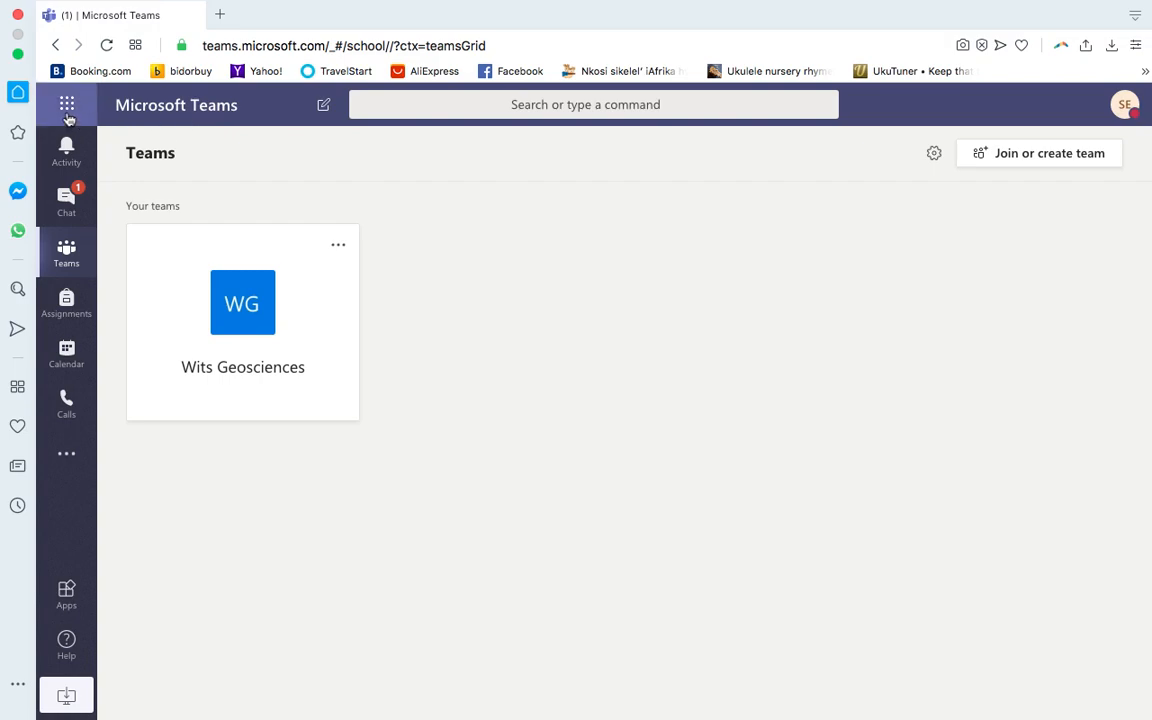
Open the Wits Geosciences General channel and review the Add a tab choices without adding one
left_click(66, 104)
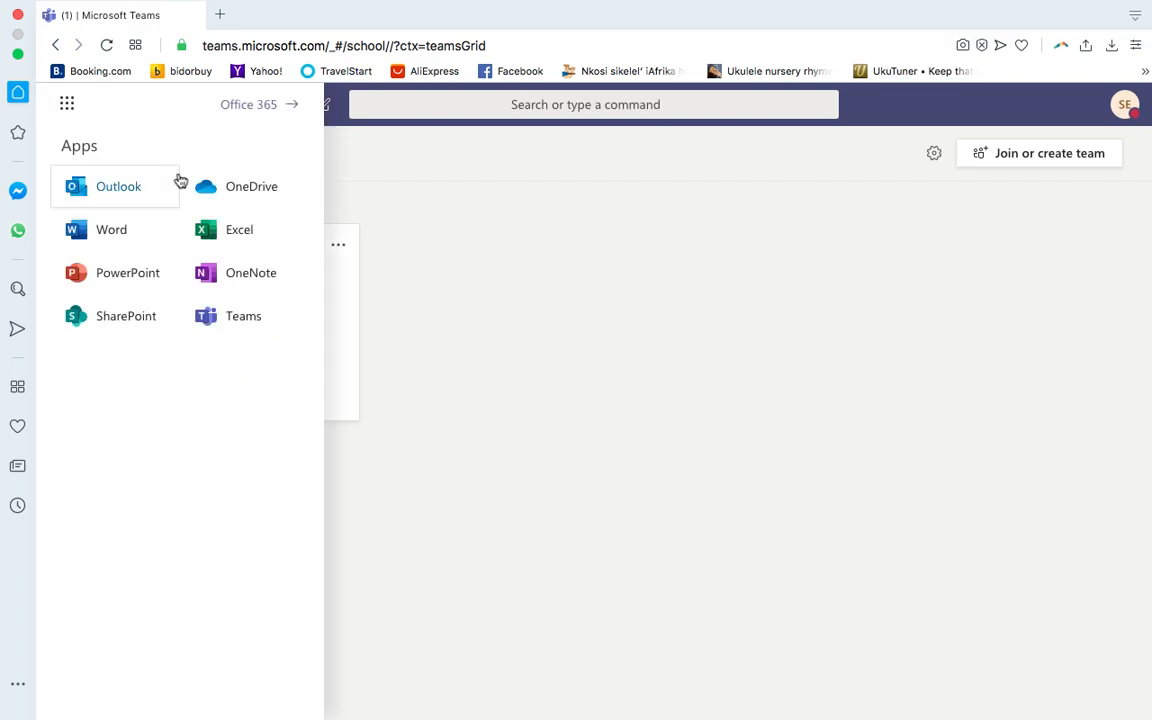
mouse_move(214, 336)
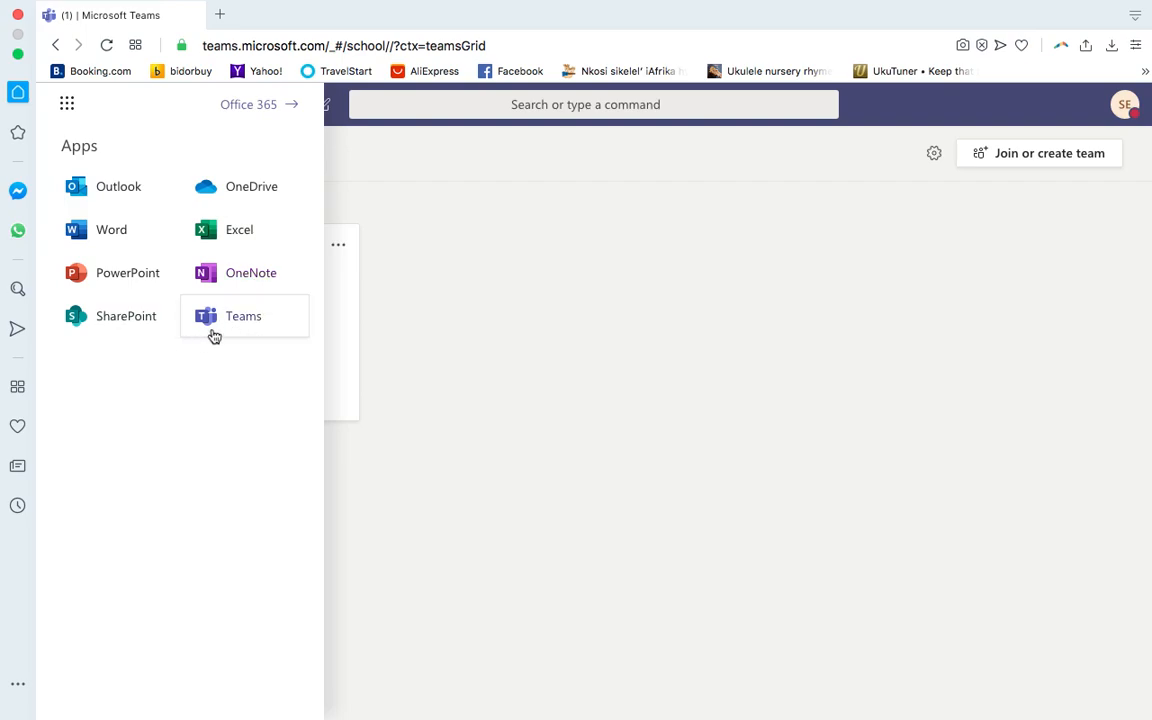
mouse_move(230, 344)
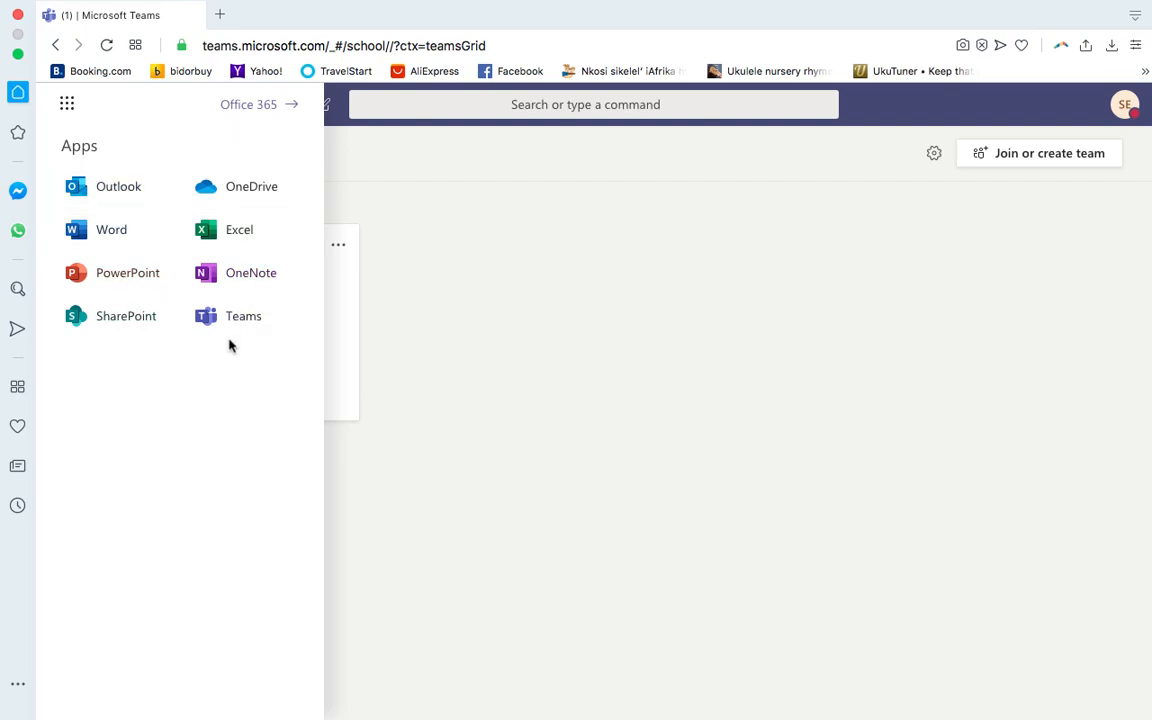
mouse_move(112, 422)
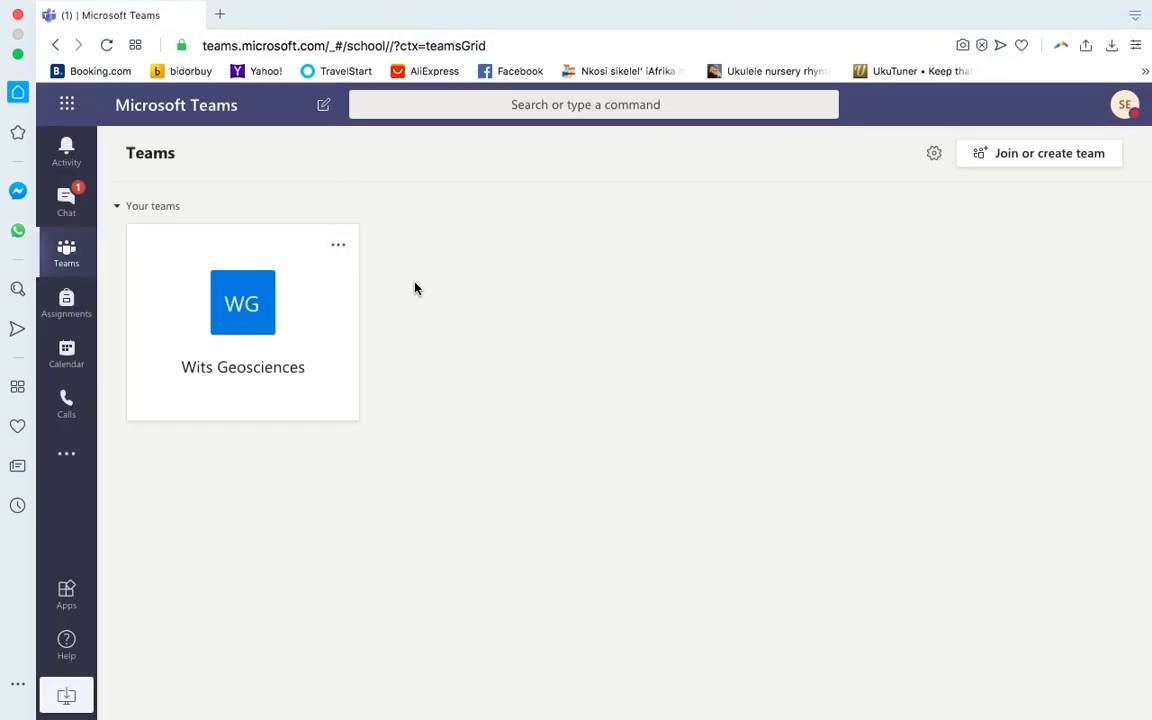
mouse_move(408, 312)
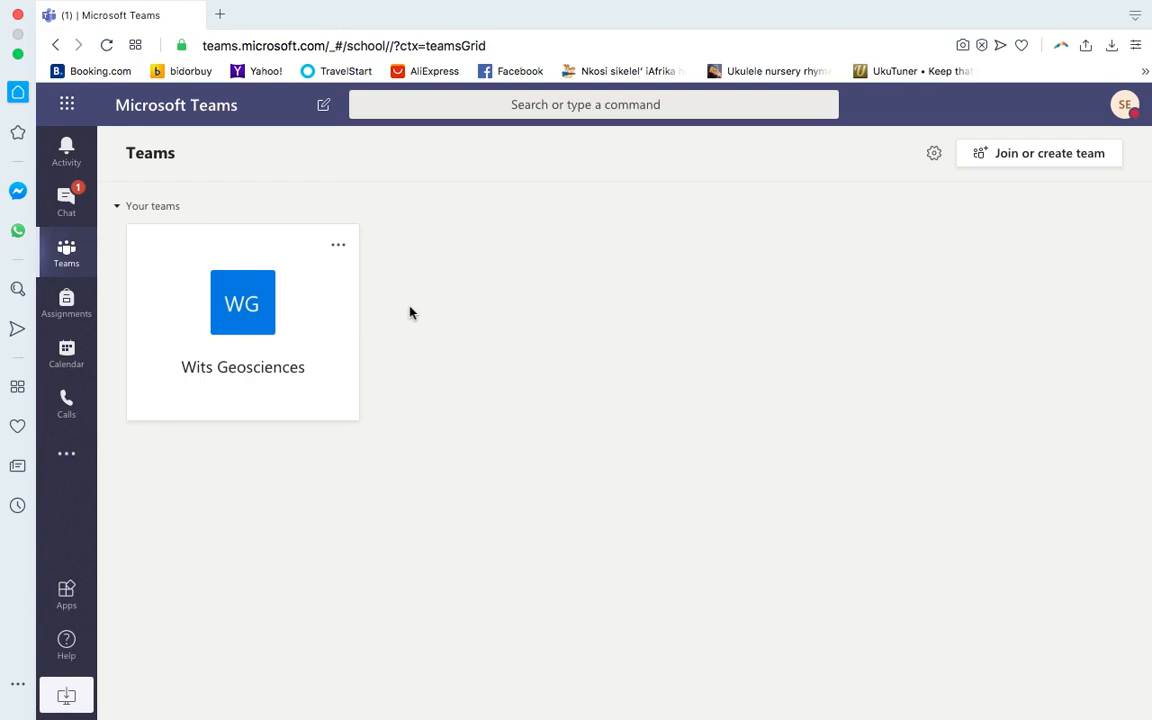
mouse_move(1048, 152)
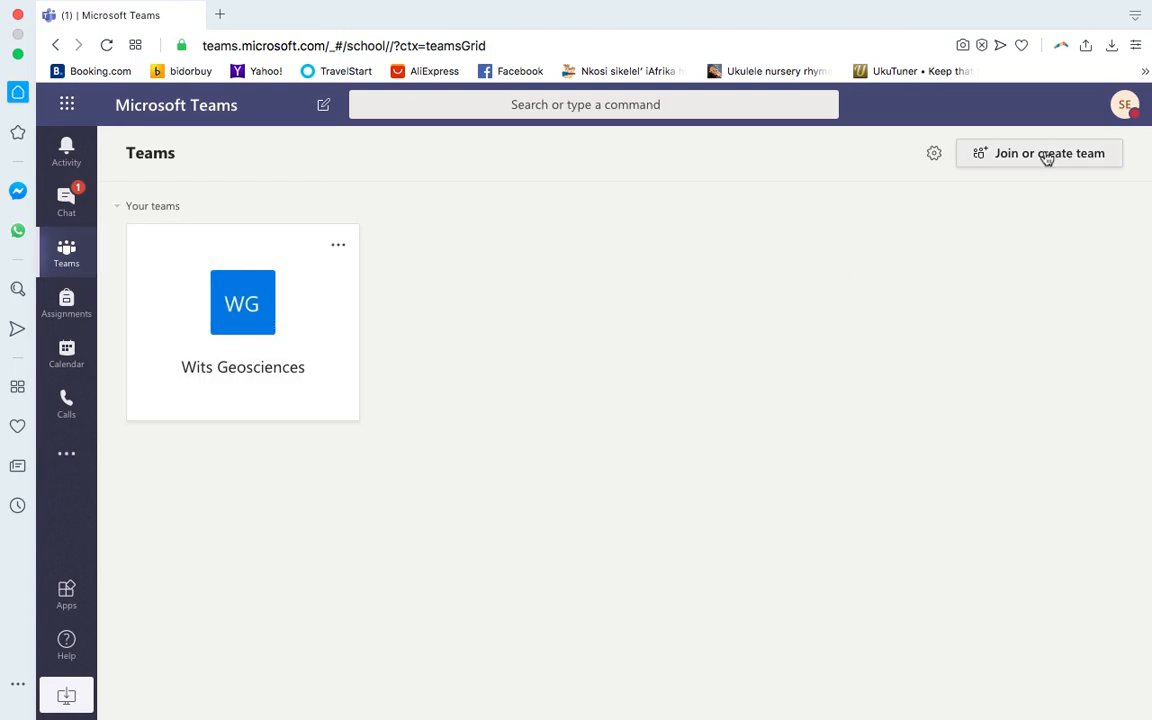
mouse_move(242, 304)
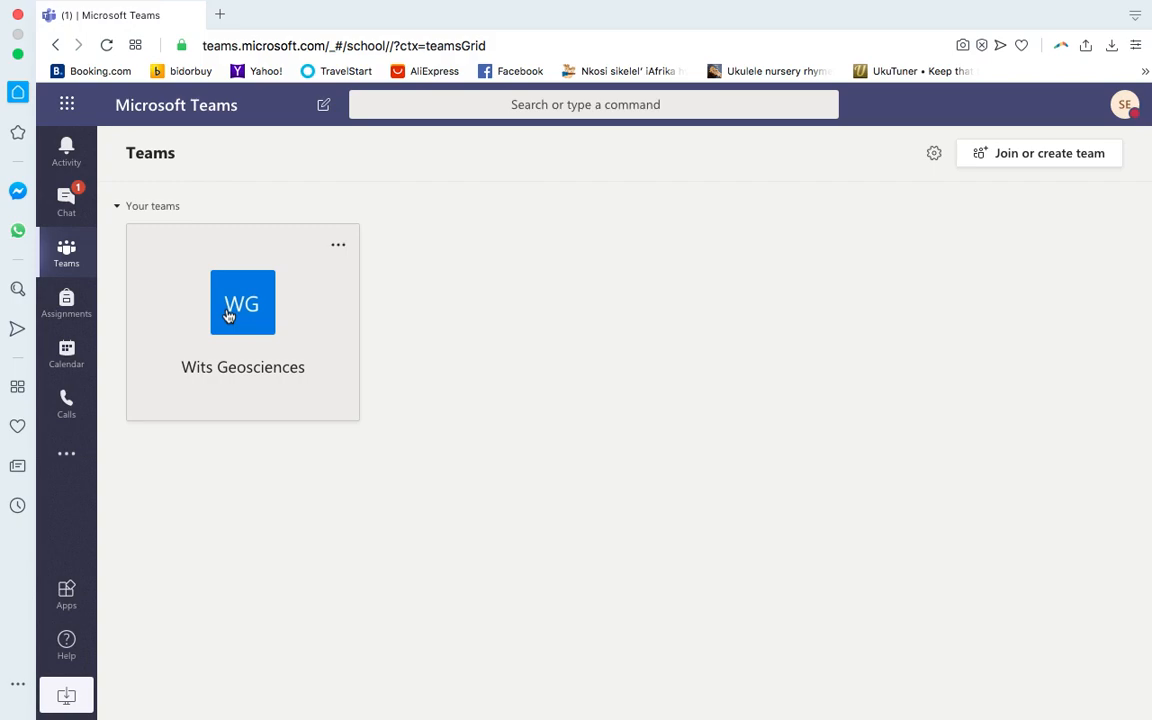
mouse_move(242, 304)
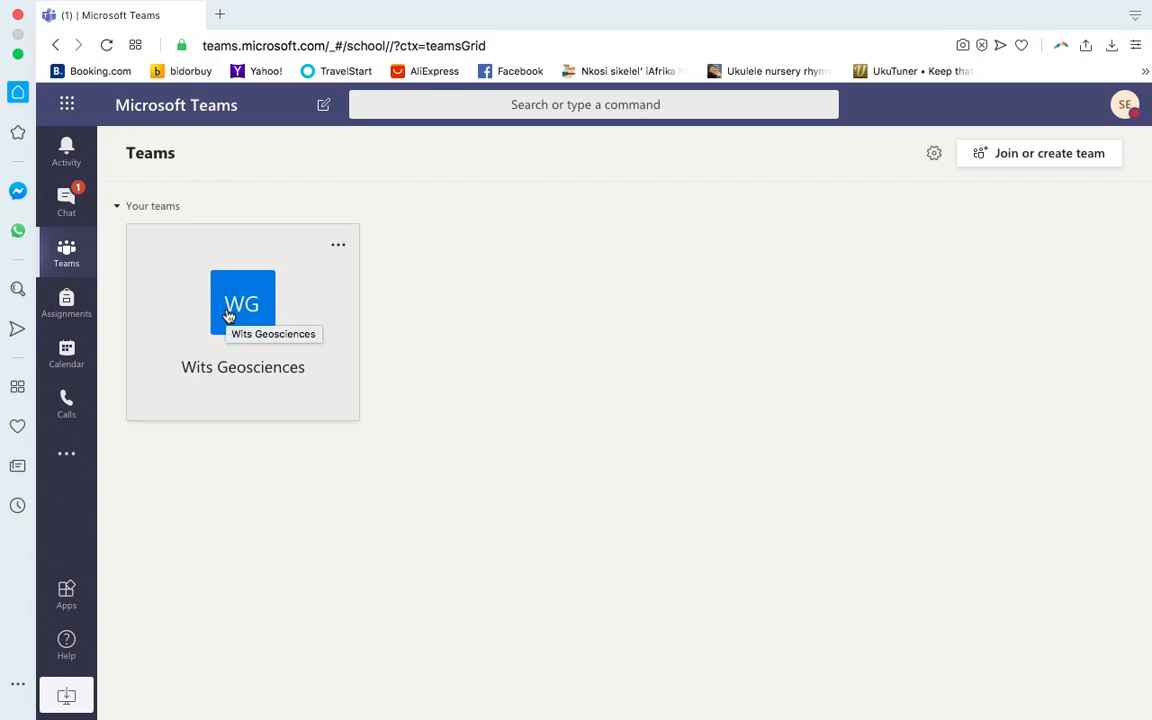
left_click(242, 304)
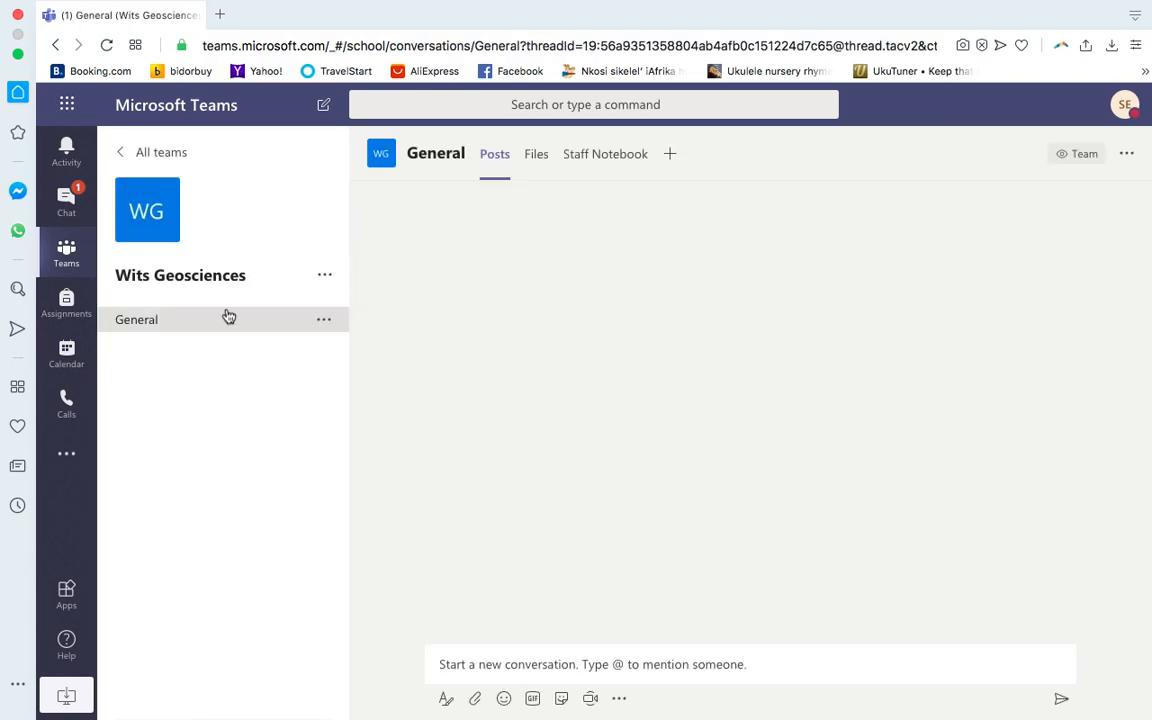
left_click(136, 320)
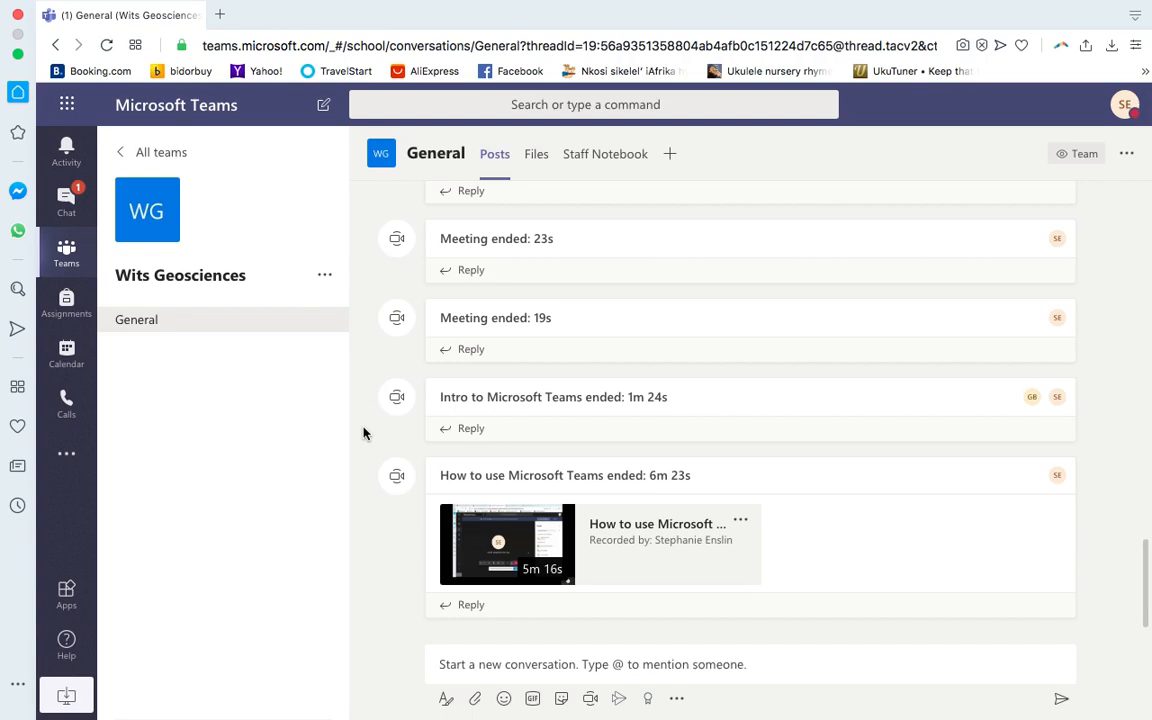
mouse_move(668, 164)
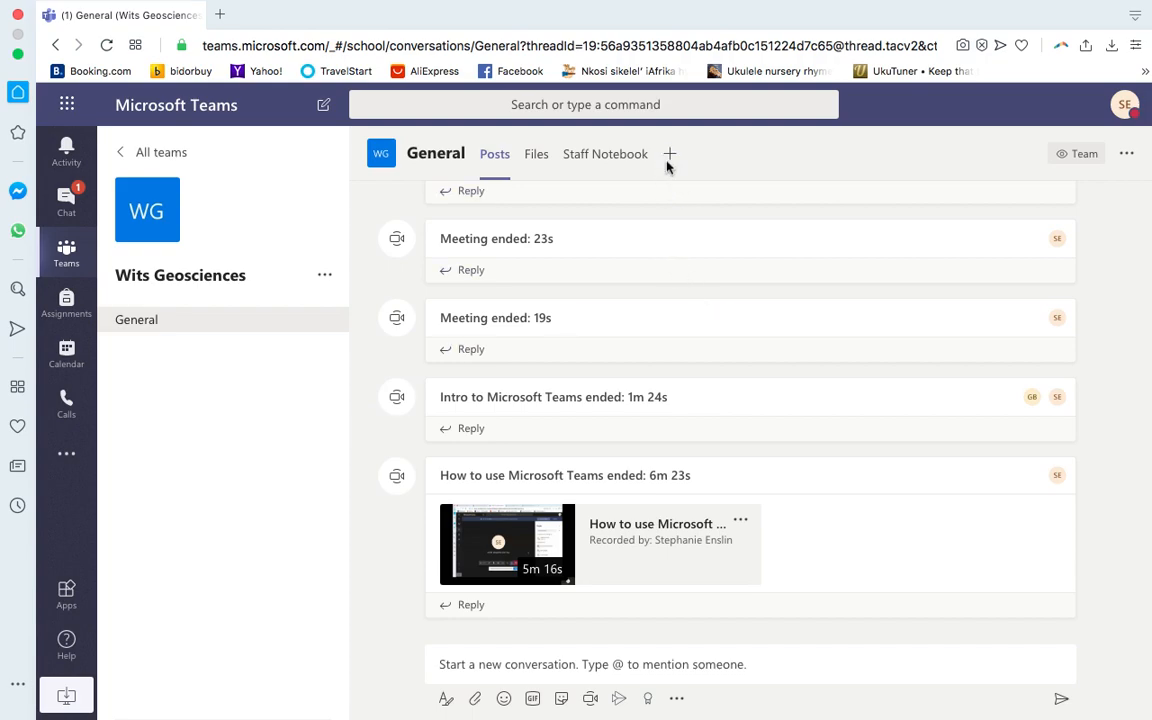
left_click(668, 152)
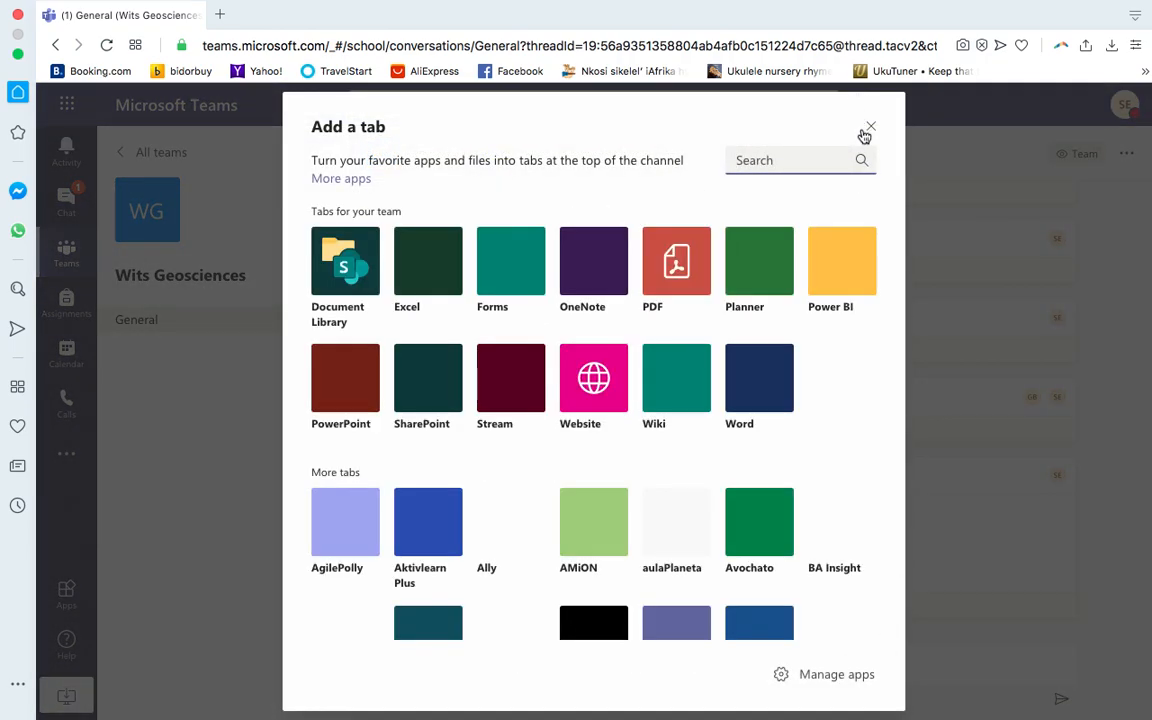
left_click(868, 128)
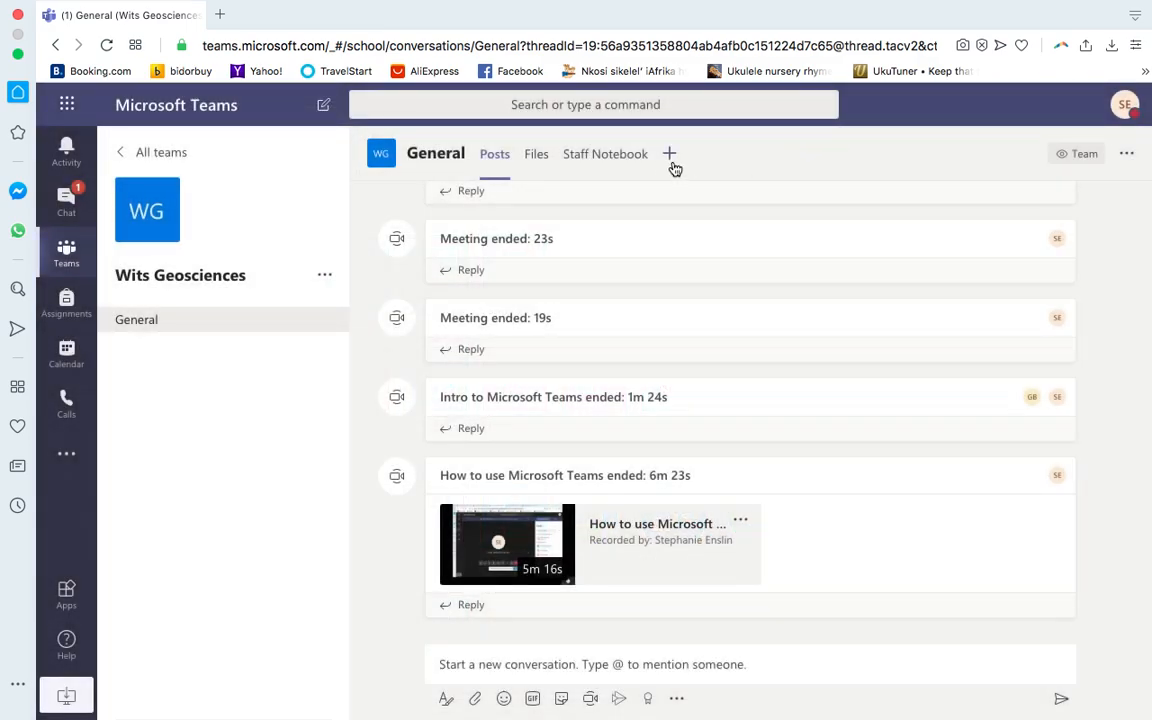
mouse_move(596, 636)
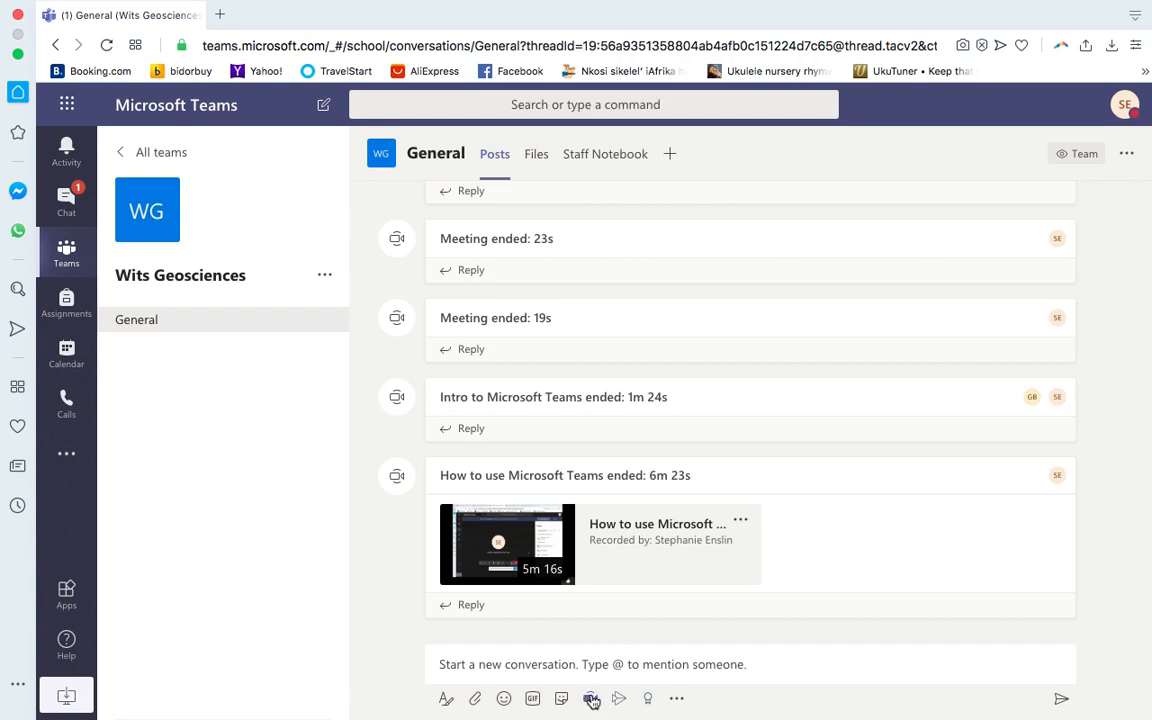
mouse_move(592, 698)
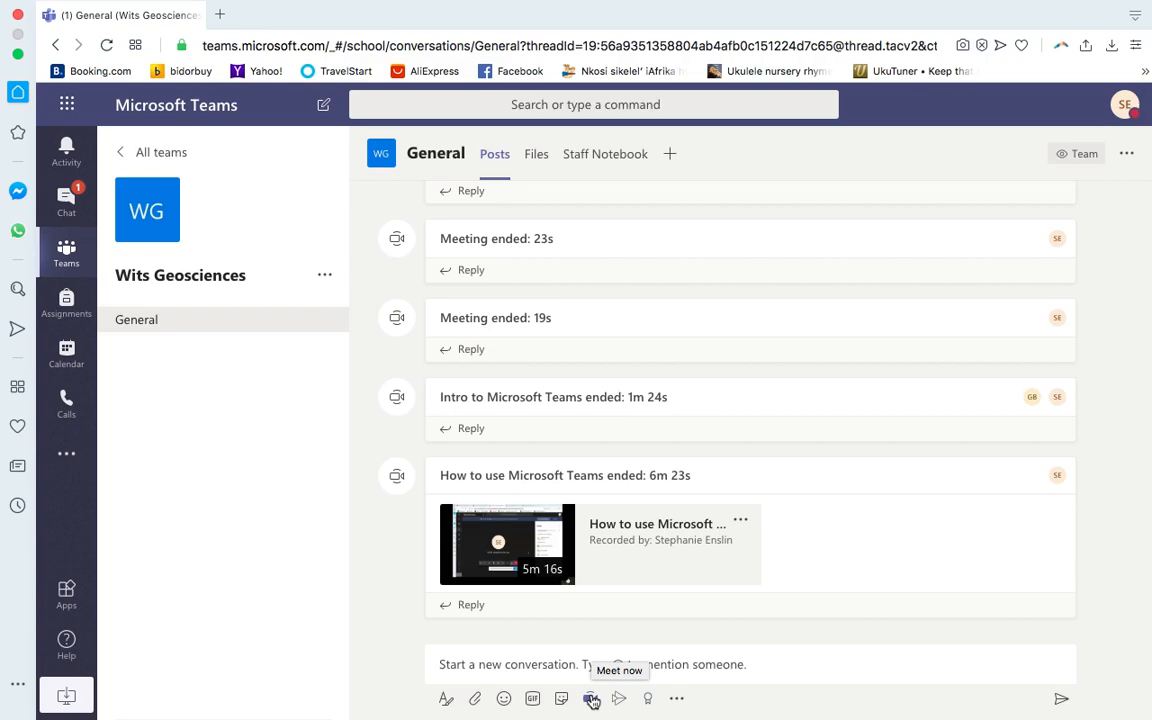
mouse_move(724, 620)
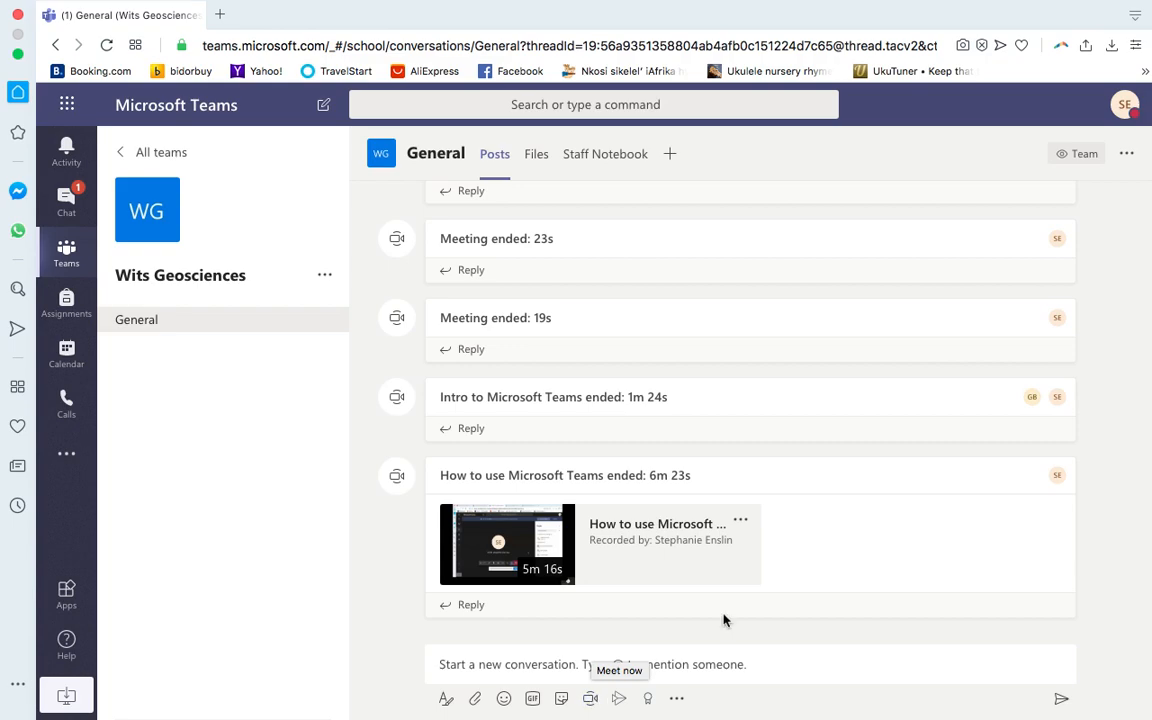
mouse_move(588, 282)
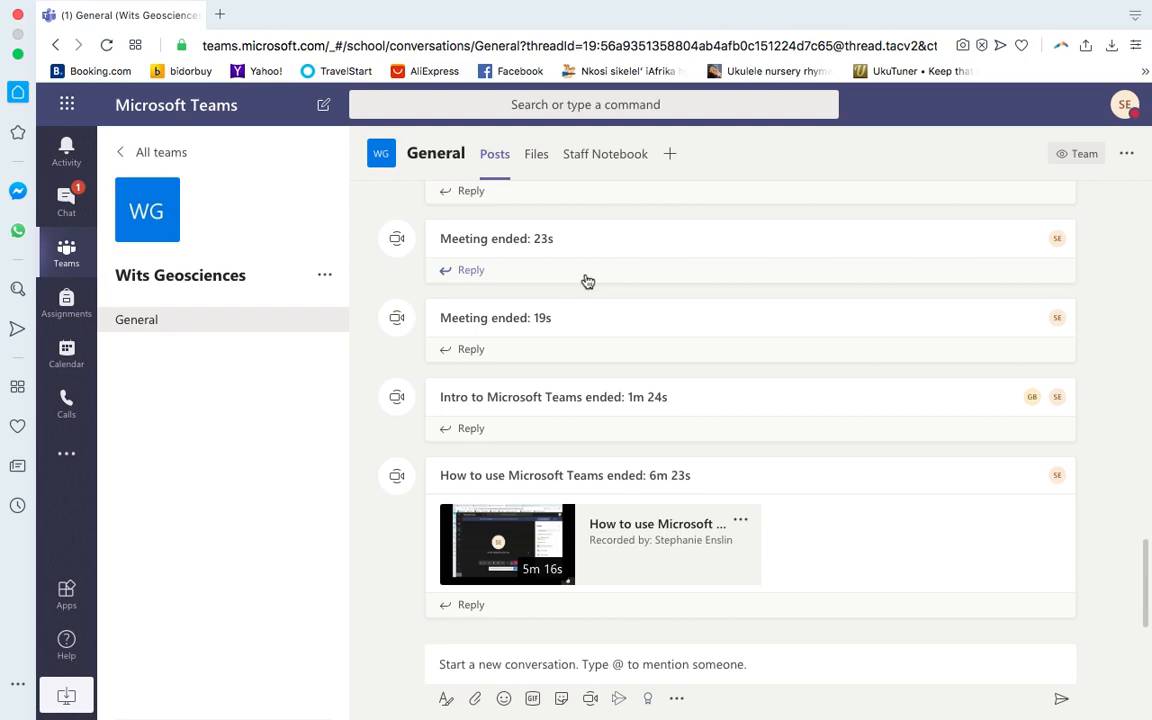
mouse_move(588, 580)
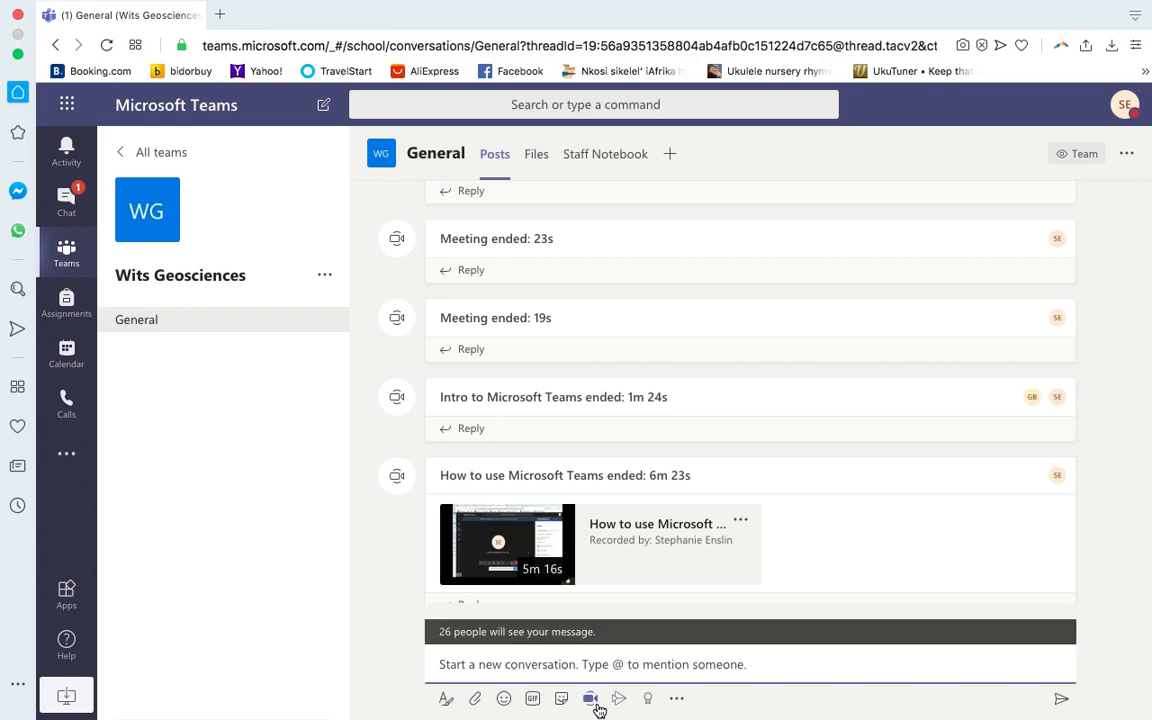
Start an instant channel meeting with the subject 'How to use Microsoft Team'
left_click(590, 698)
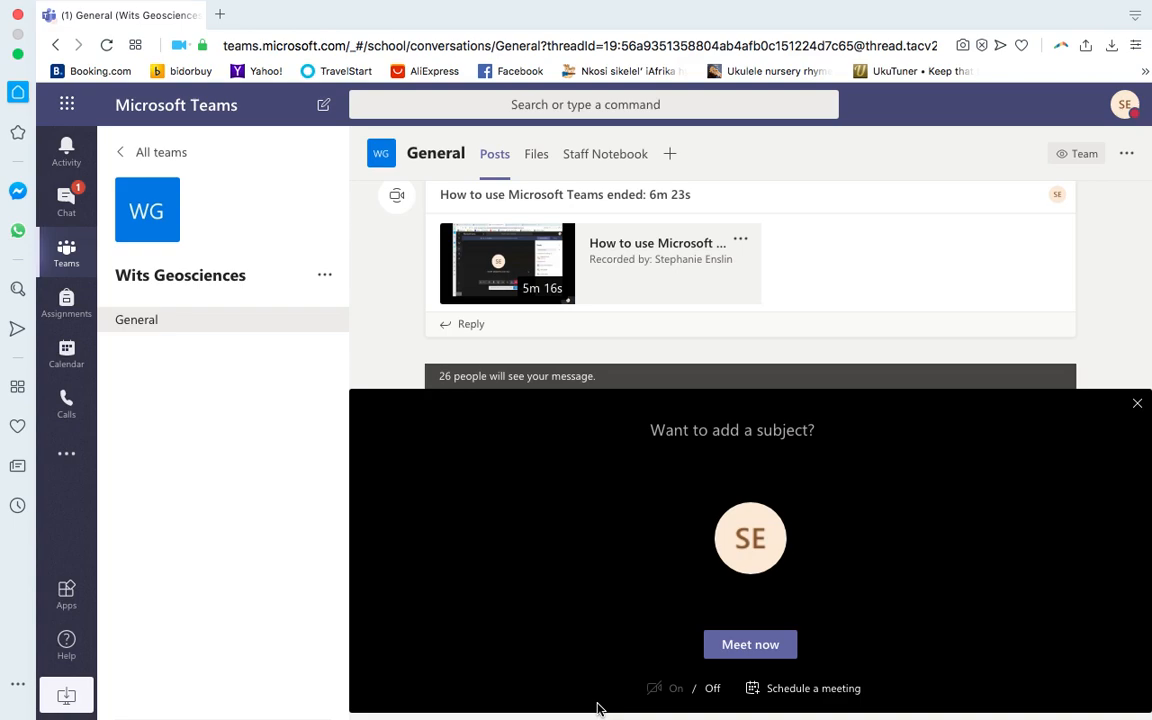
mouse_move(728, 614)
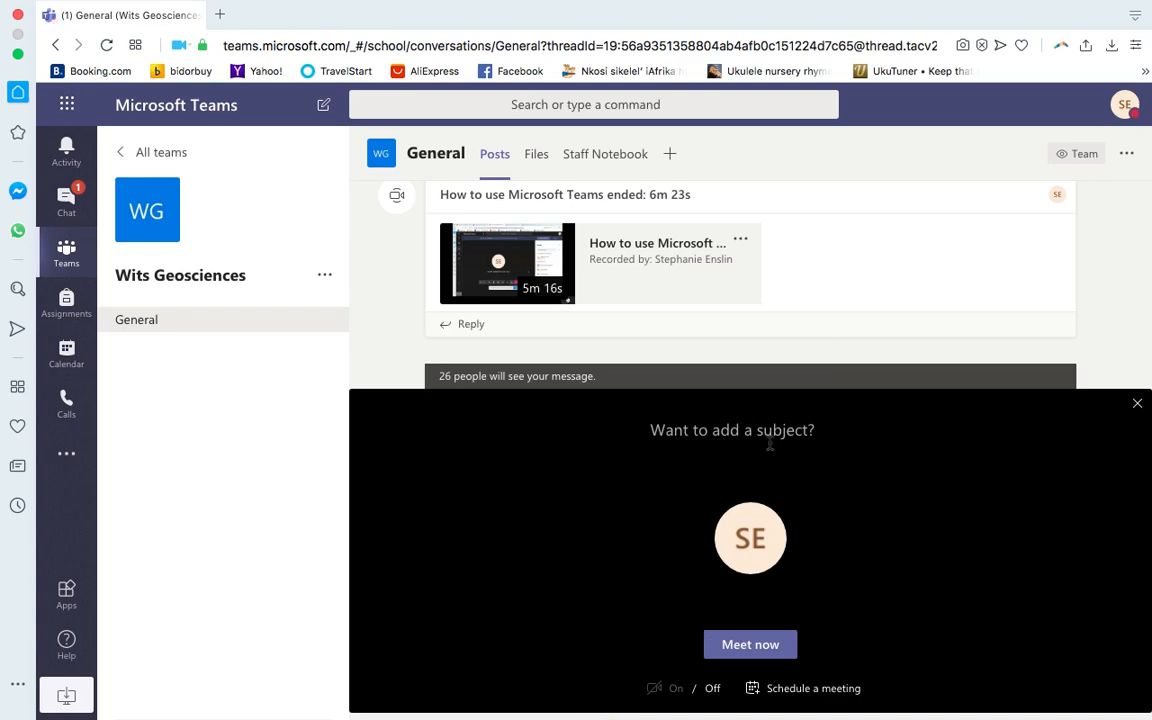
type("How to use Microsoft")
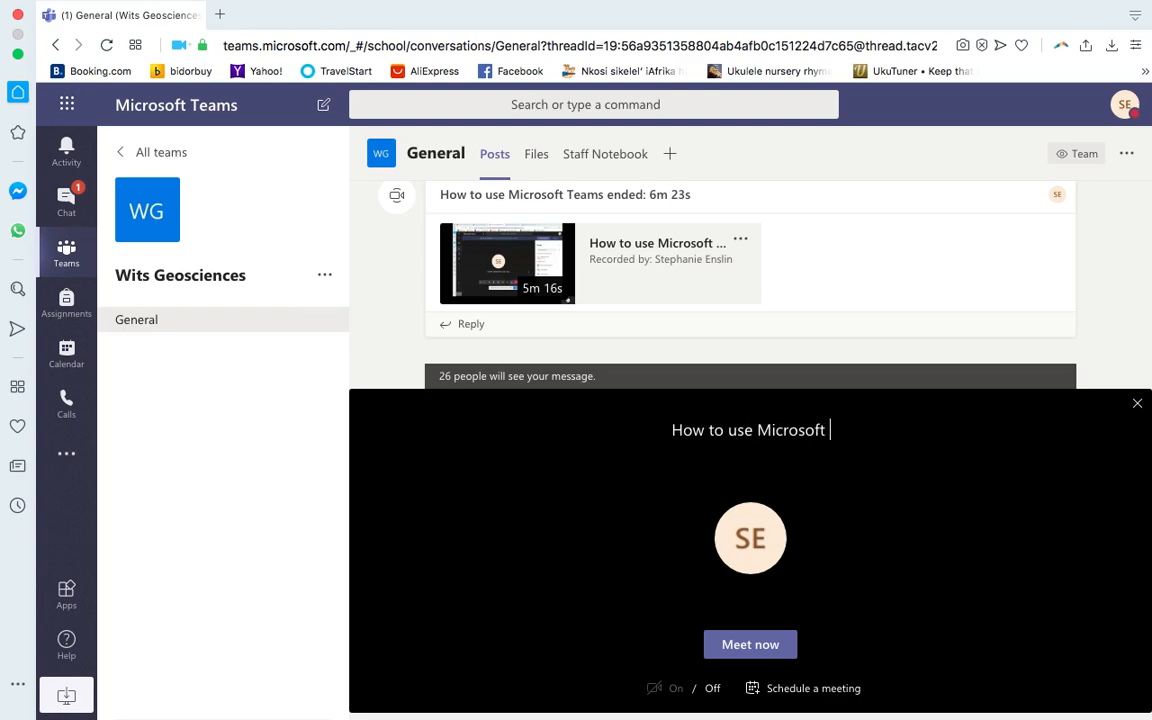
type("Team")
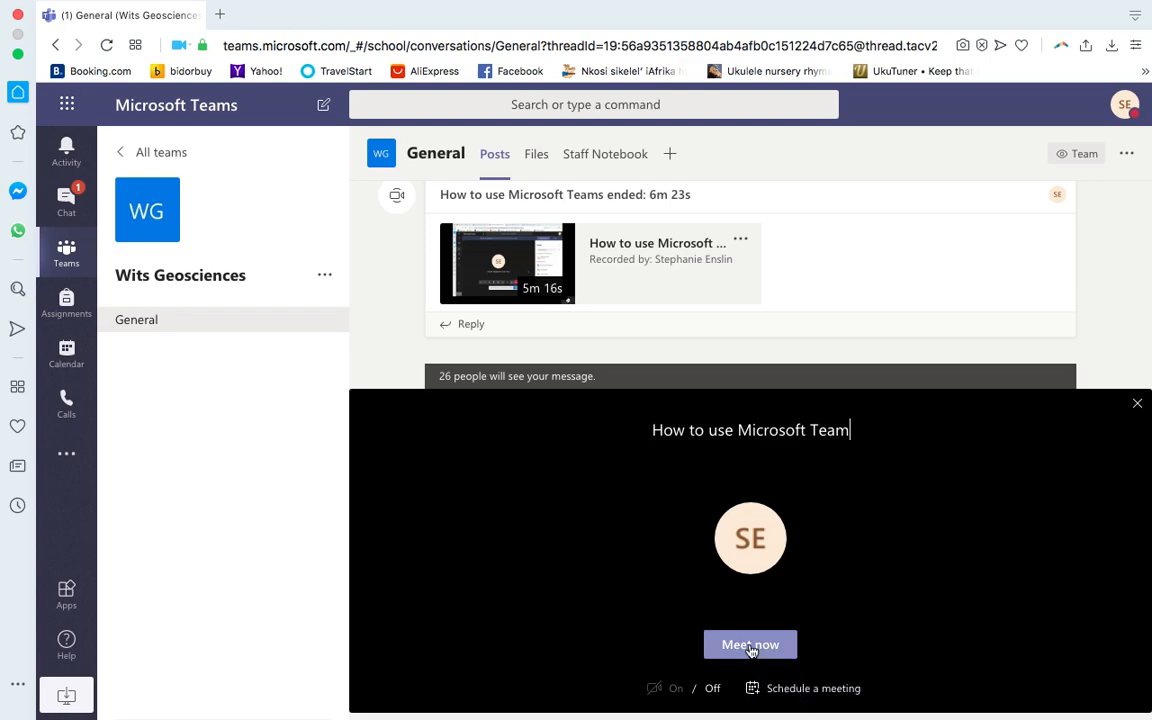
left_click(750, 644)
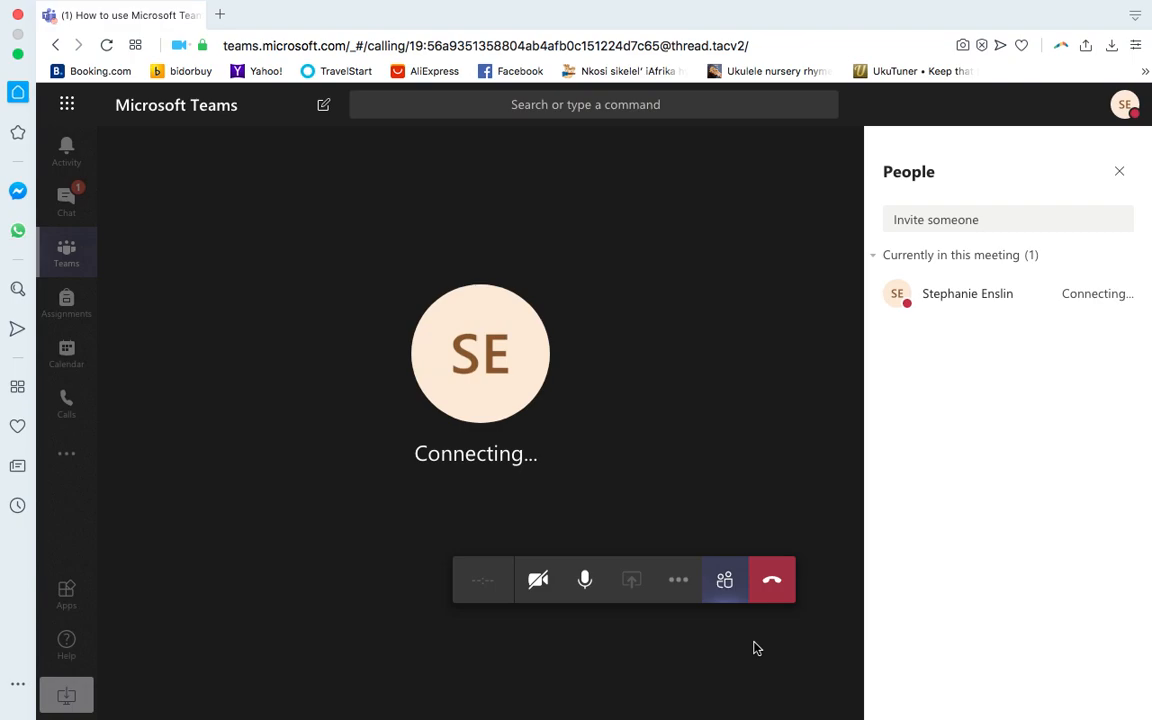
mouse_move(632, 580)
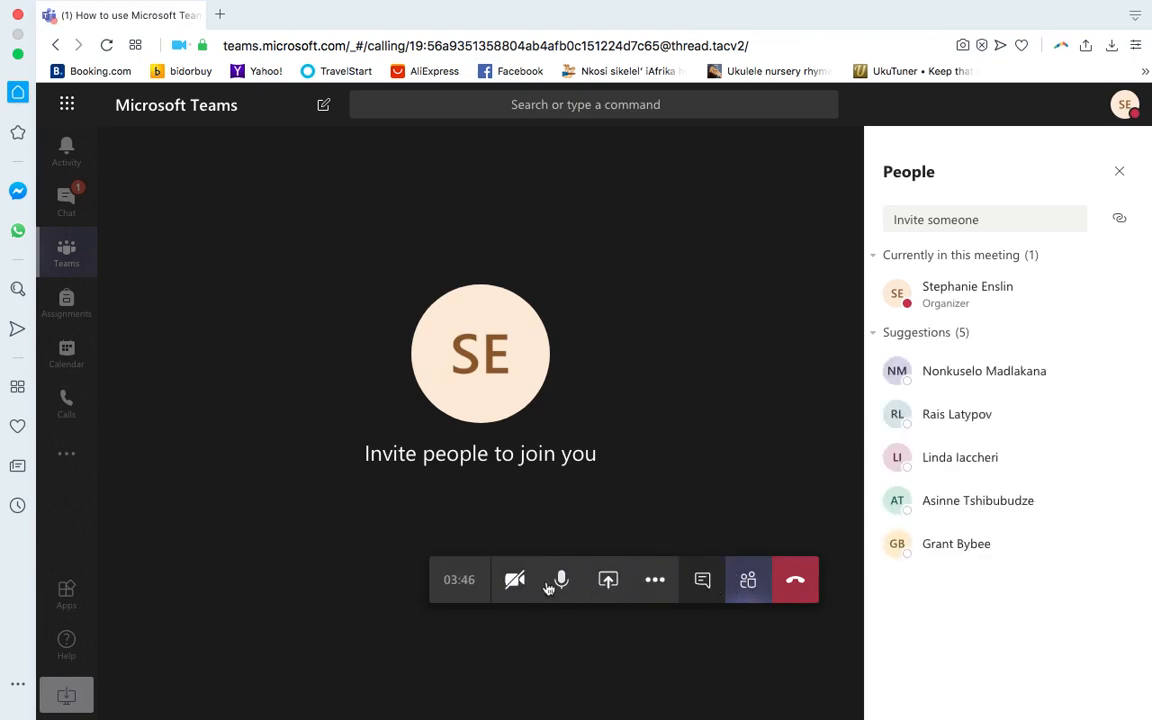
mouse_move(652, 618)
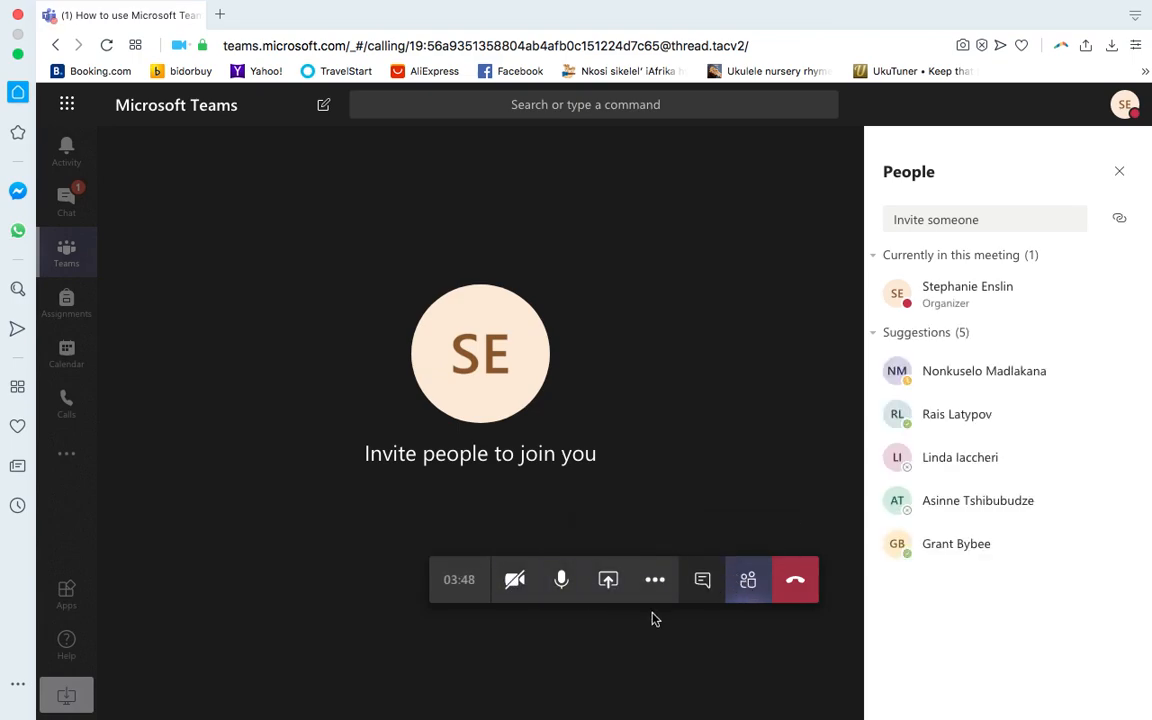
mouse_move(570, 556)
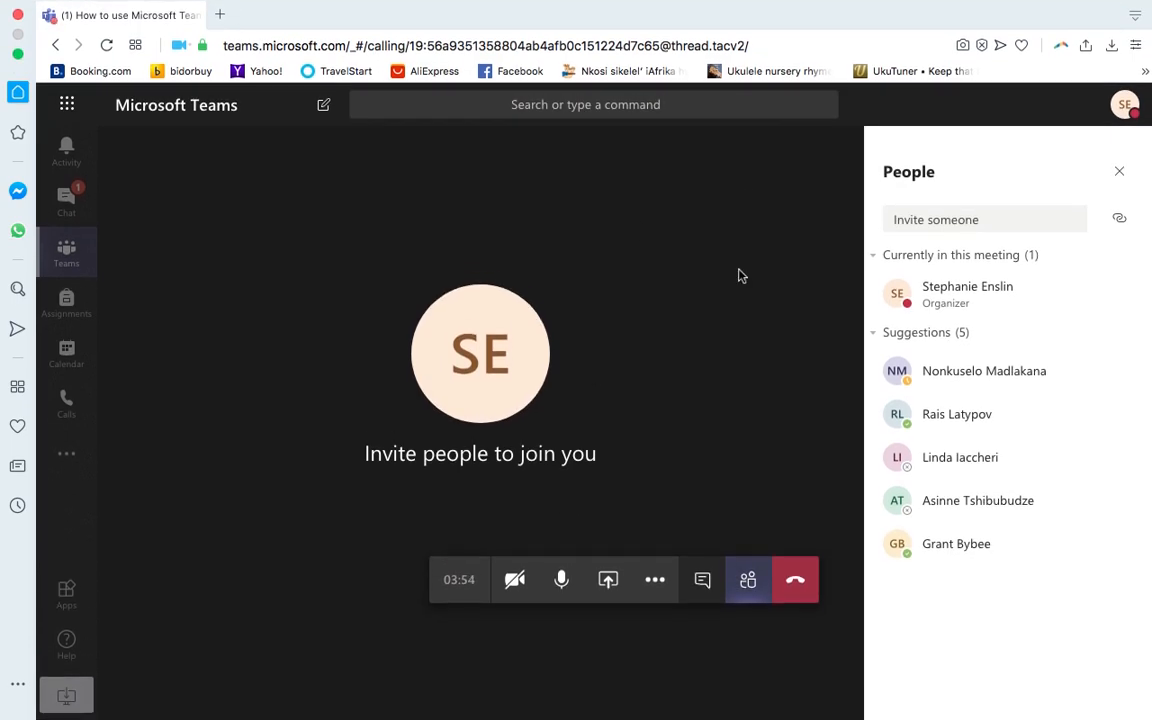
mouse_move(700, 640)
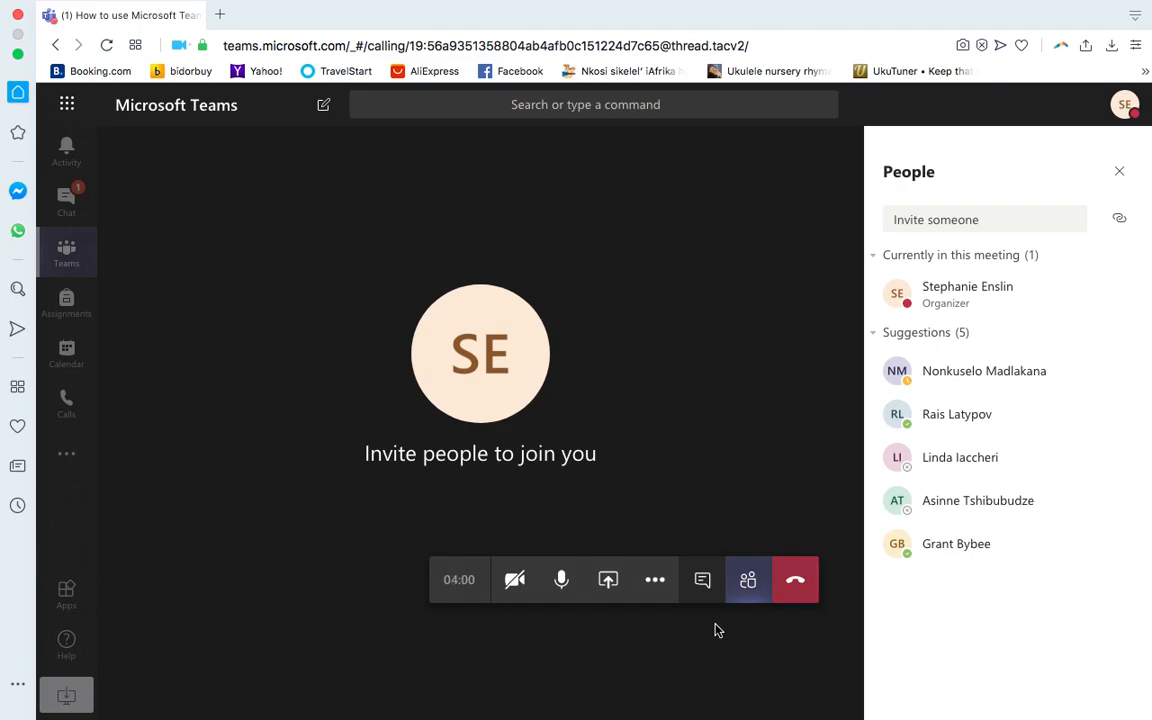
mouse_move(780, 406)
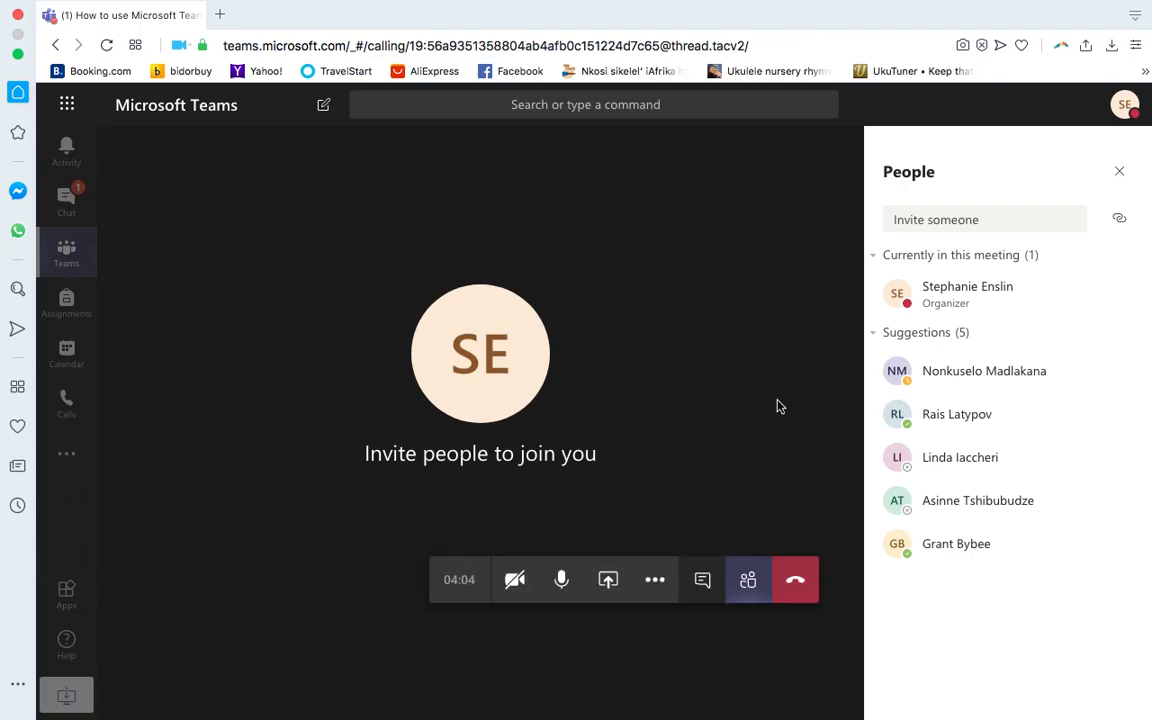
mouse_move(520, 472)
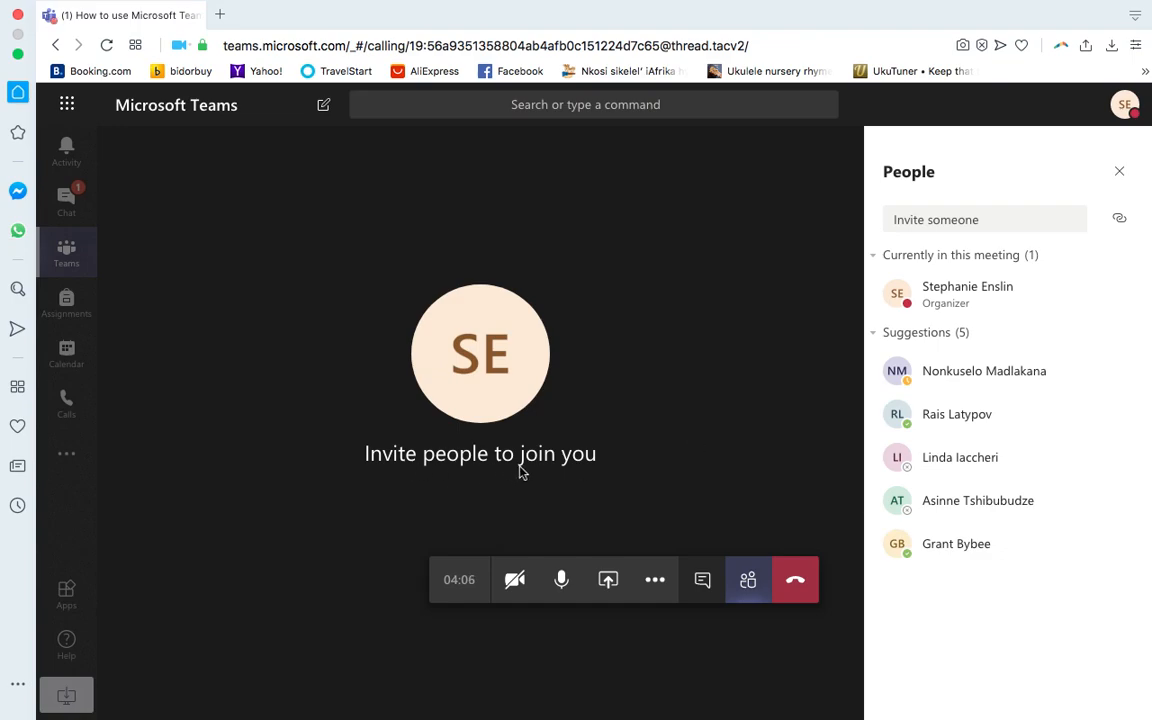
mouse_move(548, 456)
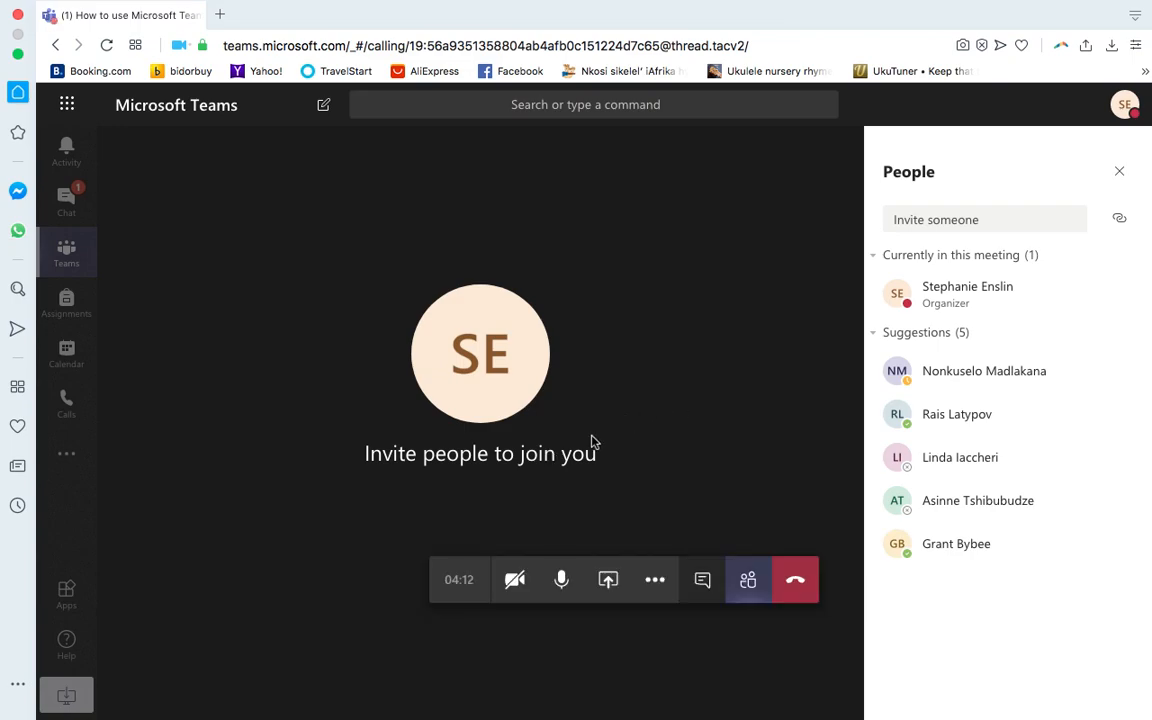
mouse_move(700, 426)
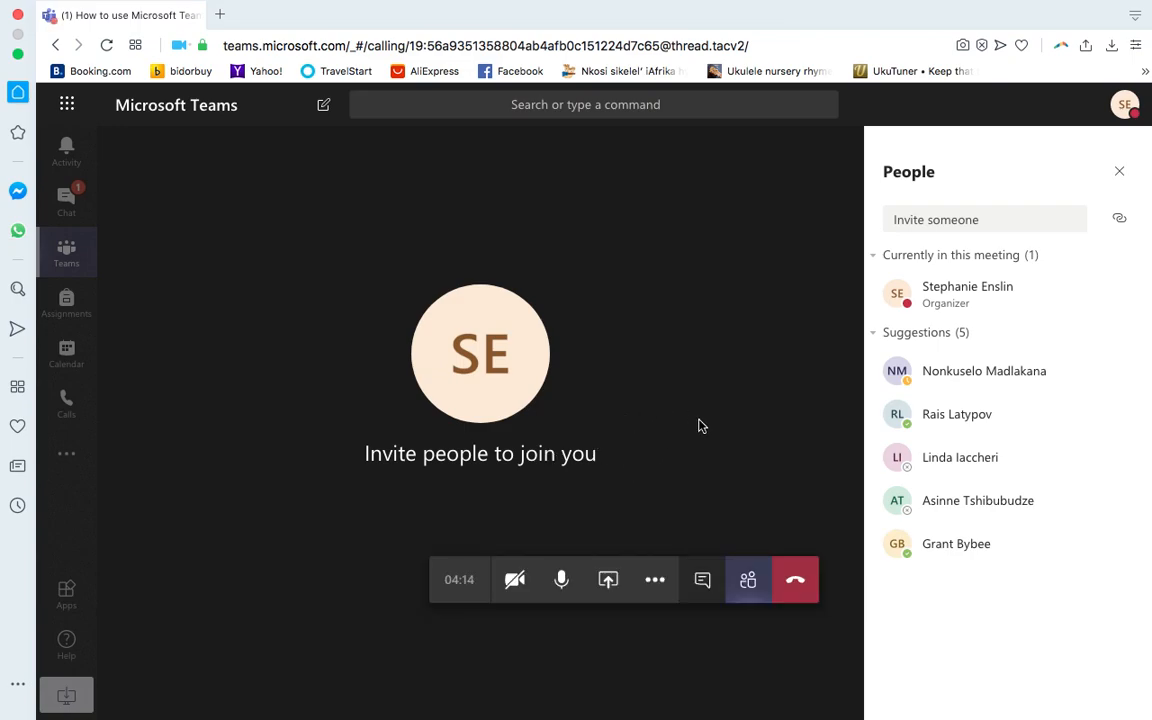
mouse_move(436, 616)
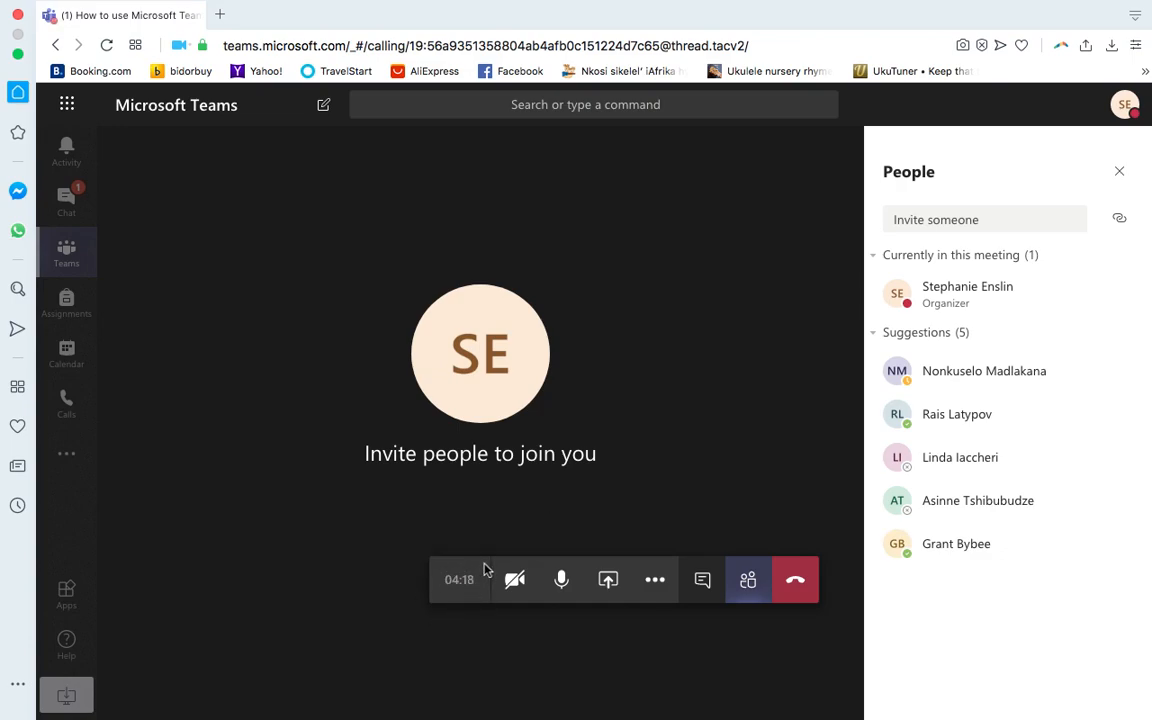
mouse_move(514, 580)
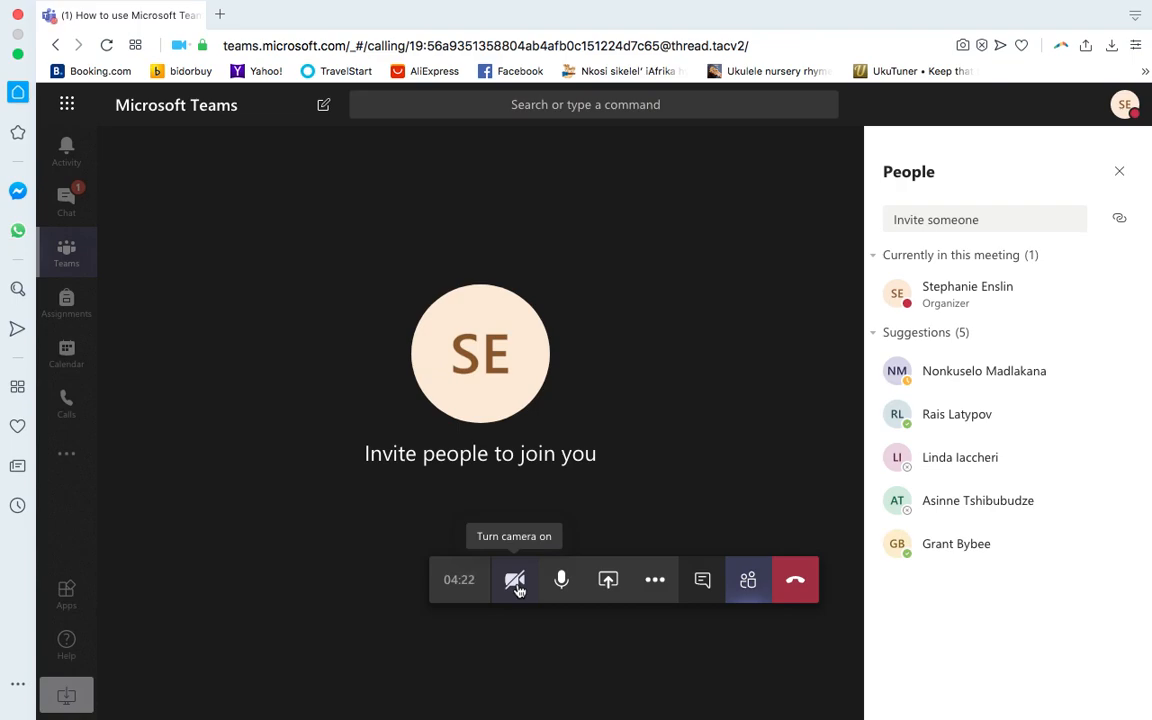
mouse_move(560, 580)
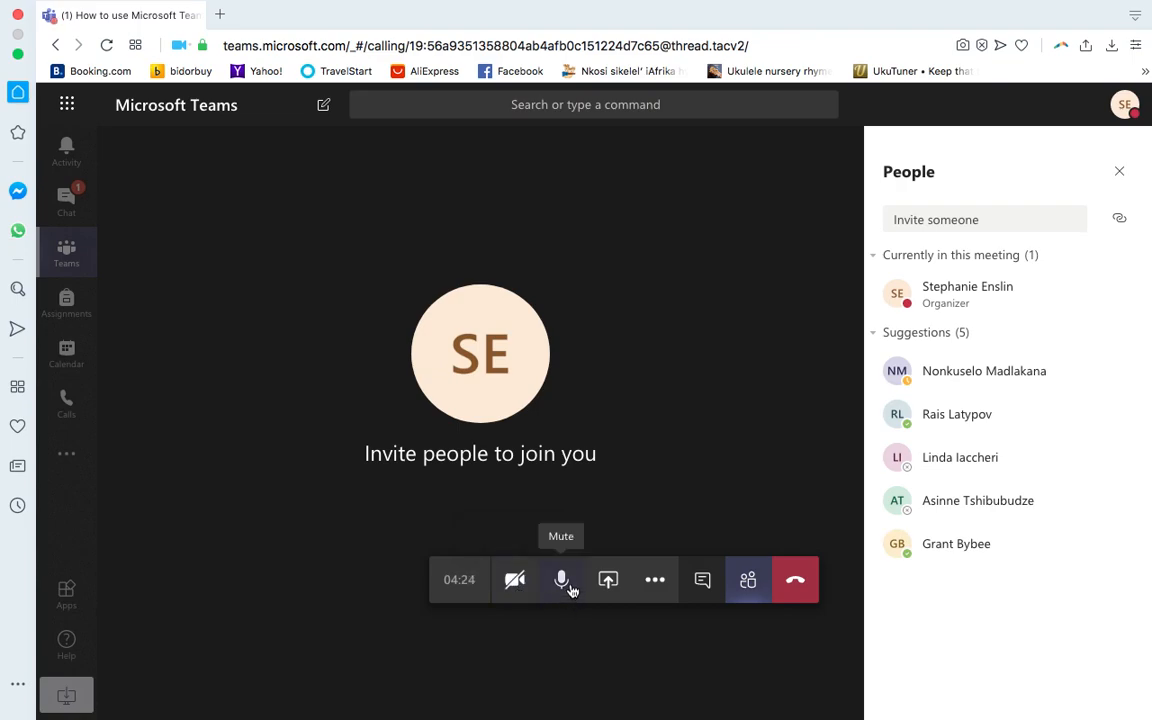
mouse_move(608, 580)
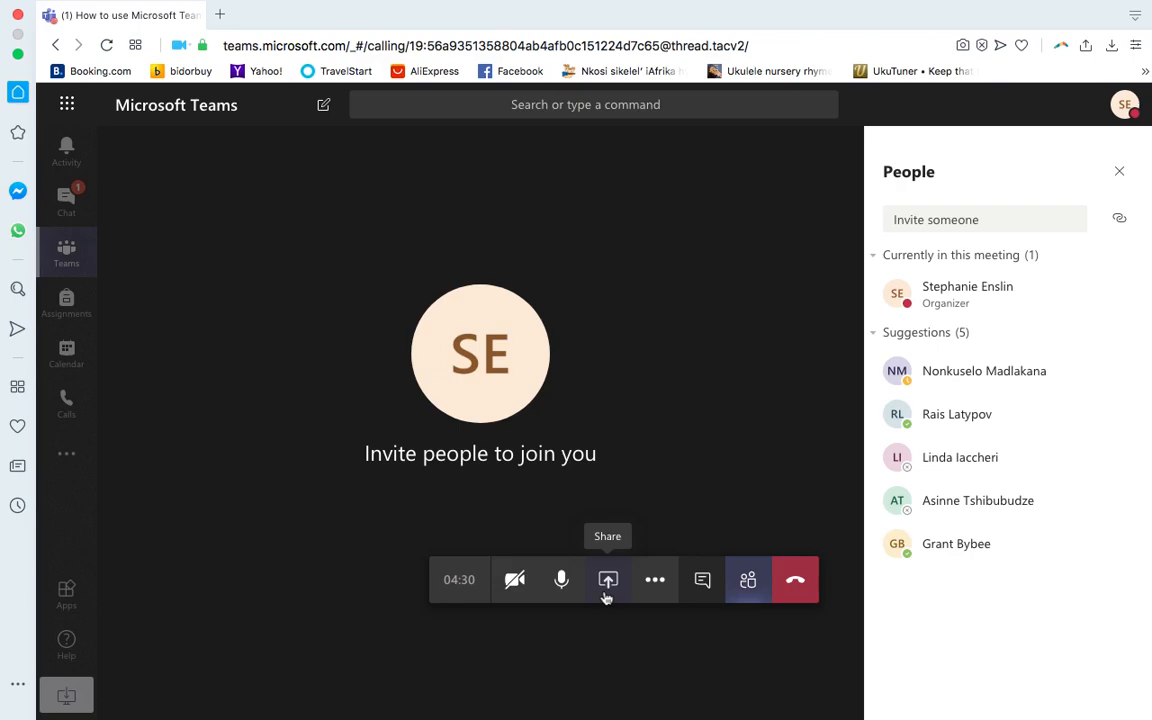
mouse_move(616, 596)
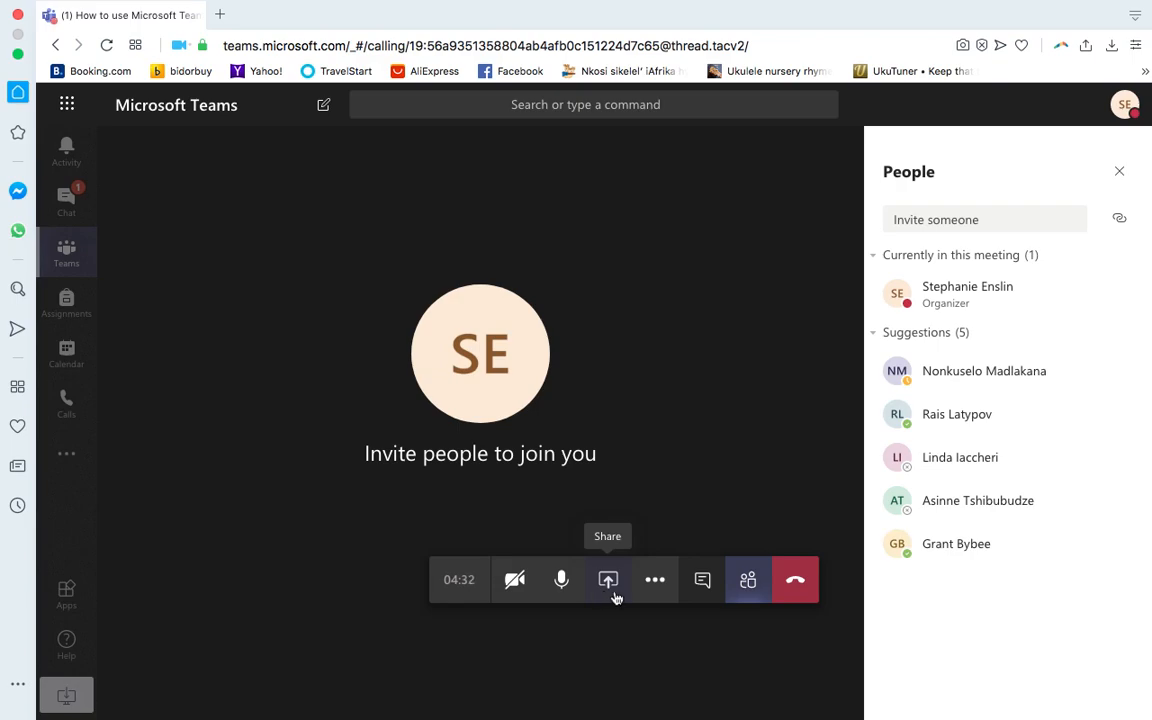
Start recording the meeting from More actions and confirm recording is on
left_click(656, 580)
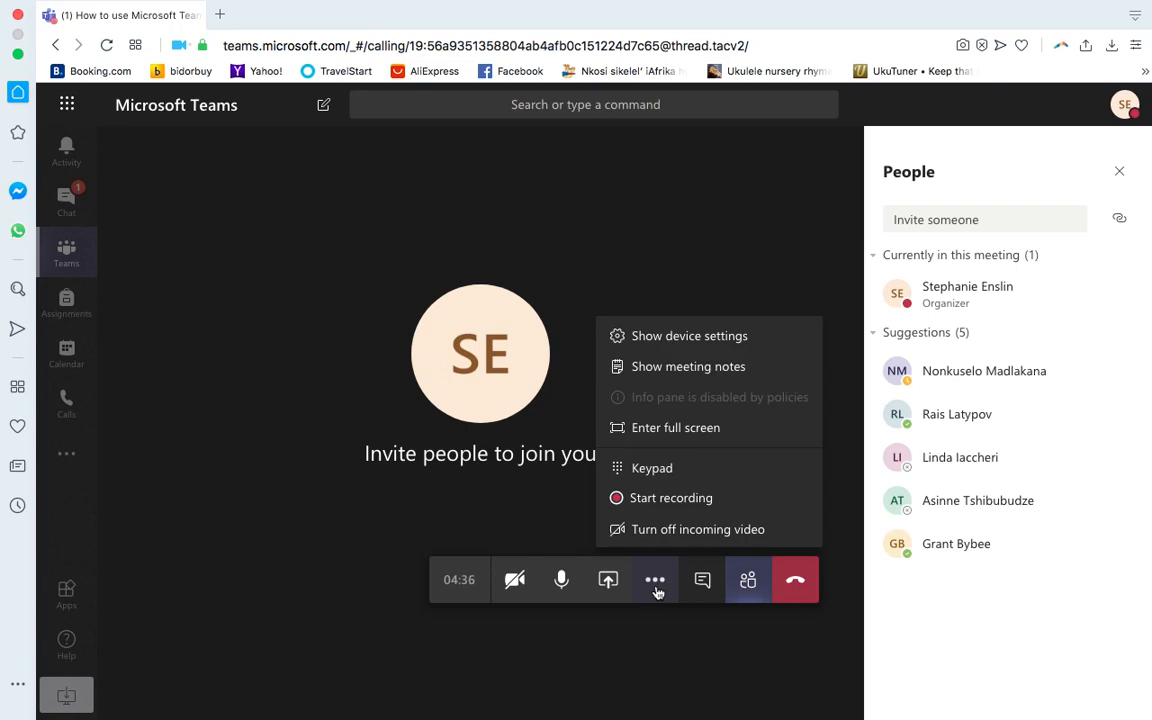
mouse_move(672, 498)
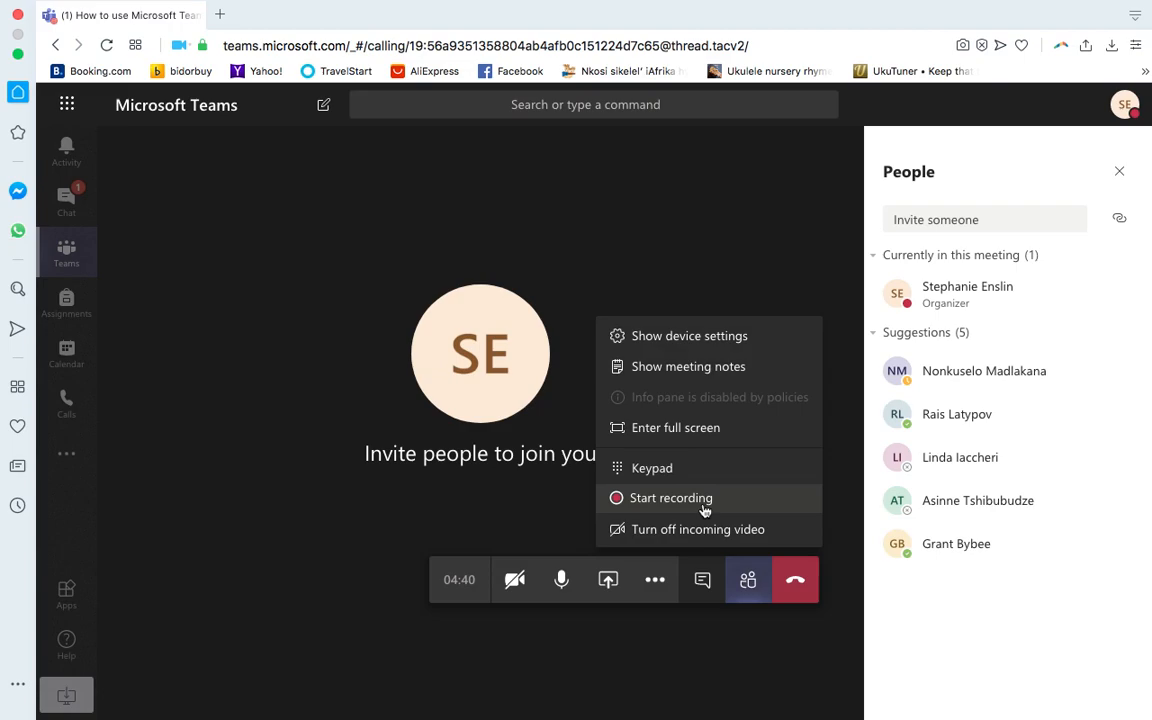
mouse_move(490, 360)
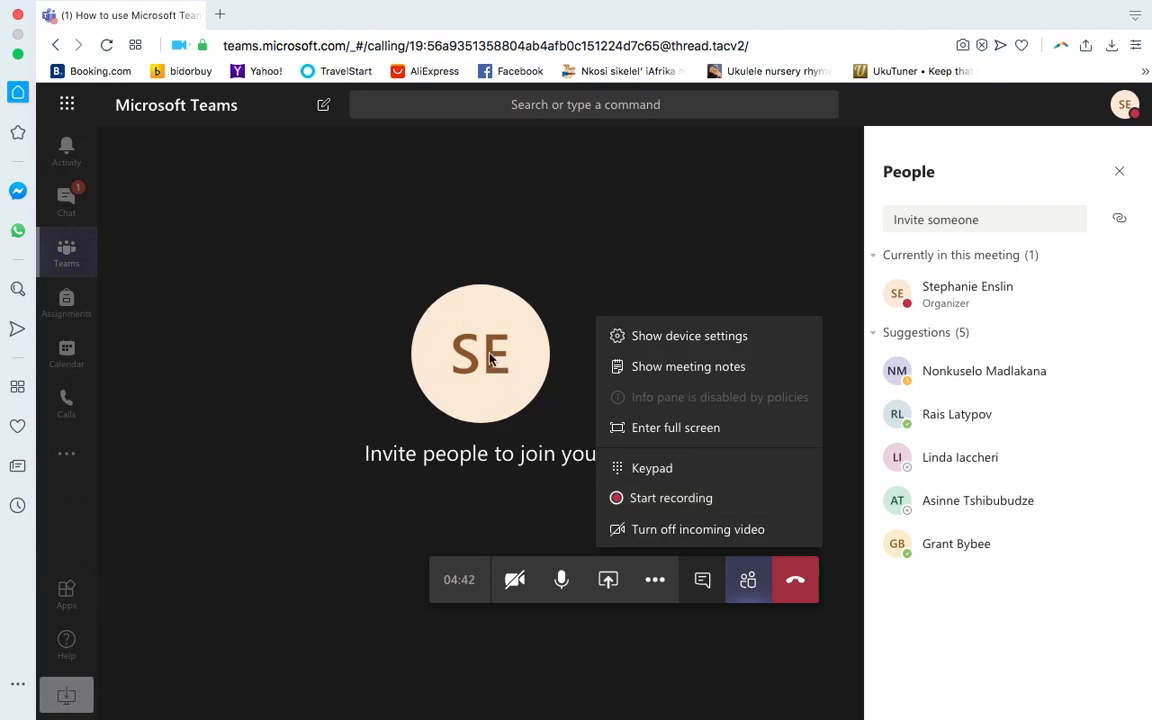
mouse_move(656, 502)
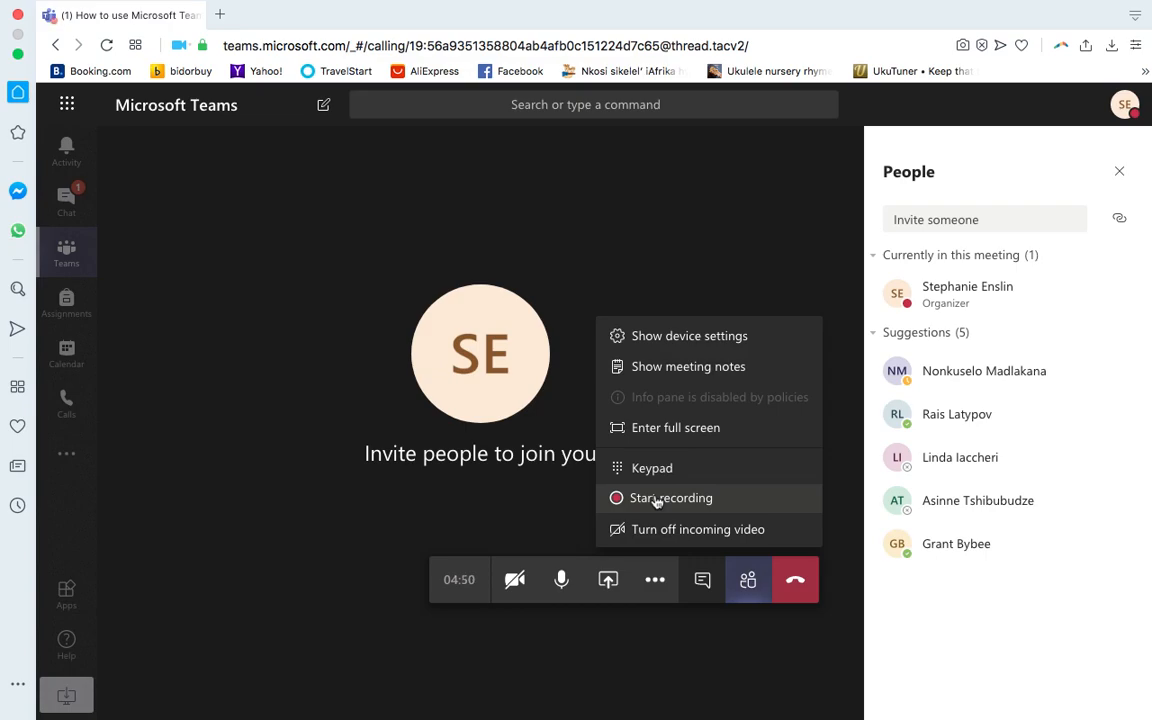
mouse_move(672, 508)
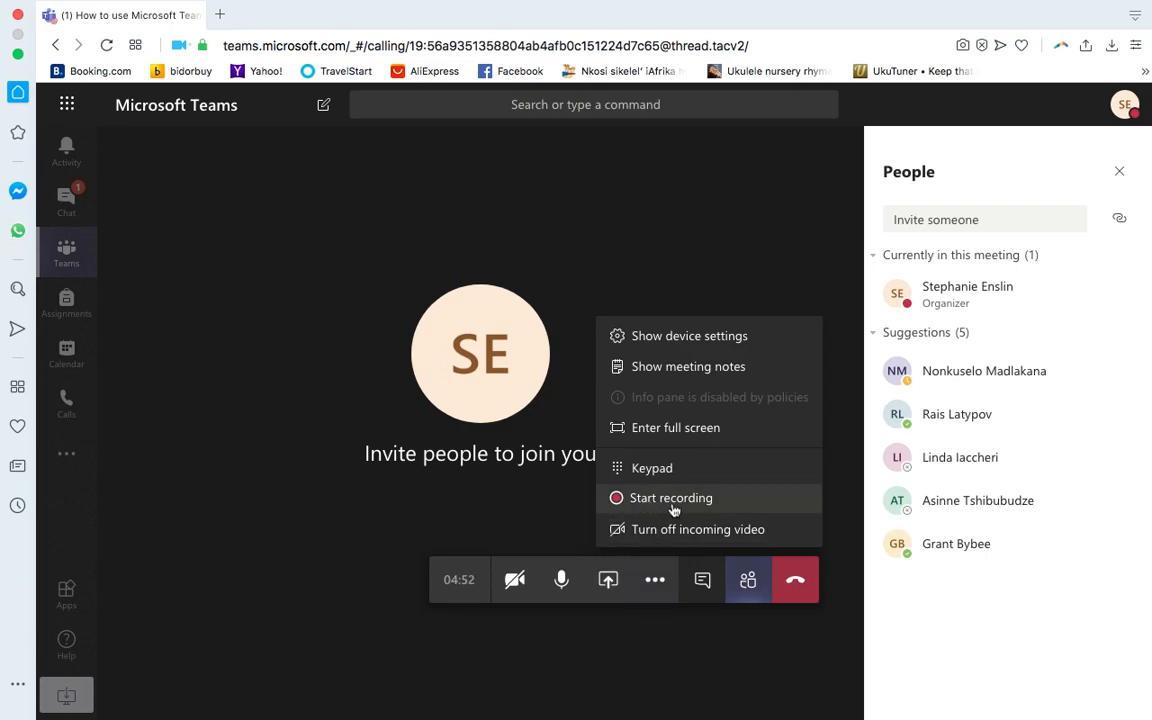
left_click(672, 496)
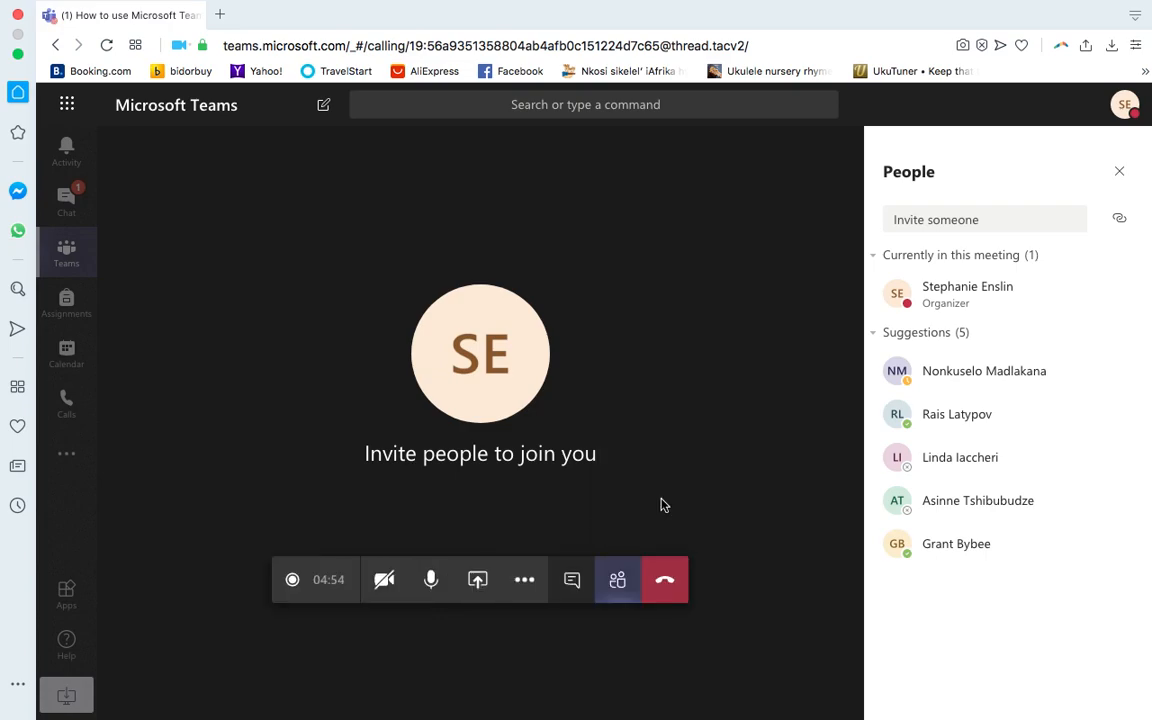
left_click(524, 580)
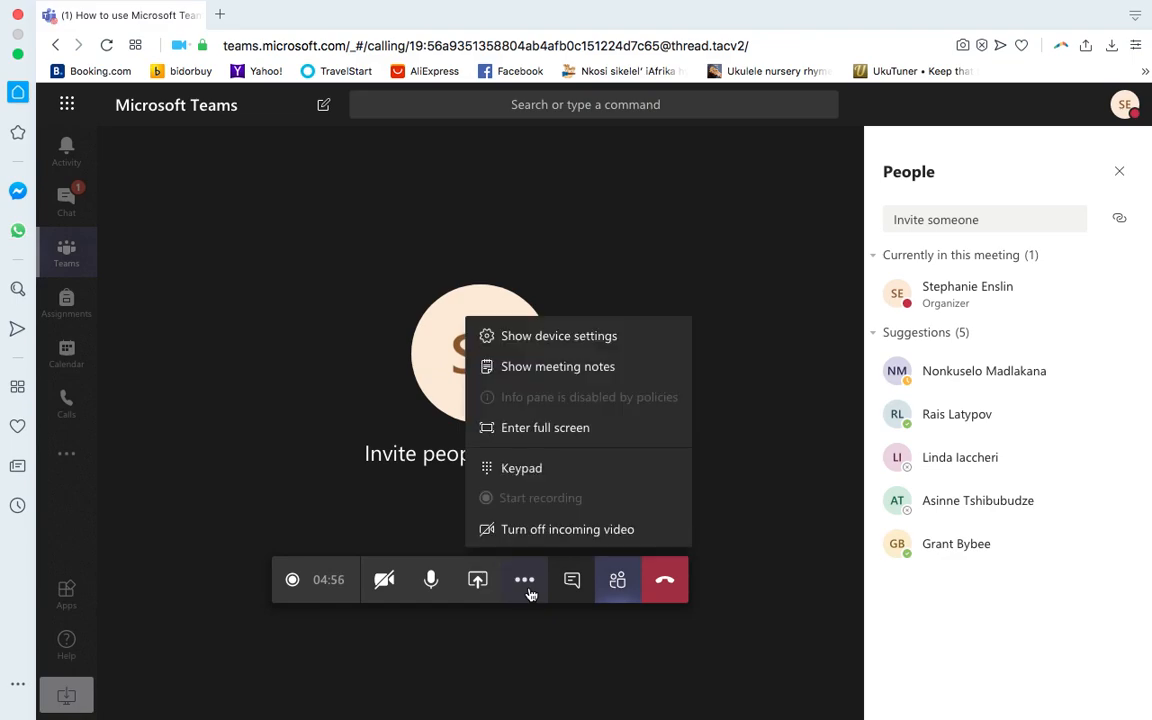
mouse_move(590, 584)
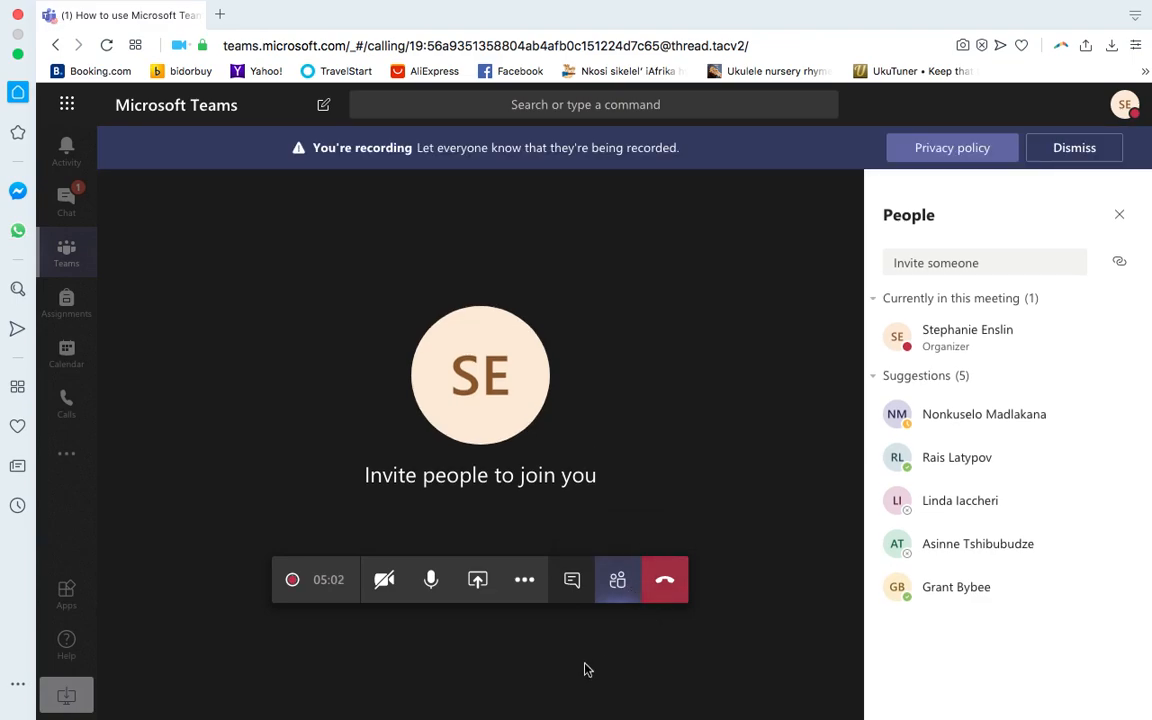
mouse_move(476, 580)
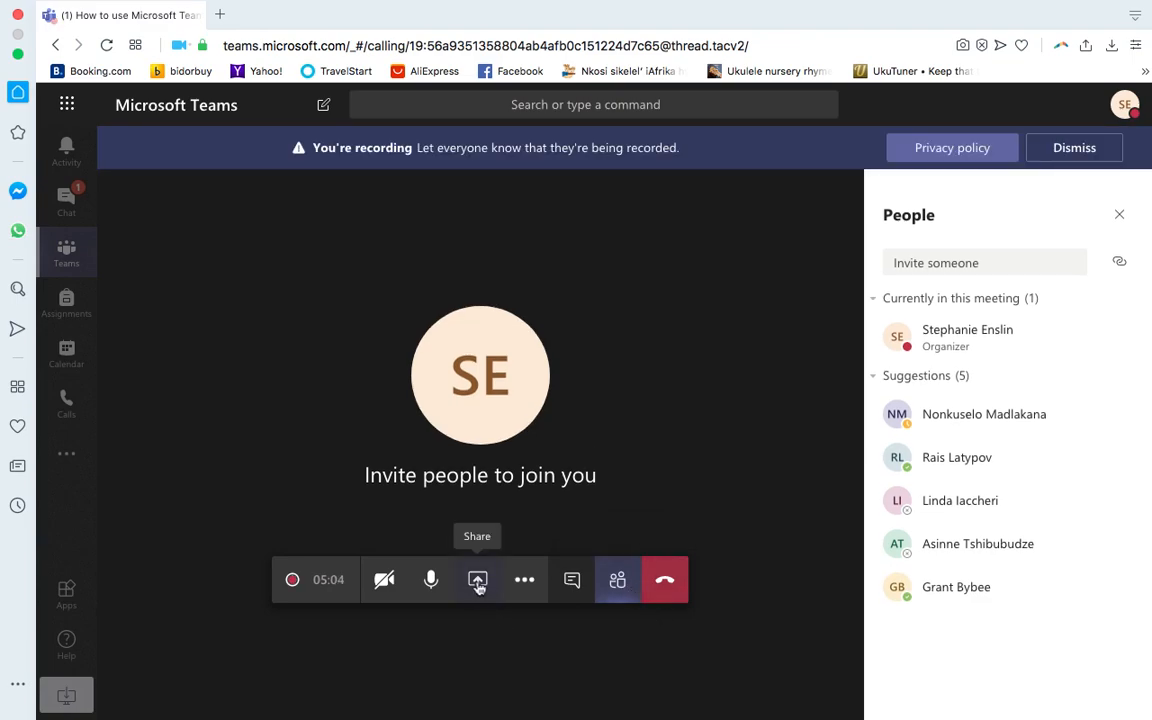
Review the share choices via Browse and Upload from my computer, cancelling without uploading a file
left_click(476, 580)
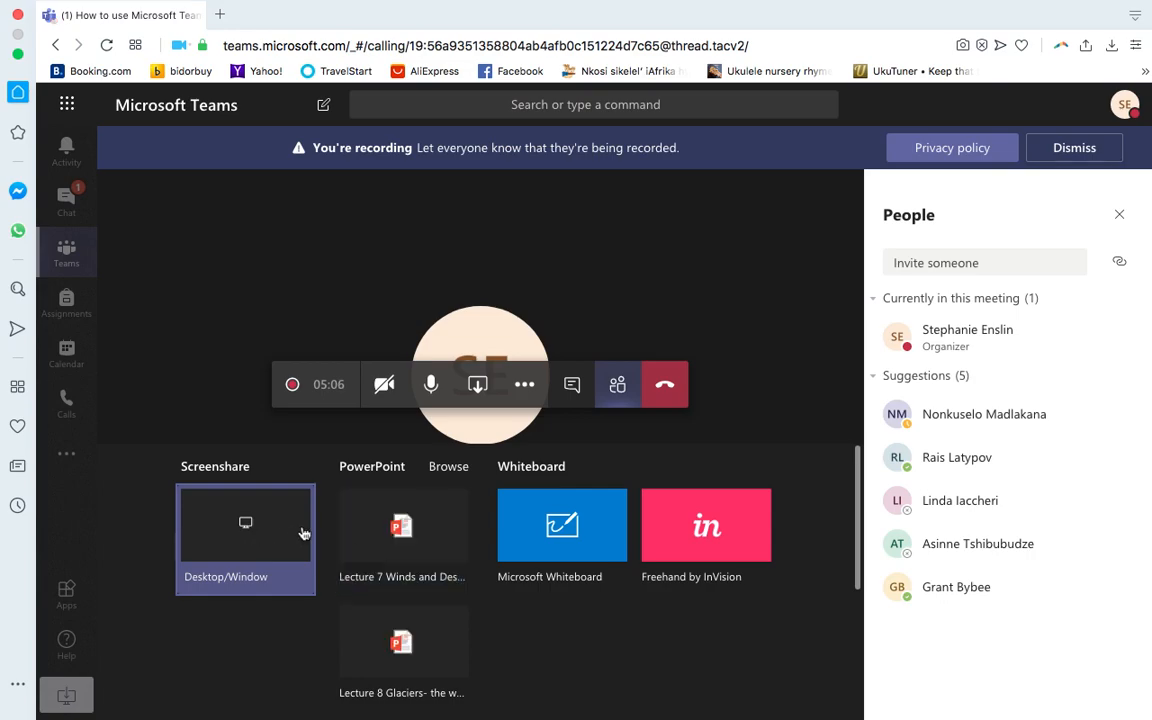
mouse_move(354, 556)
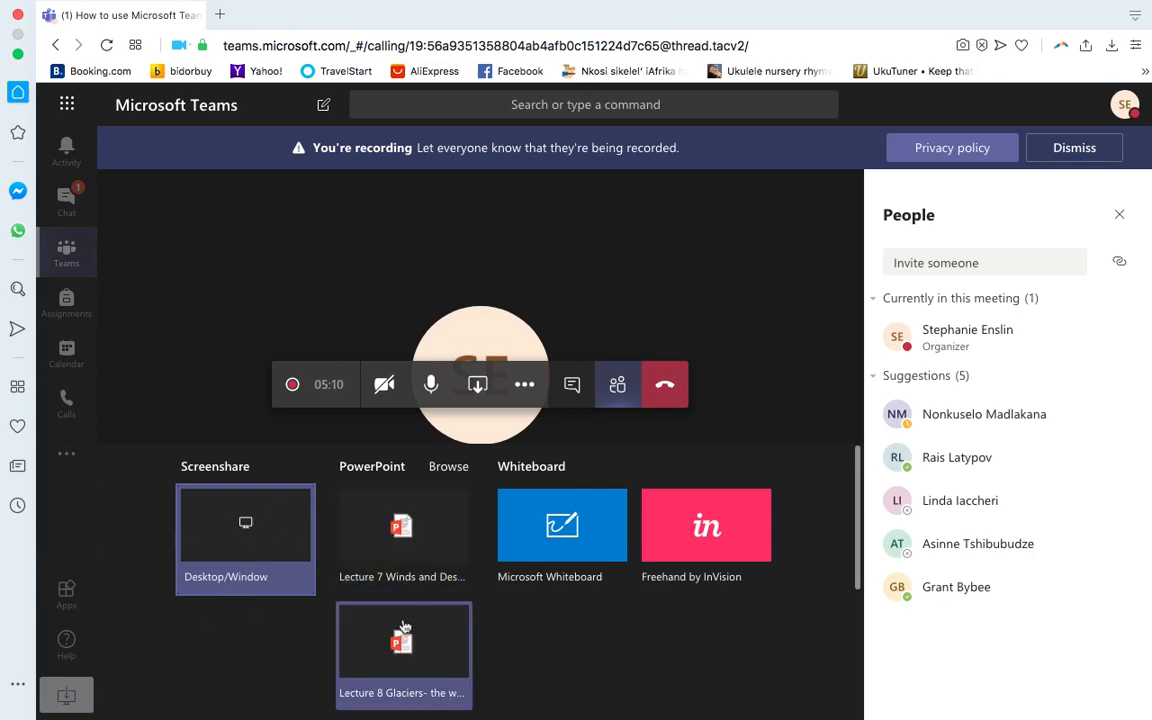
mouse_move(448, 466)
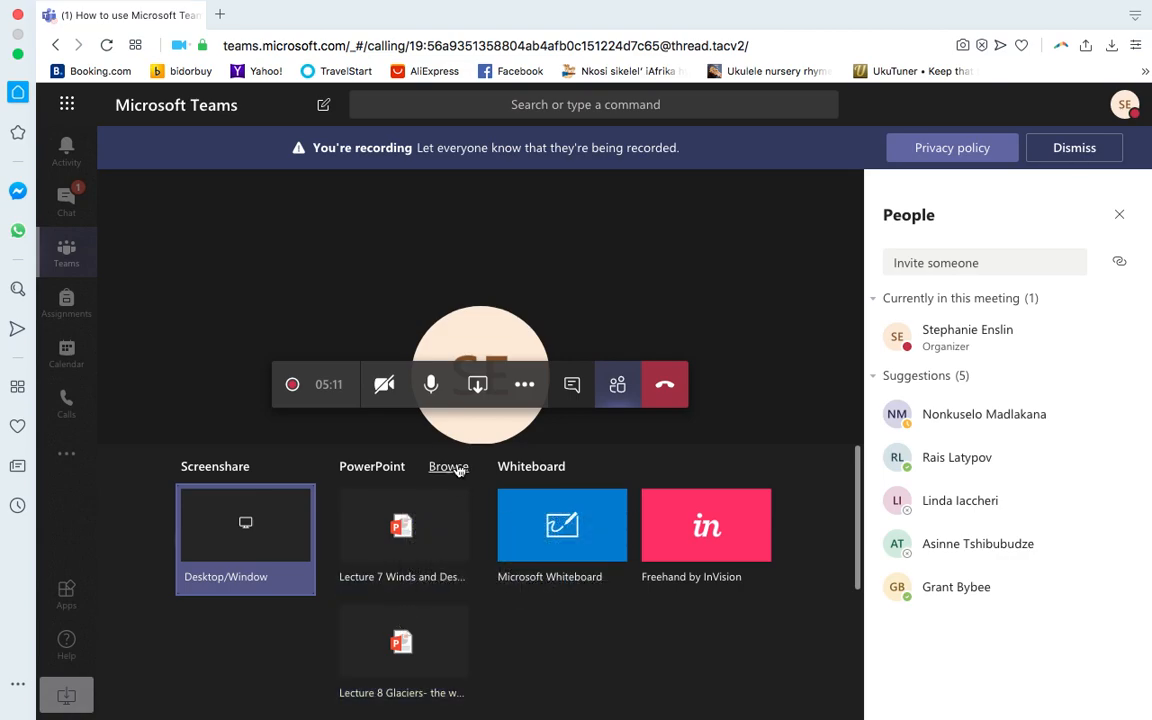
left_click(448, 466)
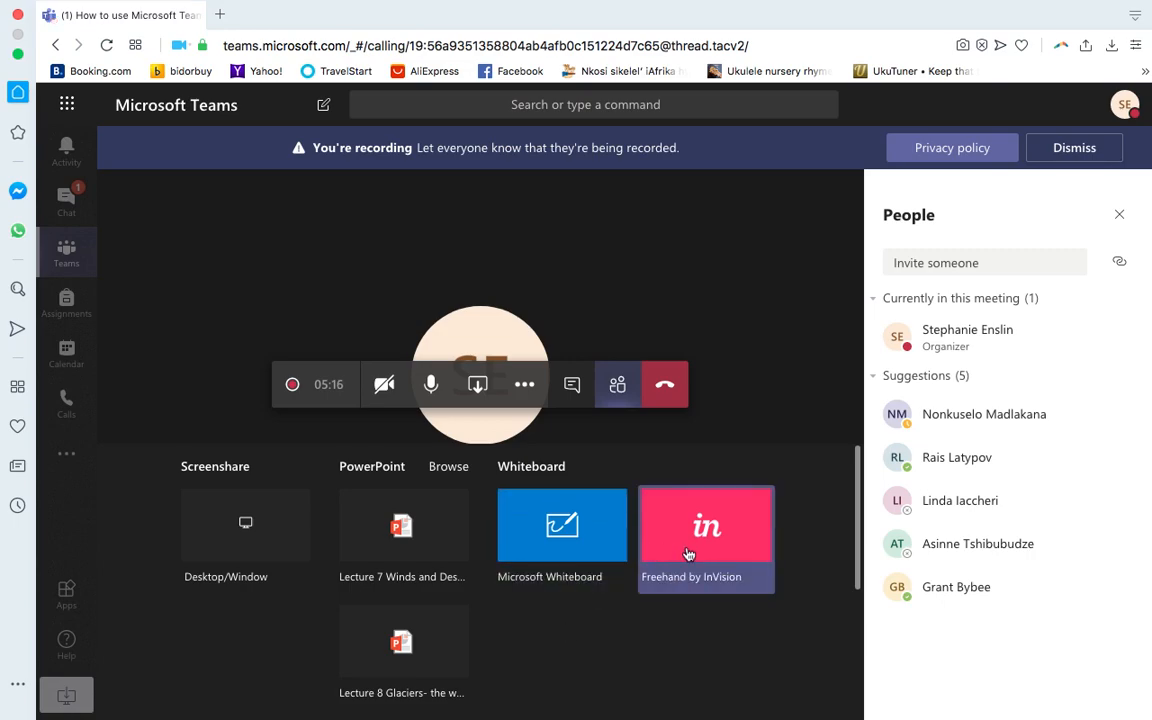
mouse_move(414, 464)
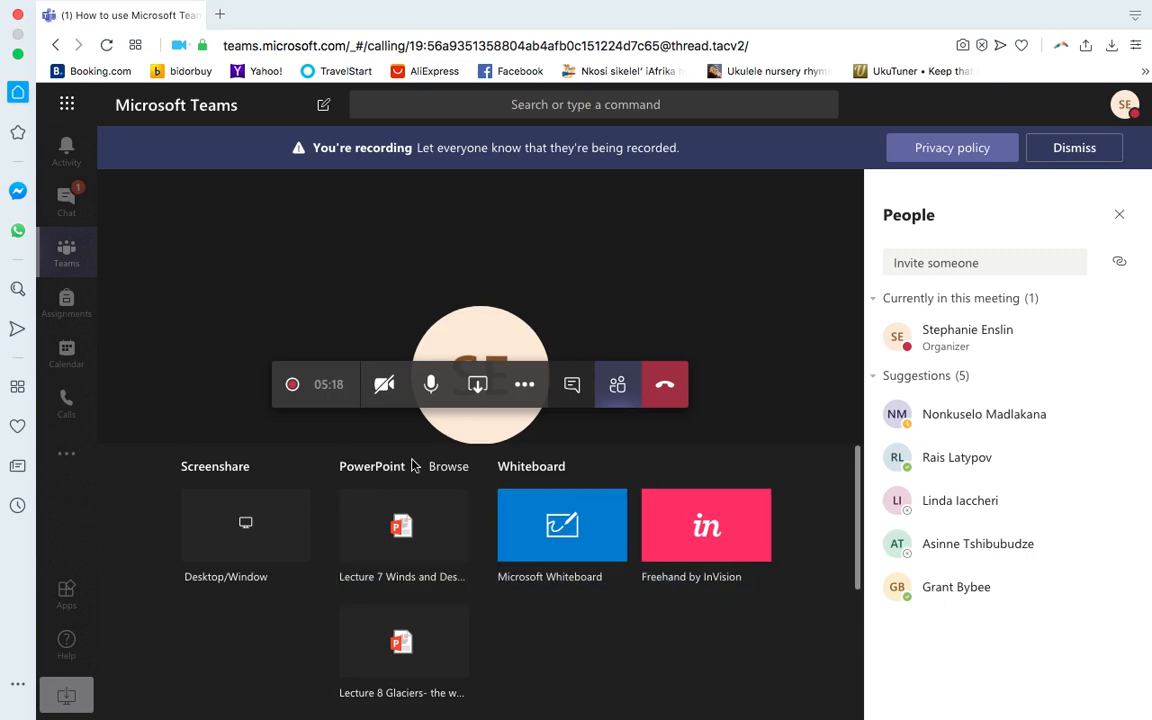
left_click(448, 466)
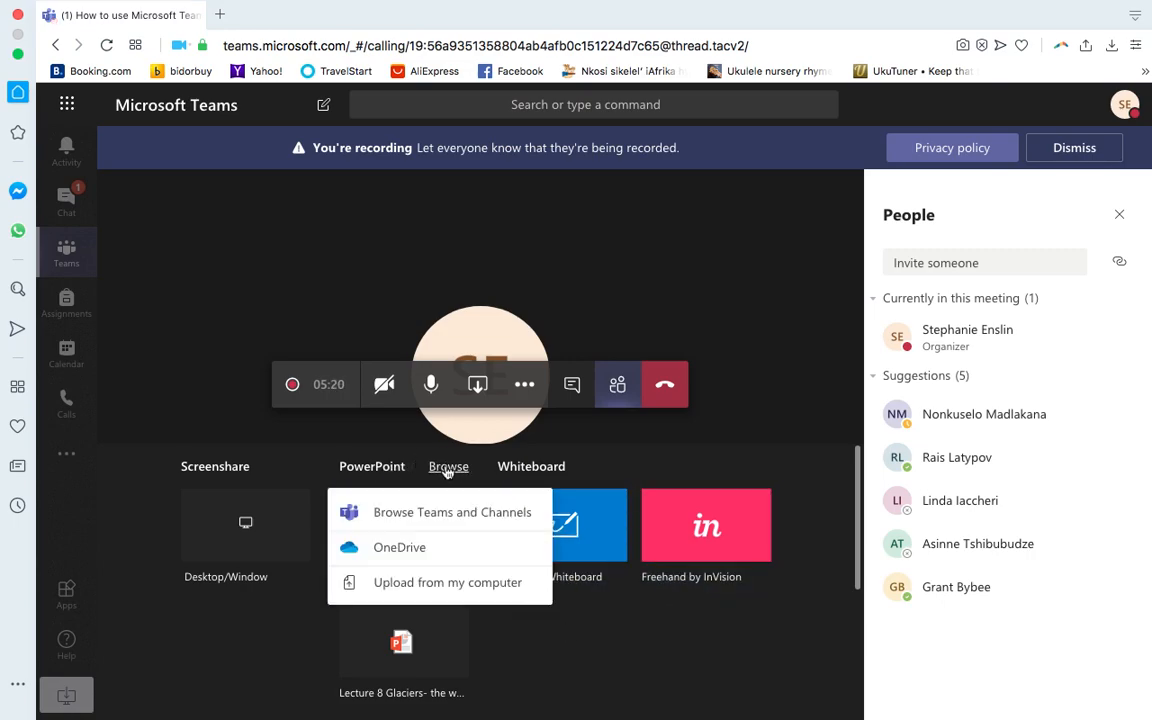
mouse_move(448, 582)
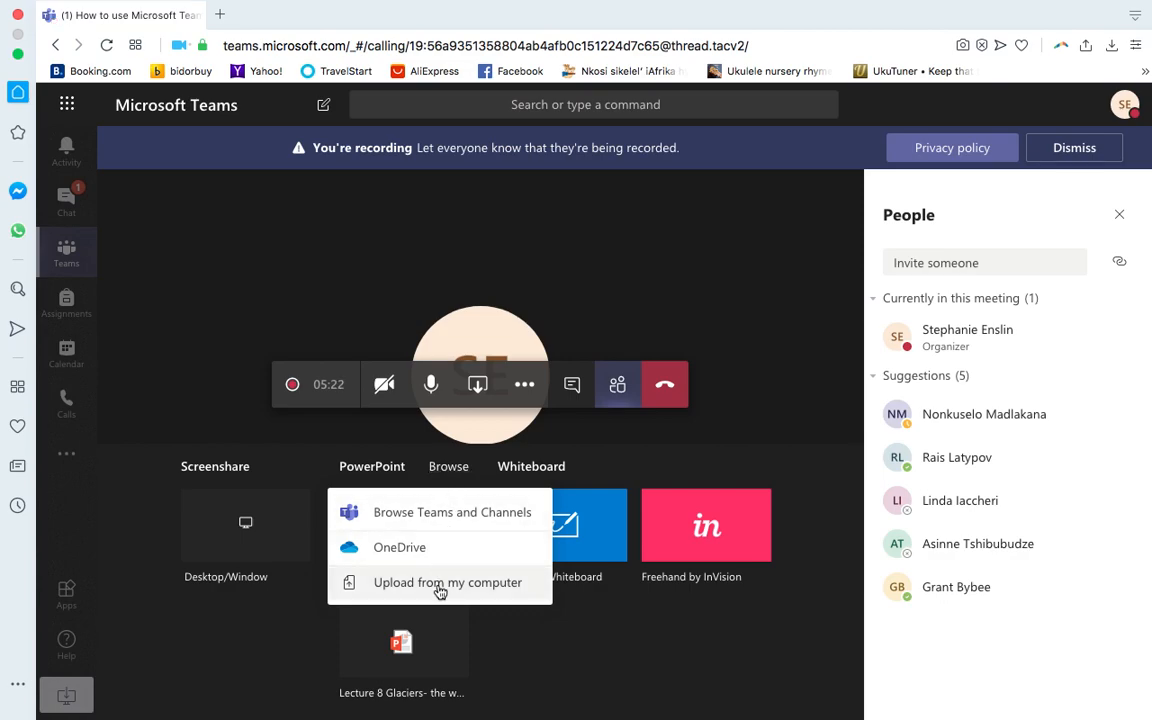
left_click(448, 582)
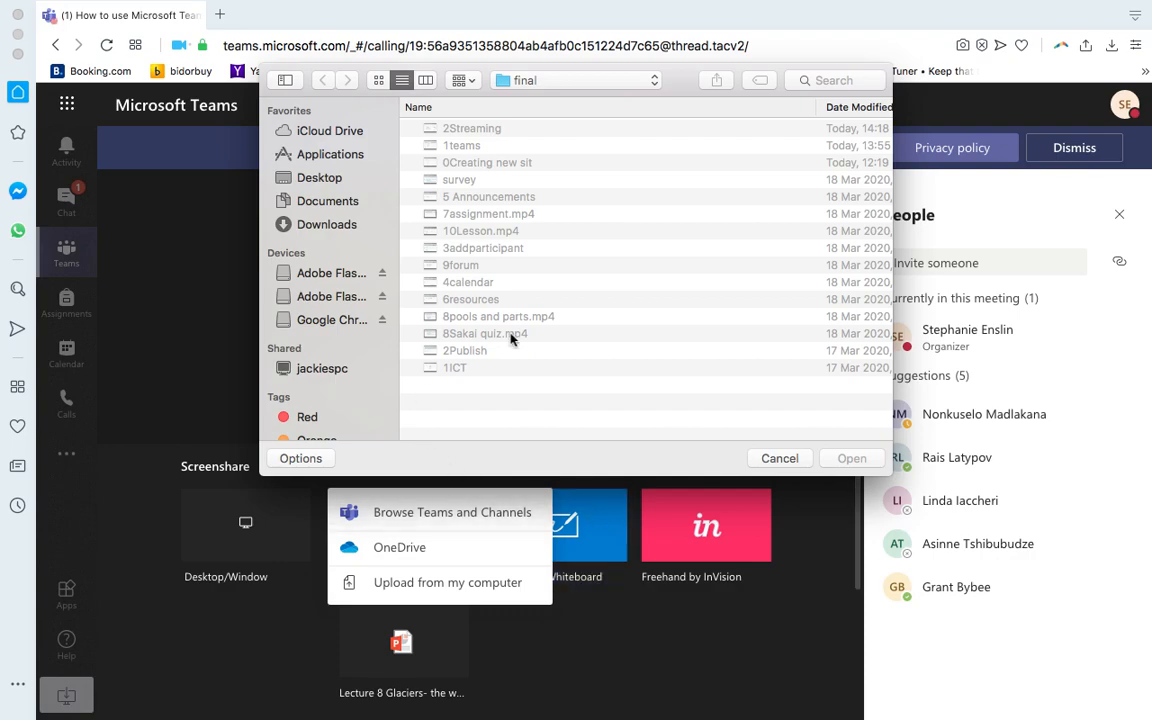
left_click(780, 458)
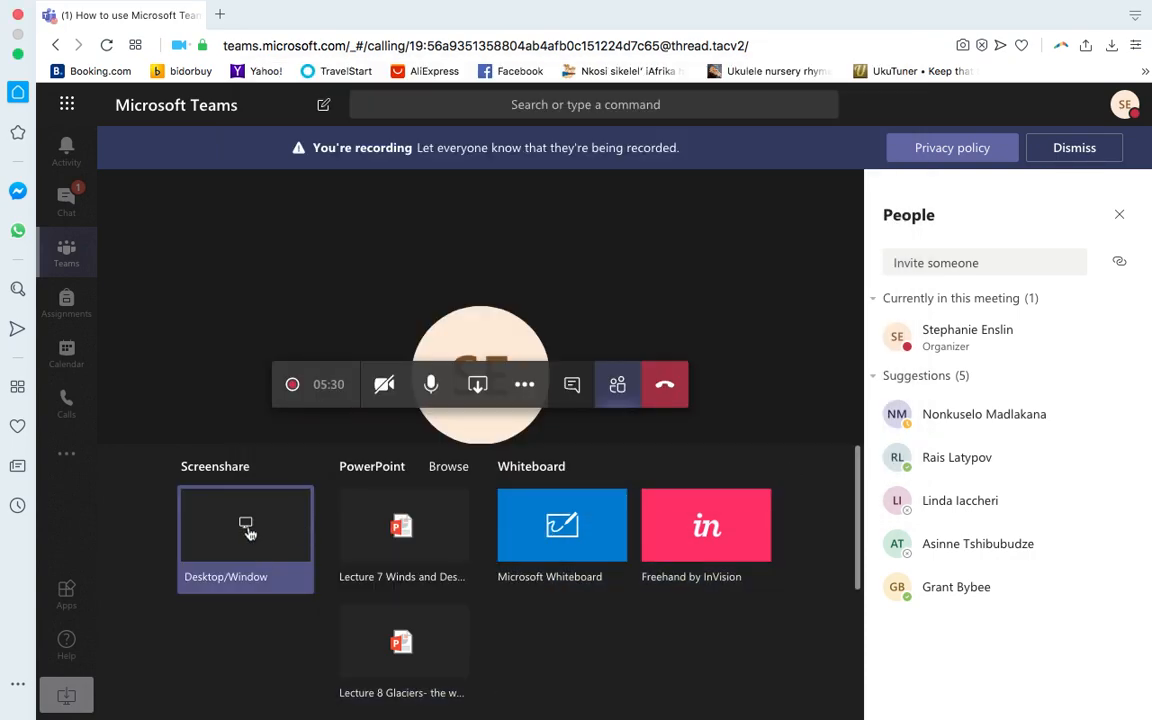
Share the entire screen in the recorded meeting
left_click(244, 524)
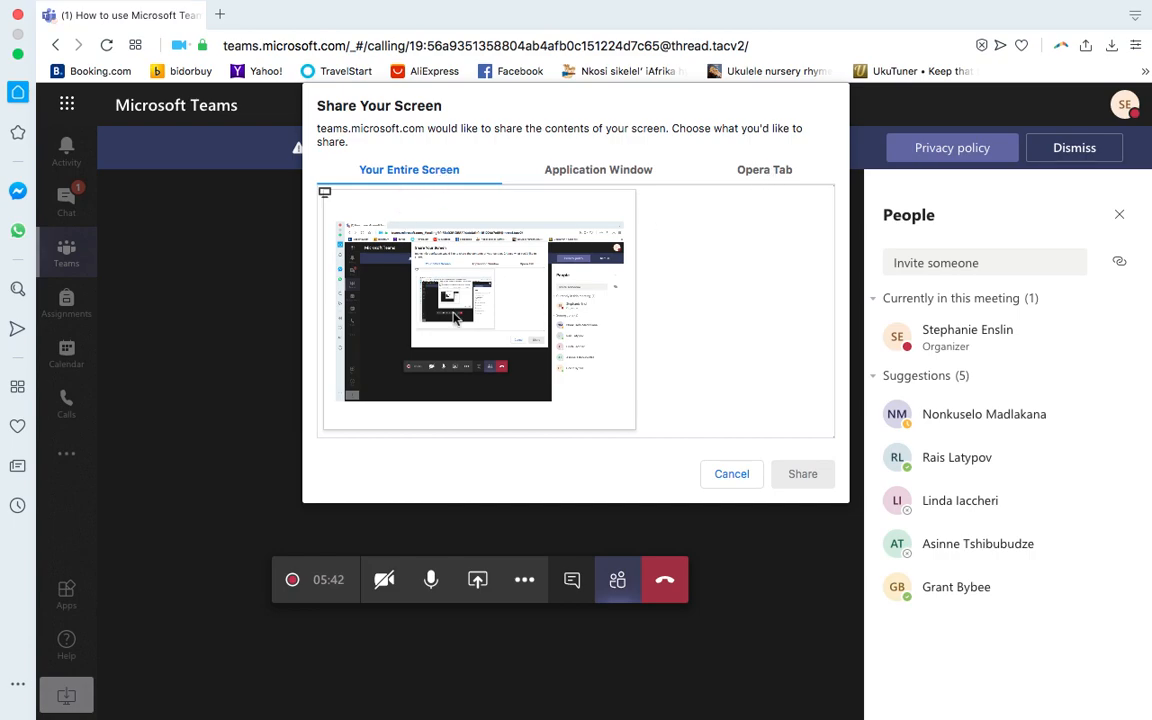
left_click(802, 472)
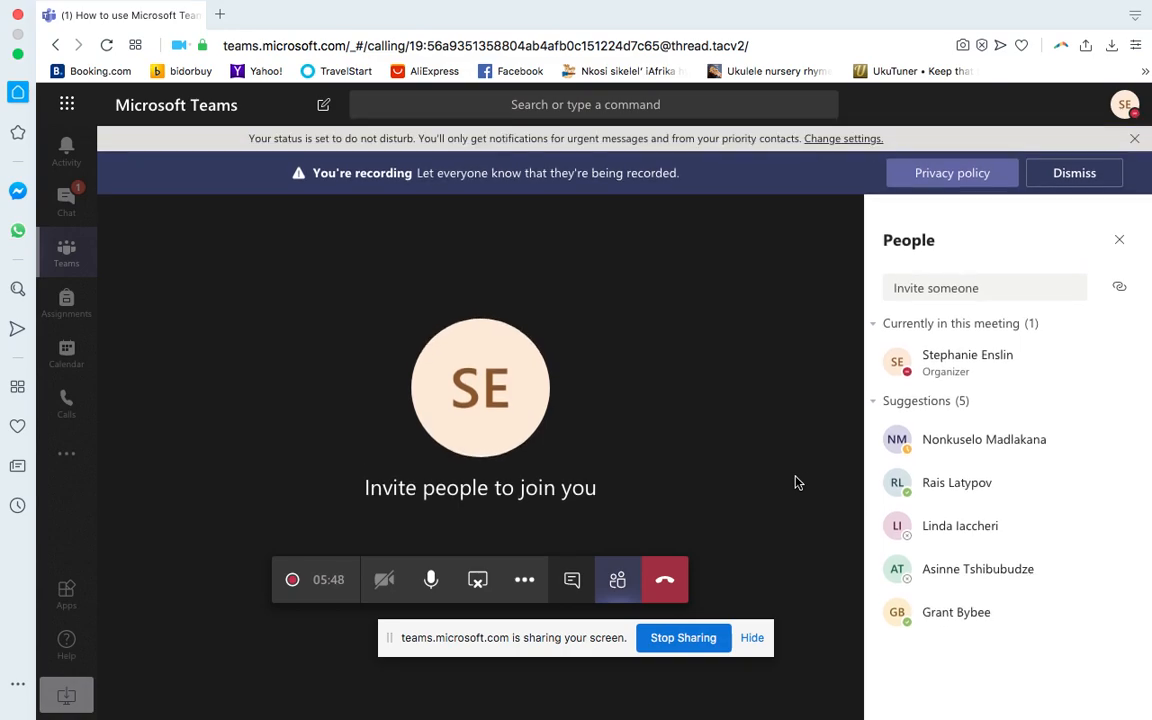
mouse_move(360, 324)
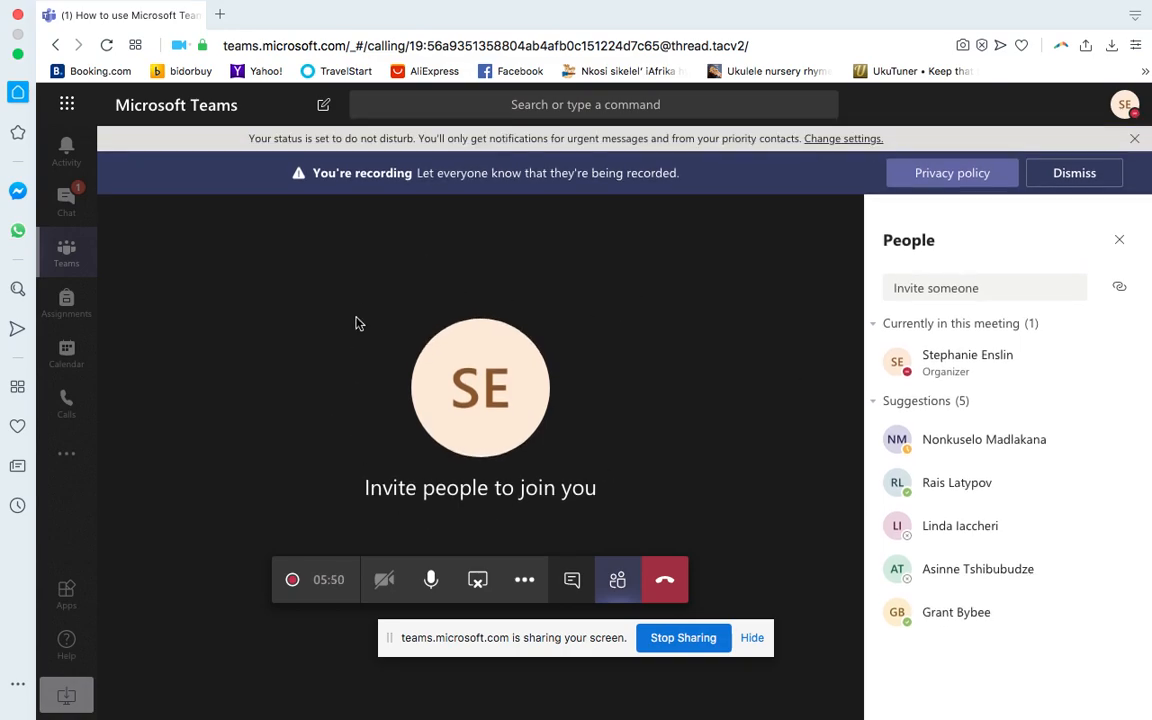
mouse_move(490, 510)
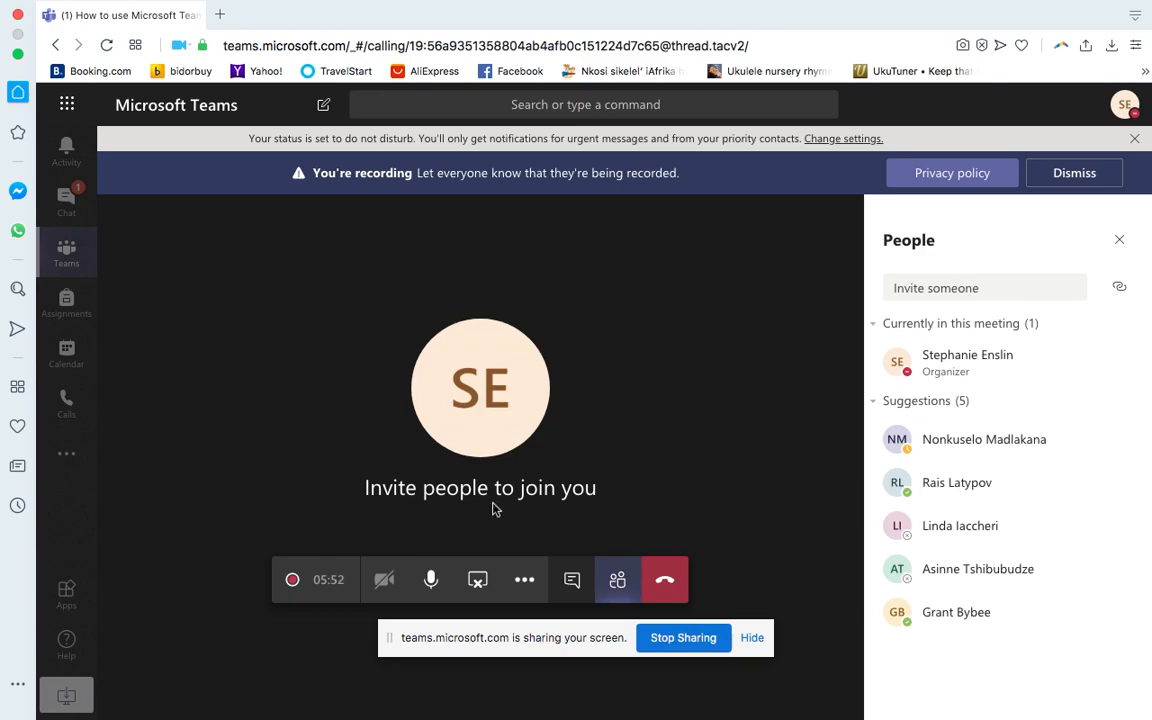
mouse_move(516, 412)
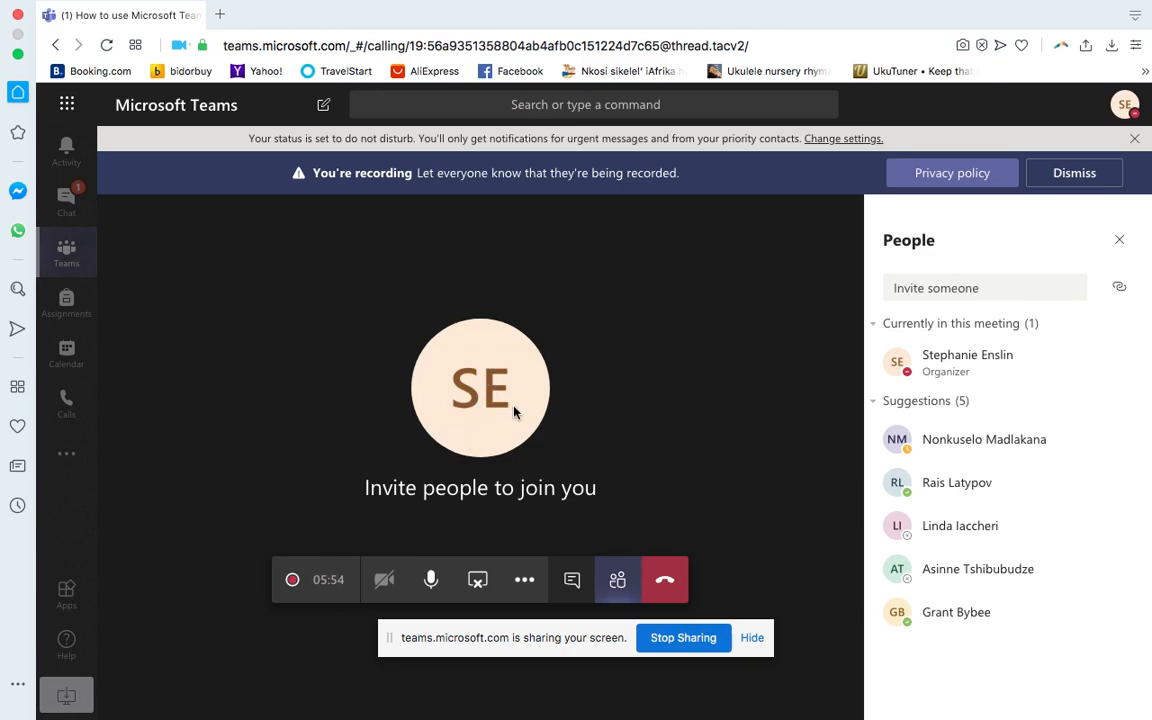
mouse_move(358, 396)
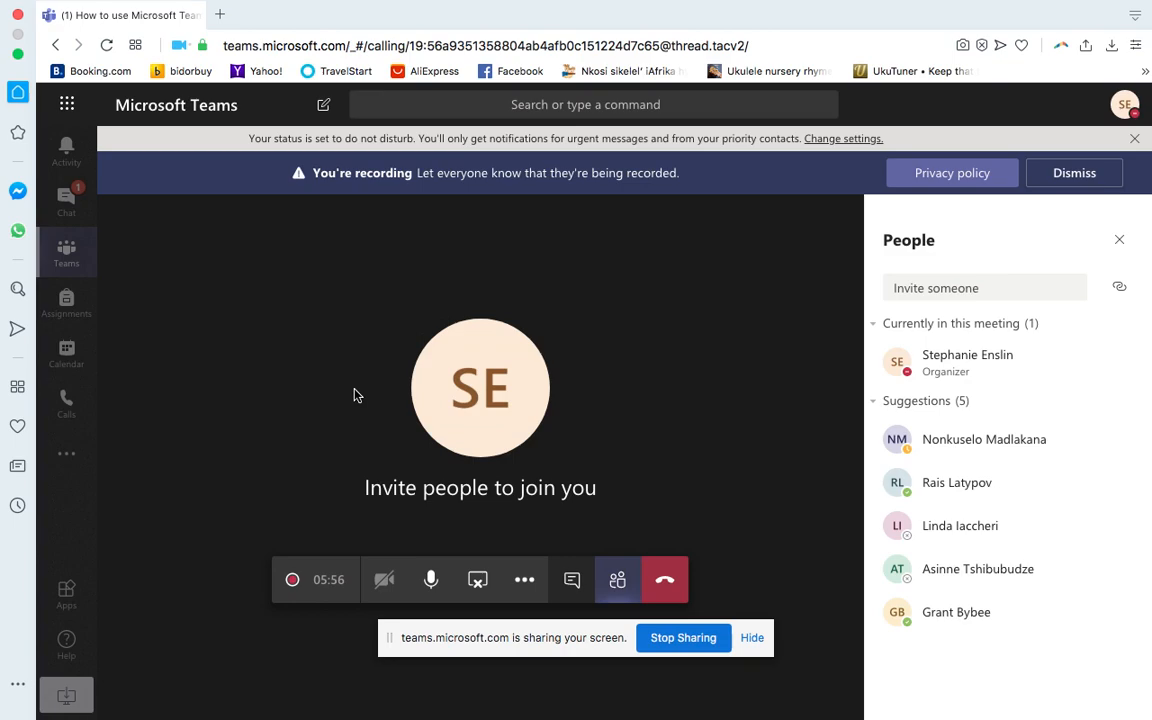
mouse_move(948, 198)
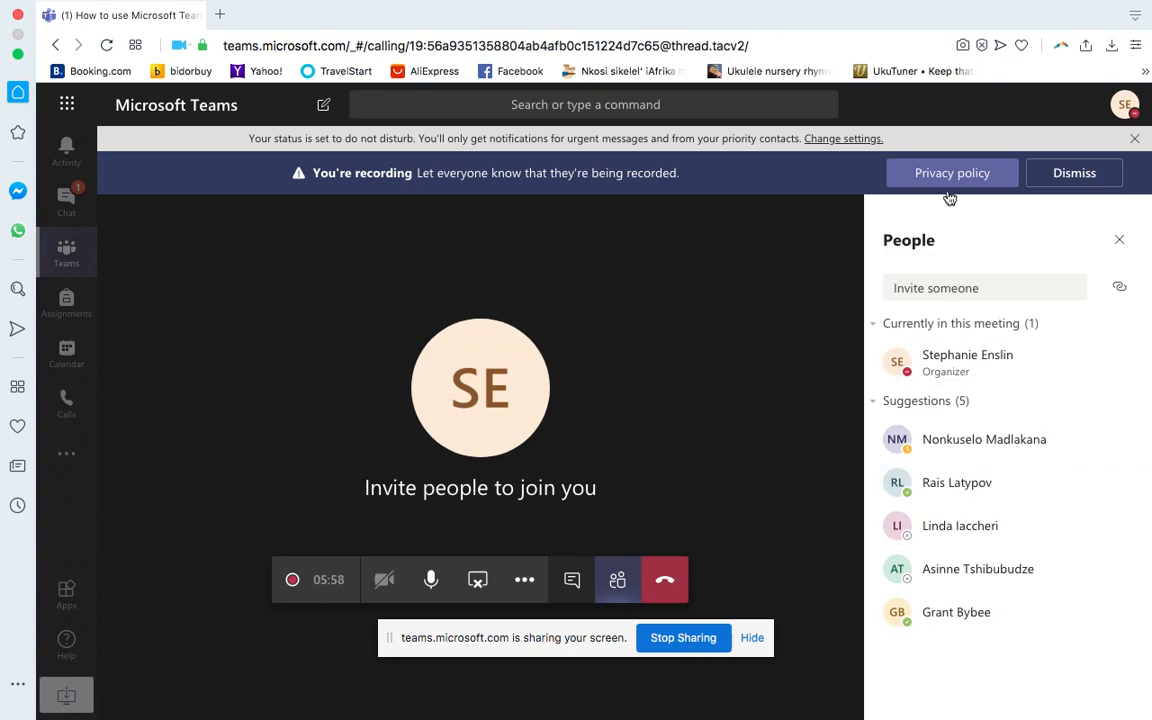
mouse_move(596, 376)
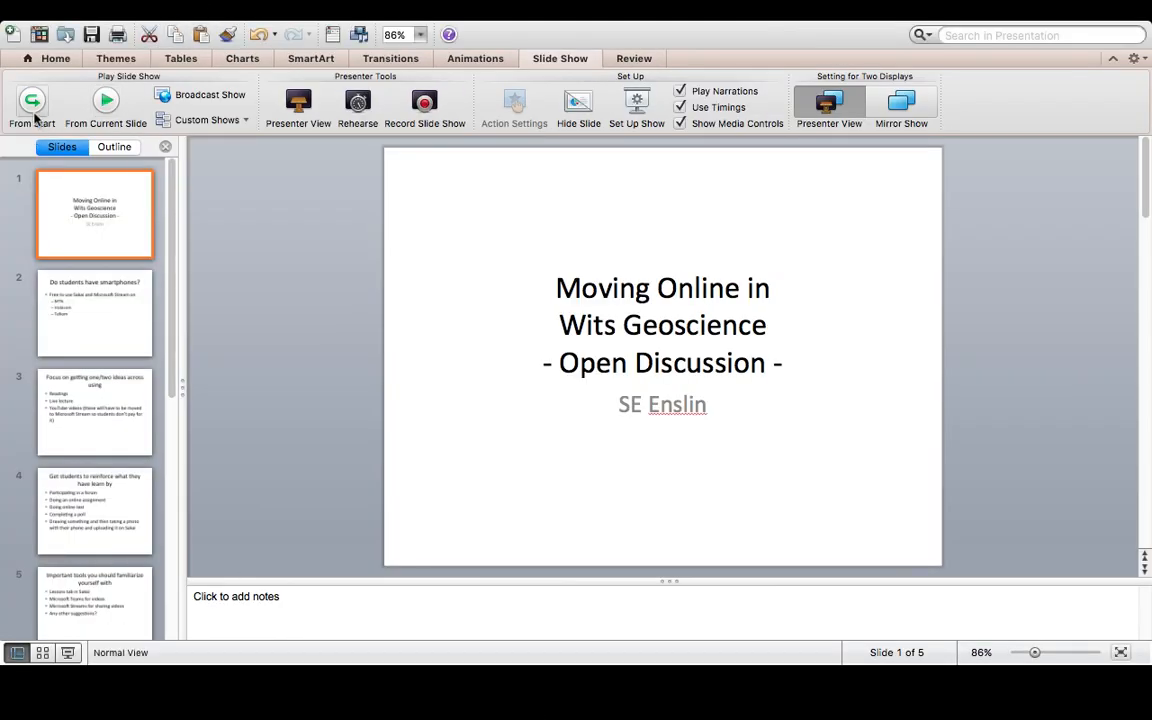
Run the Moving Online in Wits Geoscience deck as a slide show from the first slide
left_click(32, 104)
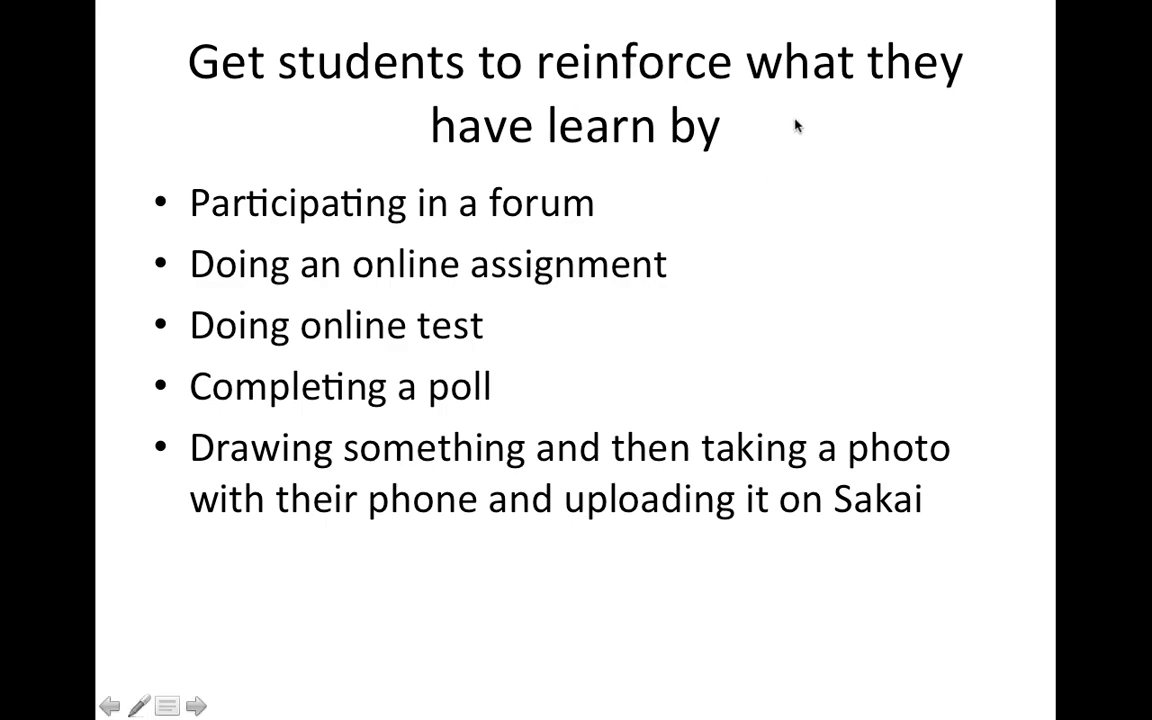
mouse_move(490, 400)
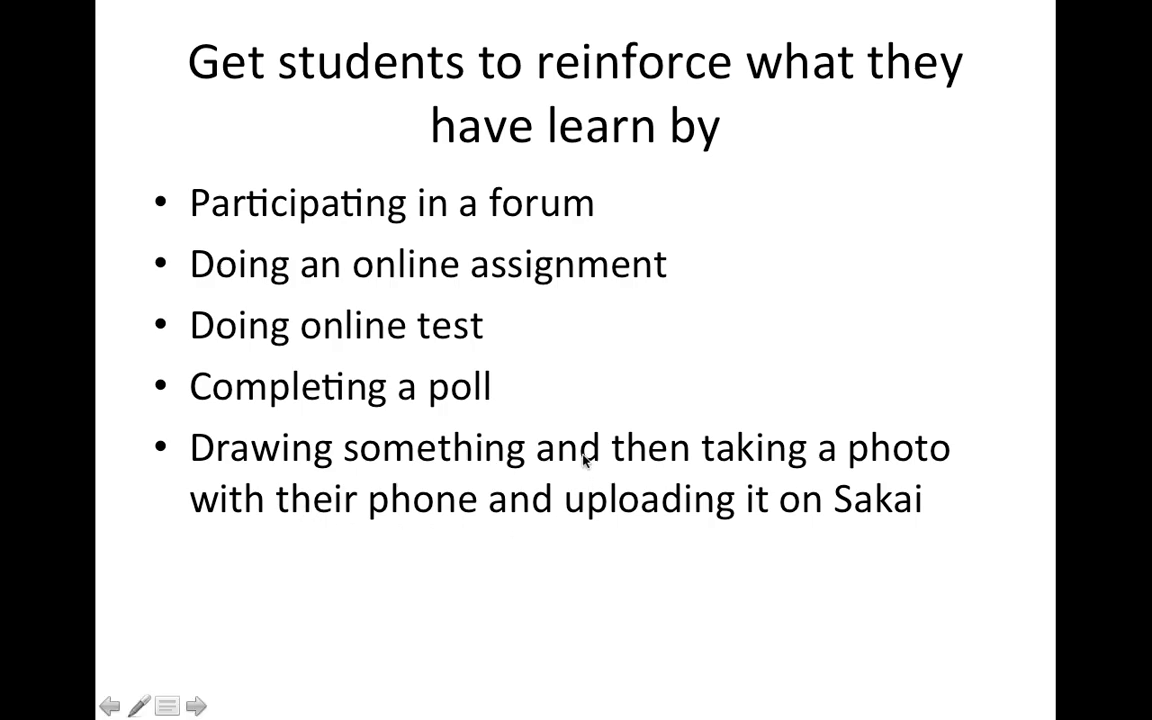
mouse_move(772, 350)
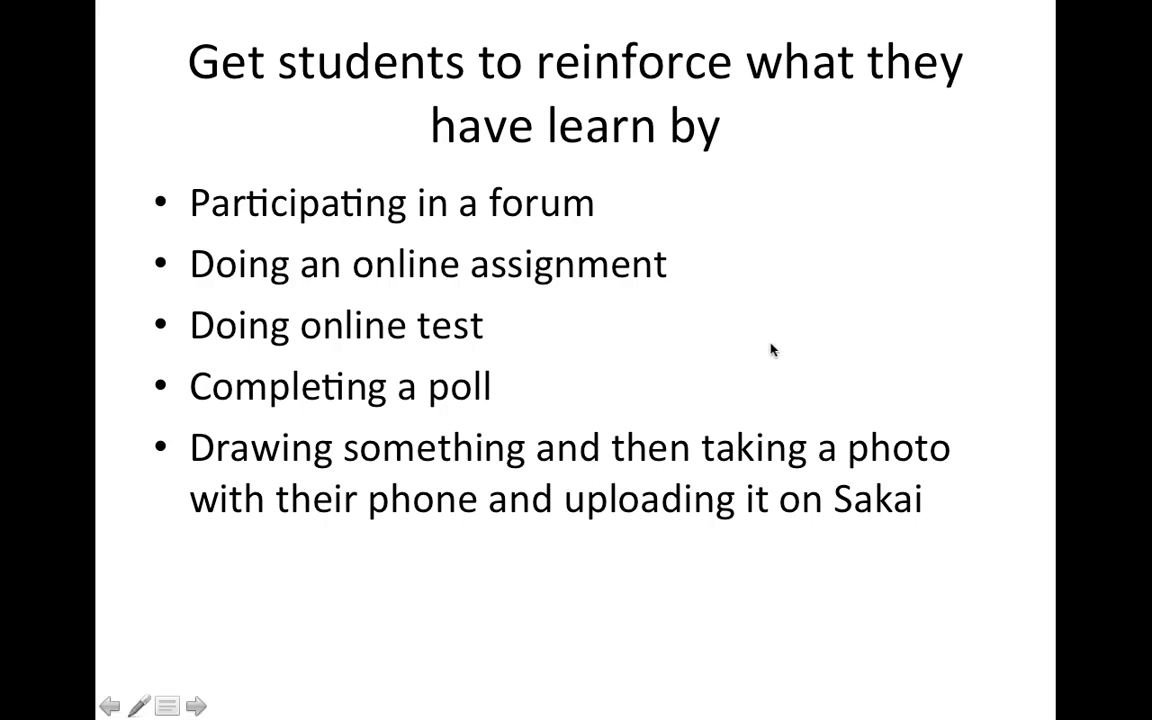
End the slide show with Esc and return to the shared Teams meeting
key("escape")
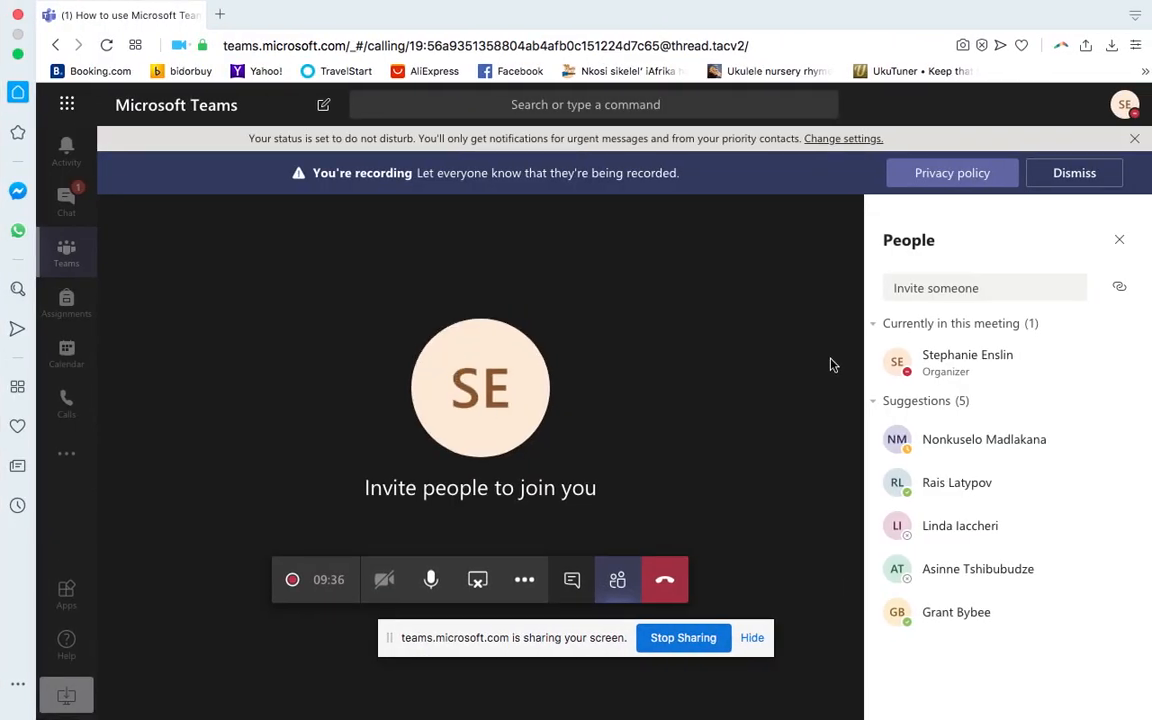
mouse_move(348, 322)
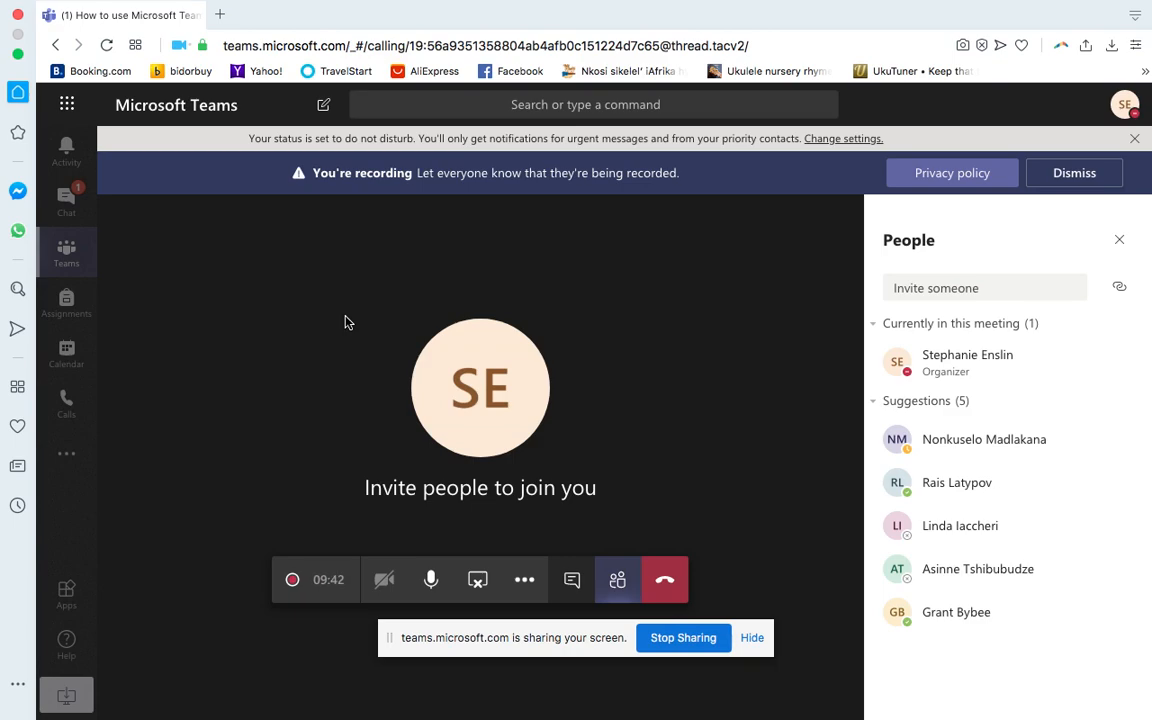
mouse_move(664, 580)
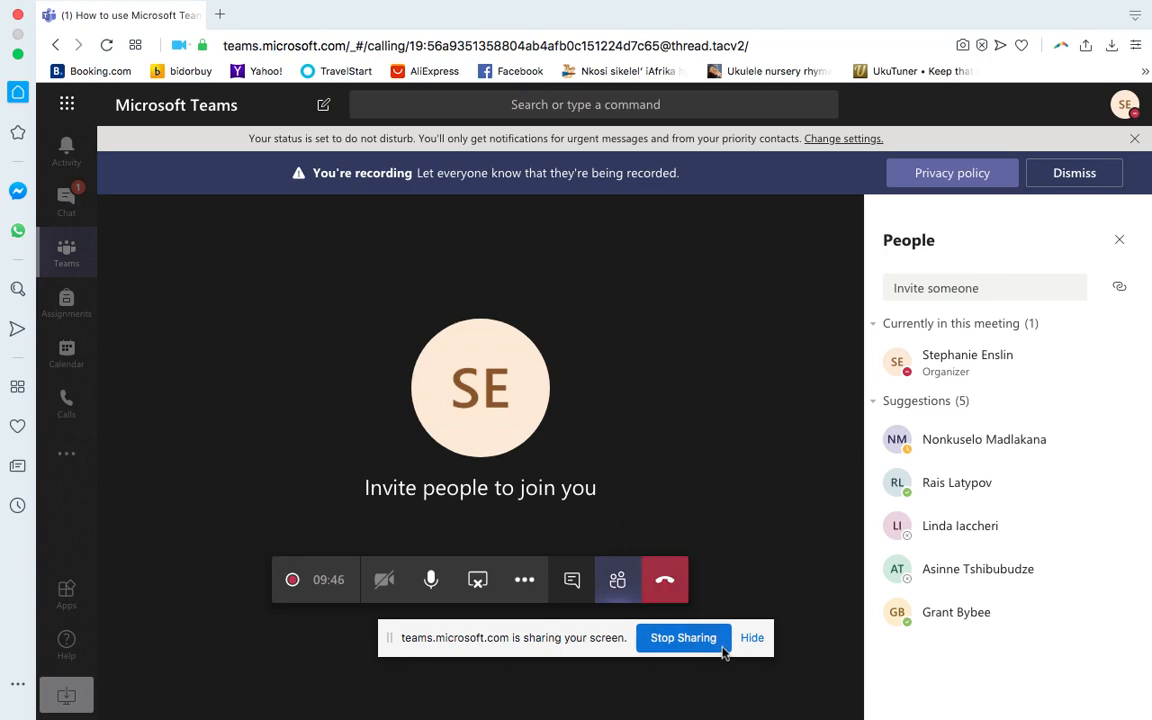
mouse_move(700, 536)
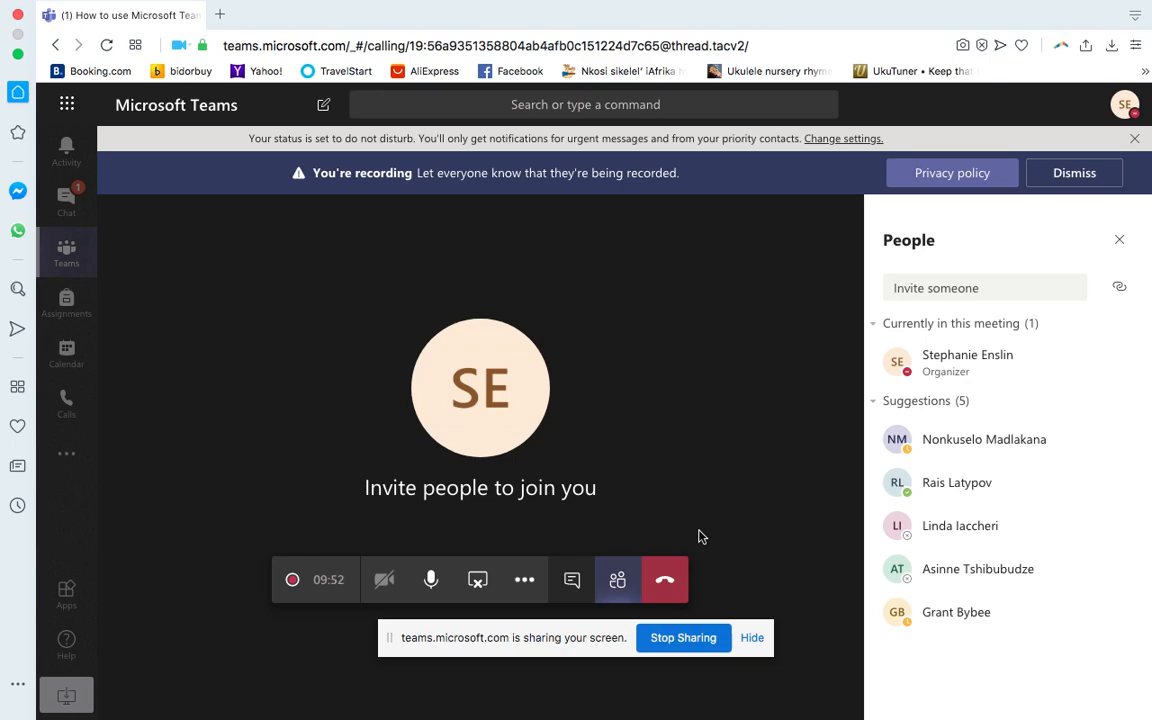
mouse_move(664, 580)
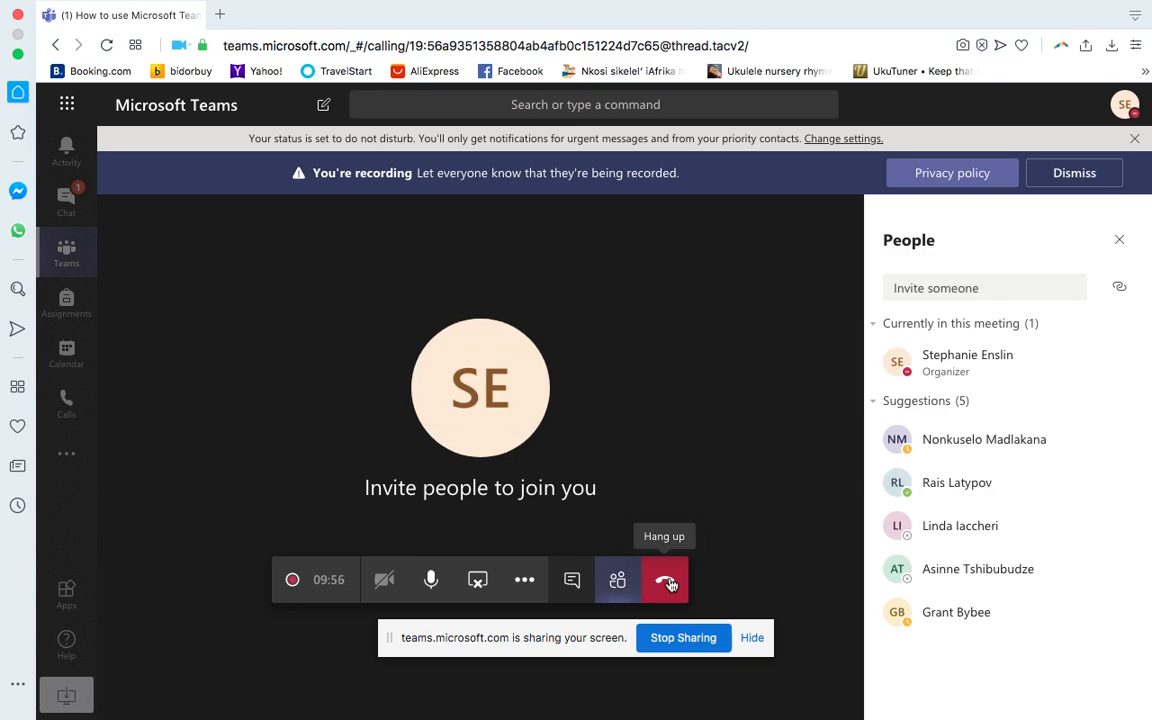
left_click(664, 580)
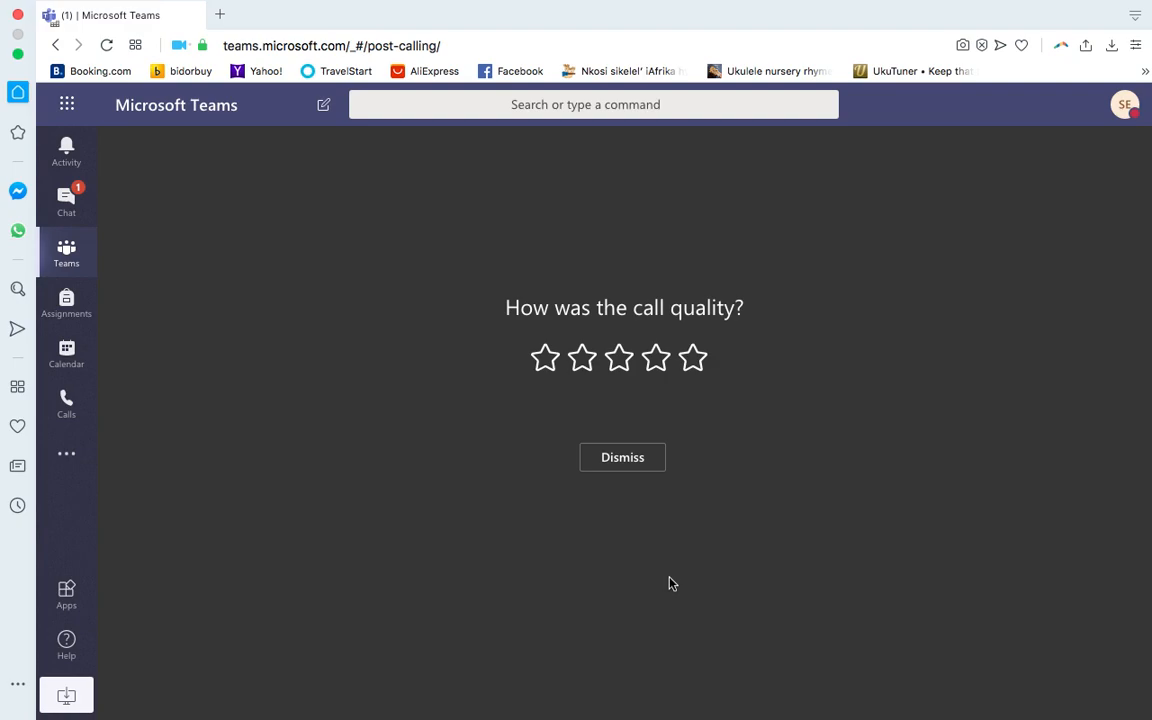
mouse_move(796, 290)
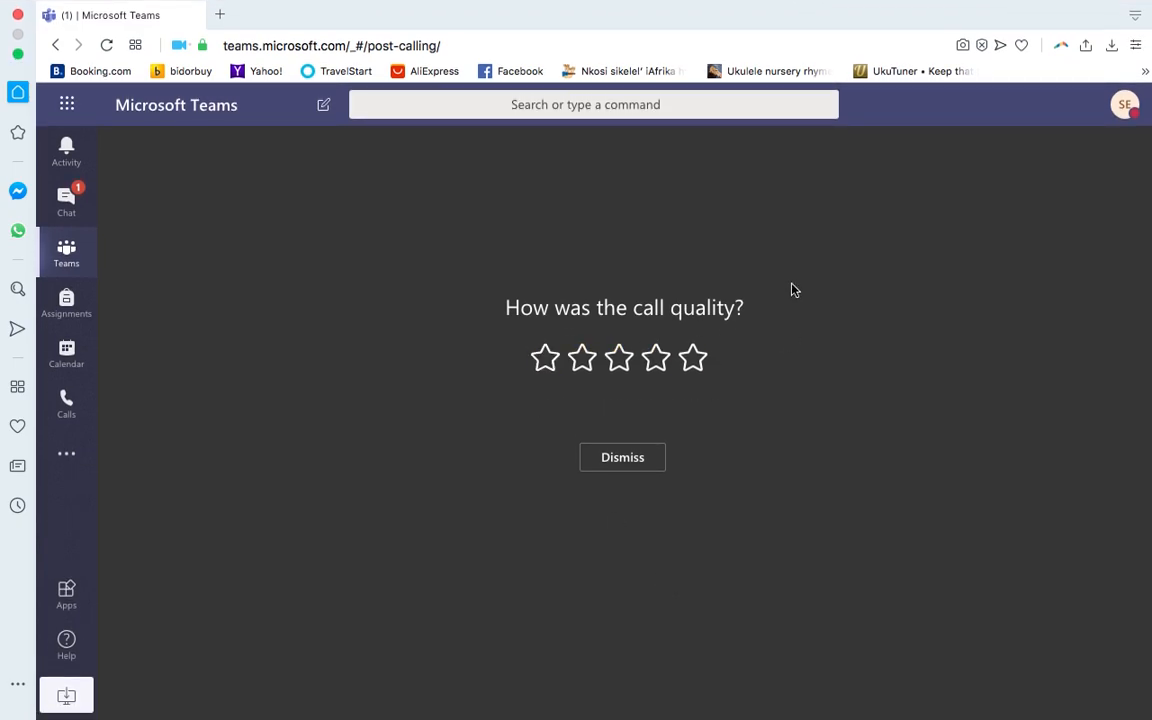
Rate the ended call's quality five stars
left_click(692, 358)
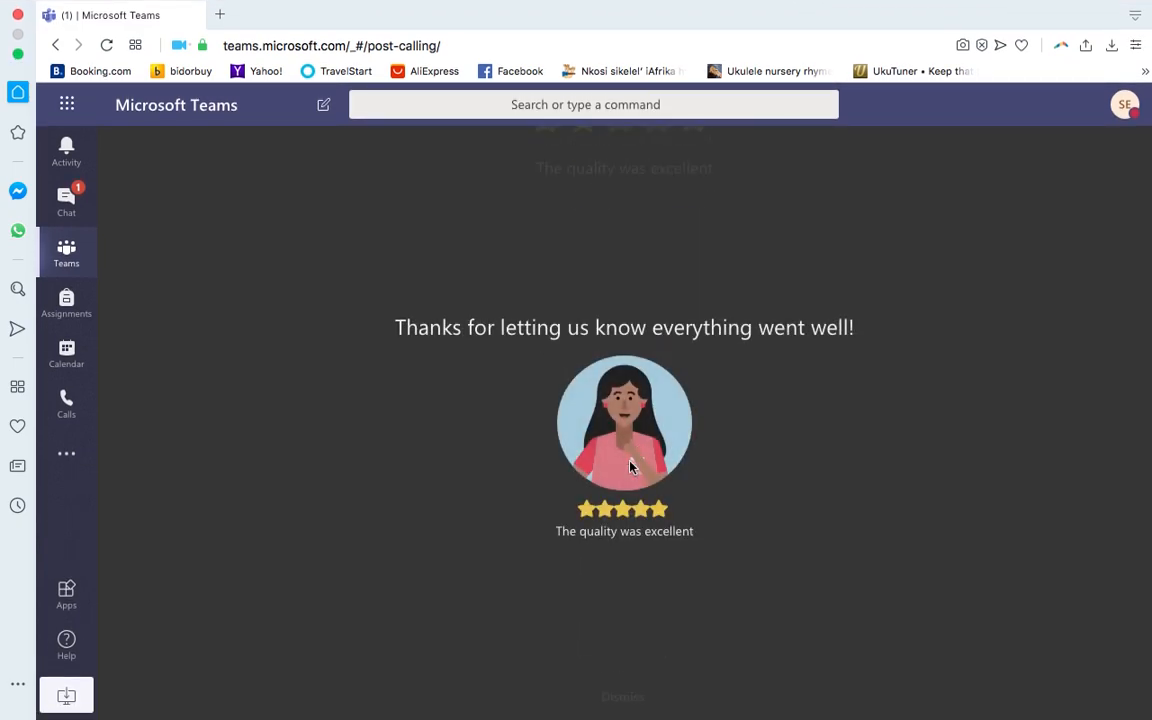
mouse_move(616, 600)
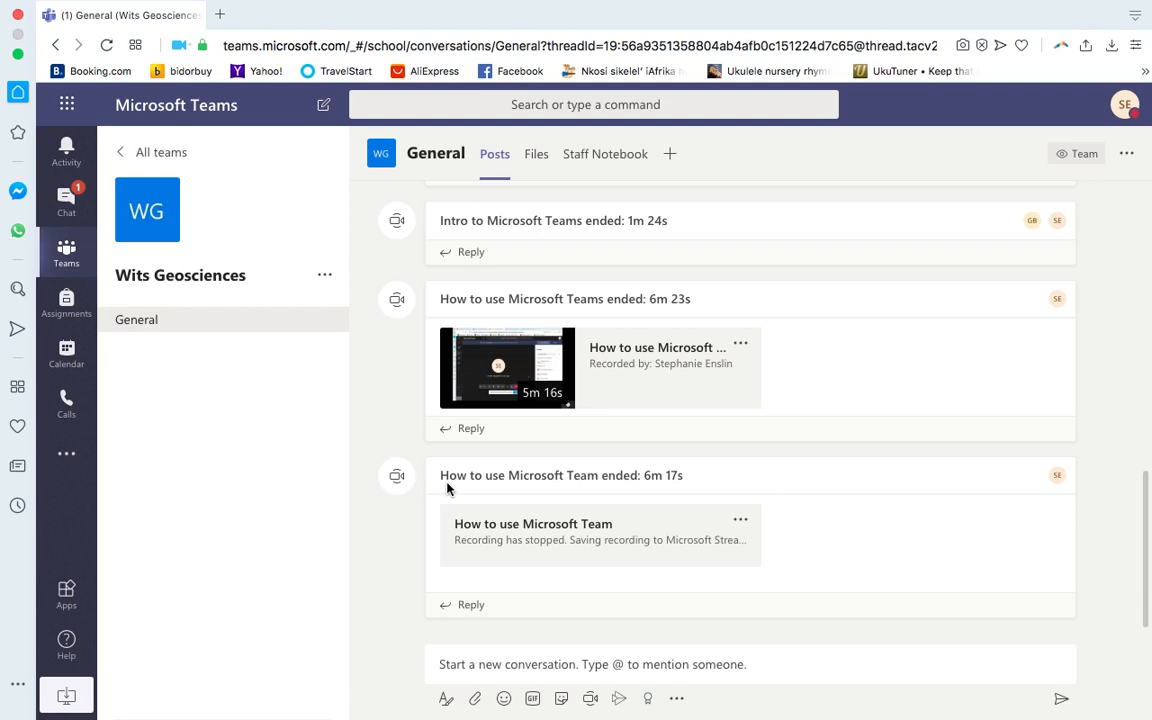
mouse_move(548, 468)
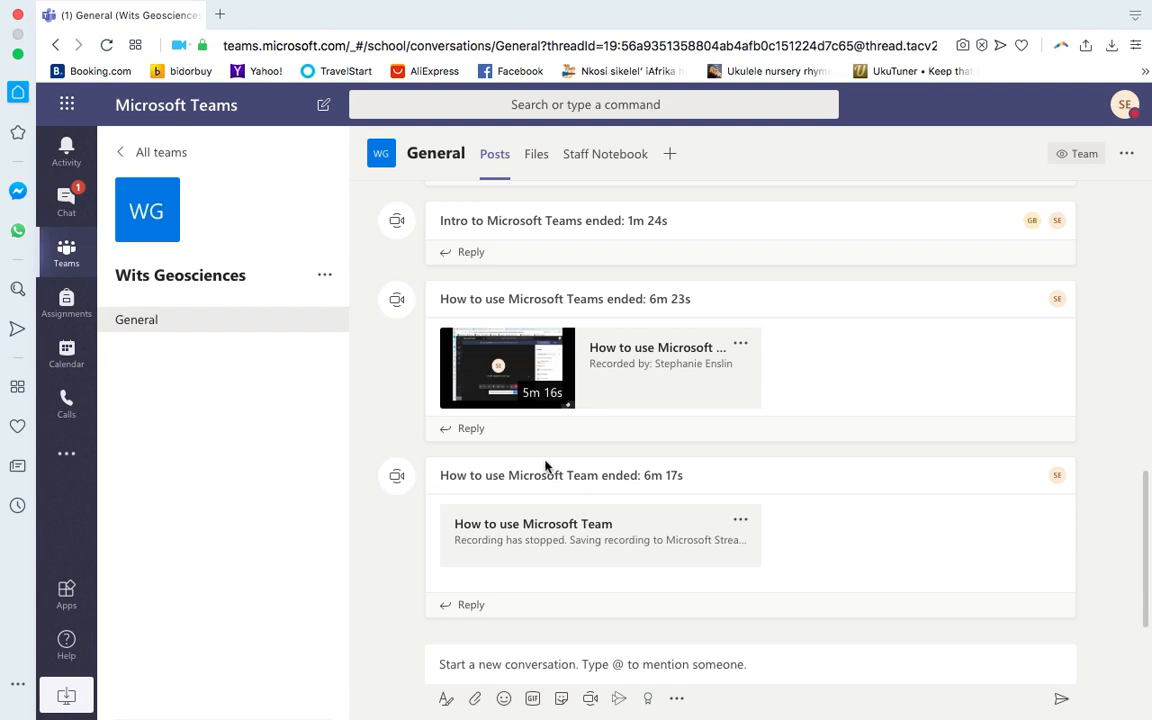
mouse_move(664, 500)
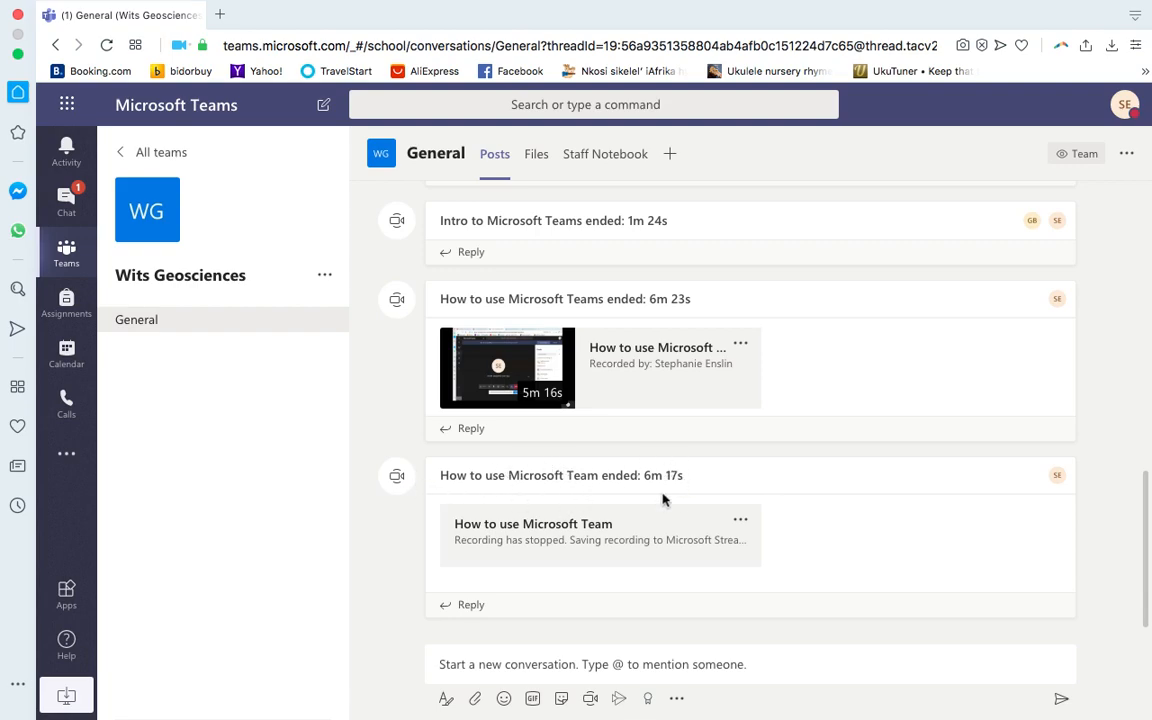
mouse_move(528, 554)
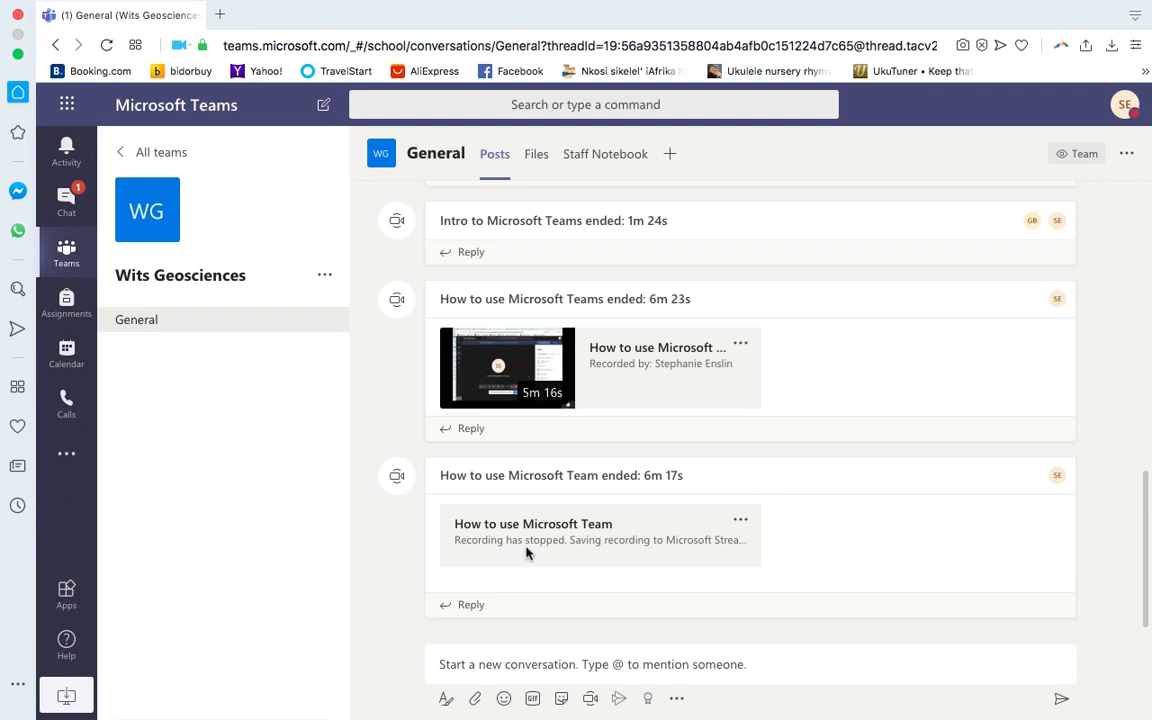
mouse_move(704, 552)
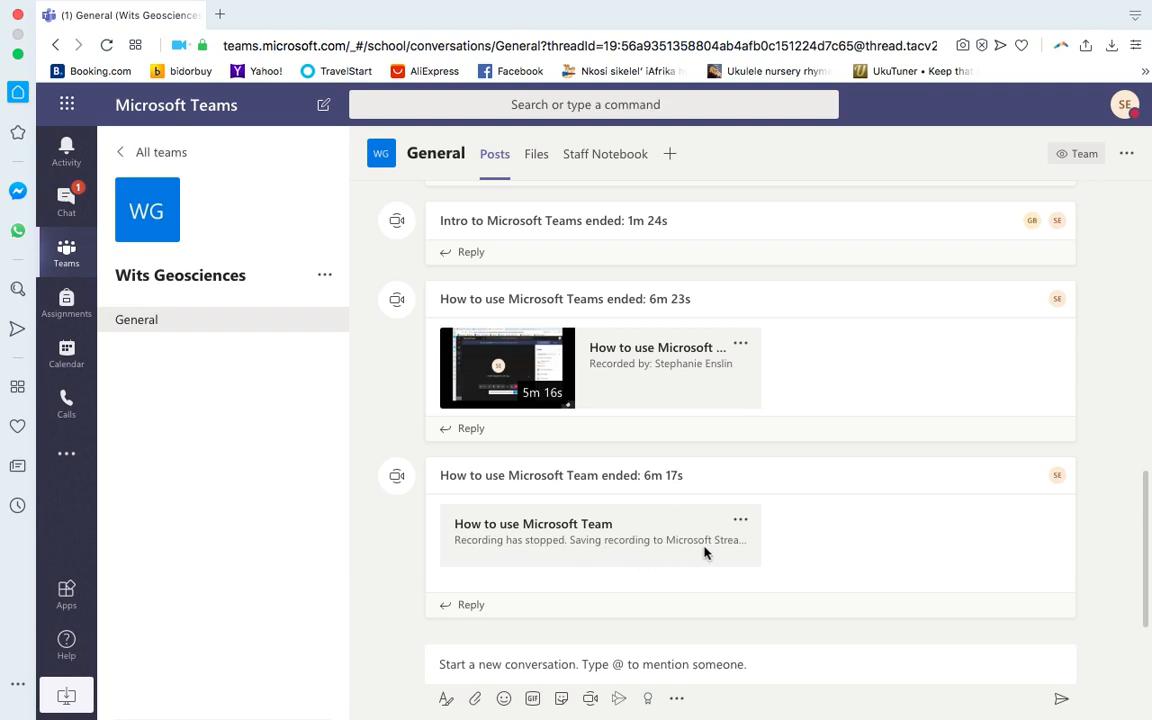
mouse_move(580, 544)
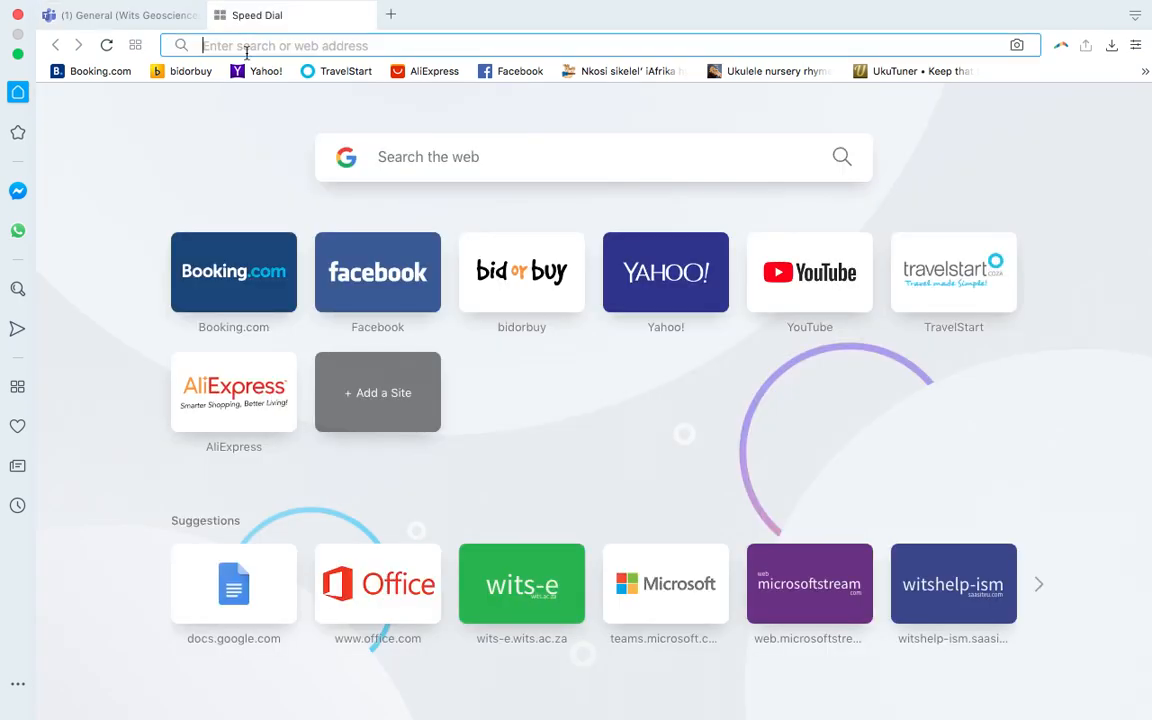
Search Google for Microsoft Stream from a new Opera tab
type("microsoft teams")
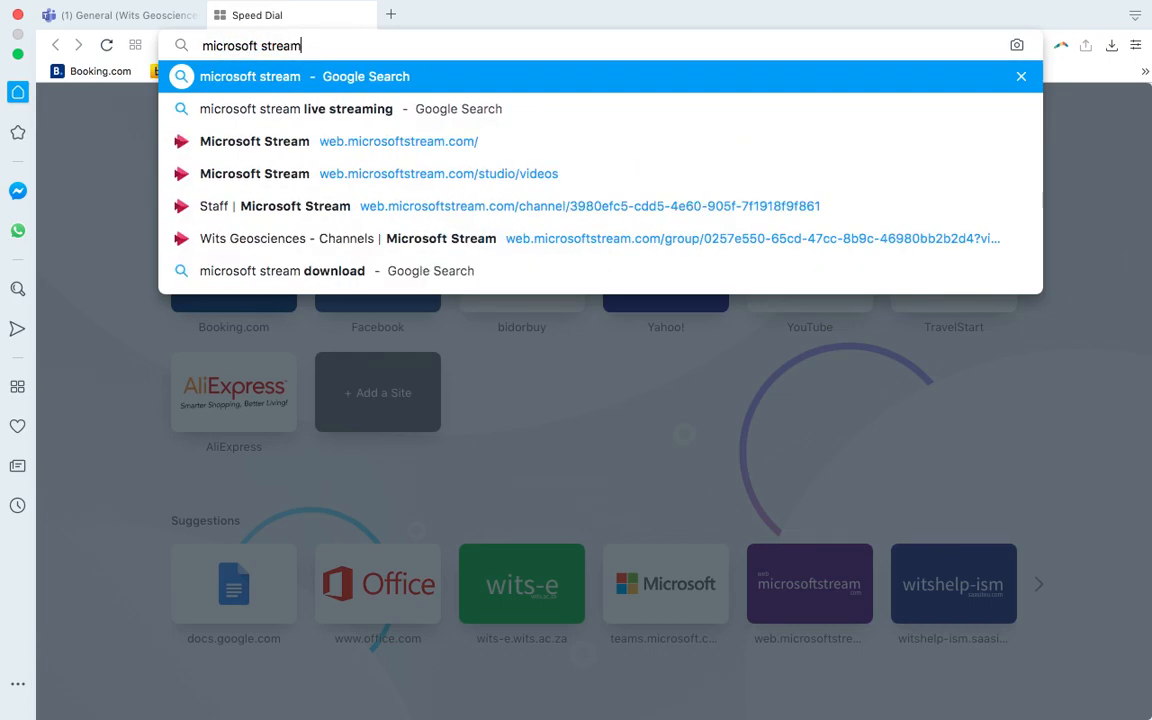
key("Return")
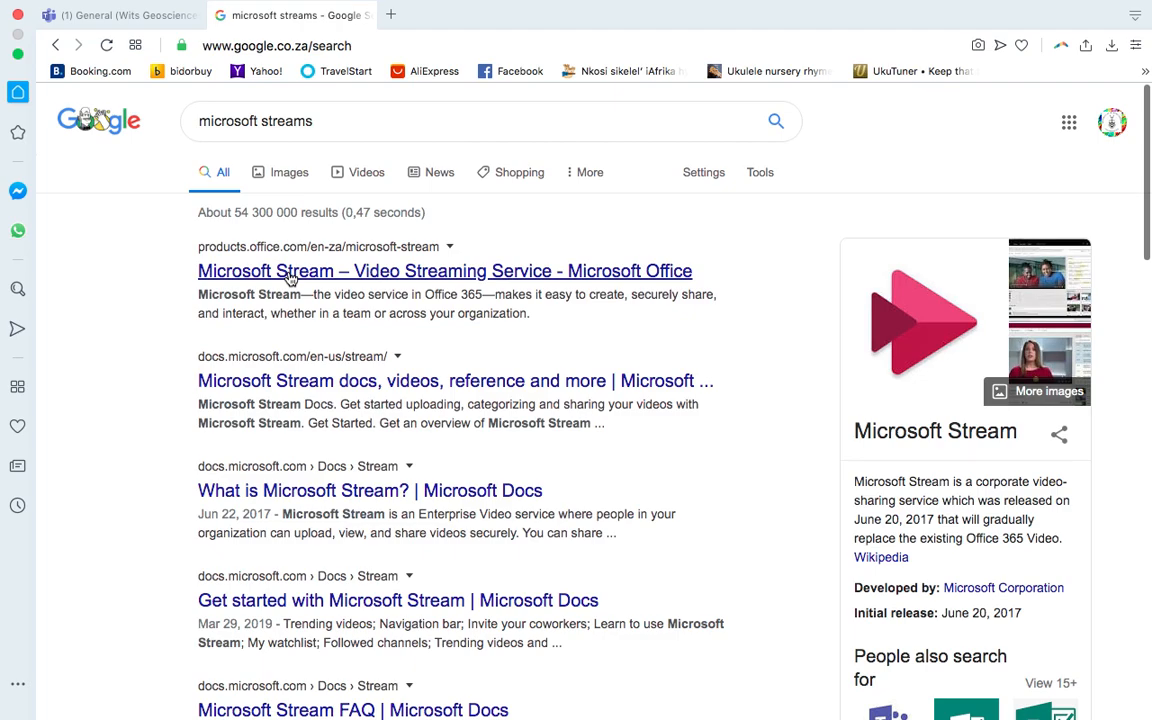
Open the Microsoft Stream product page and sign in to reach the Stream home page
left_click(444, 270)
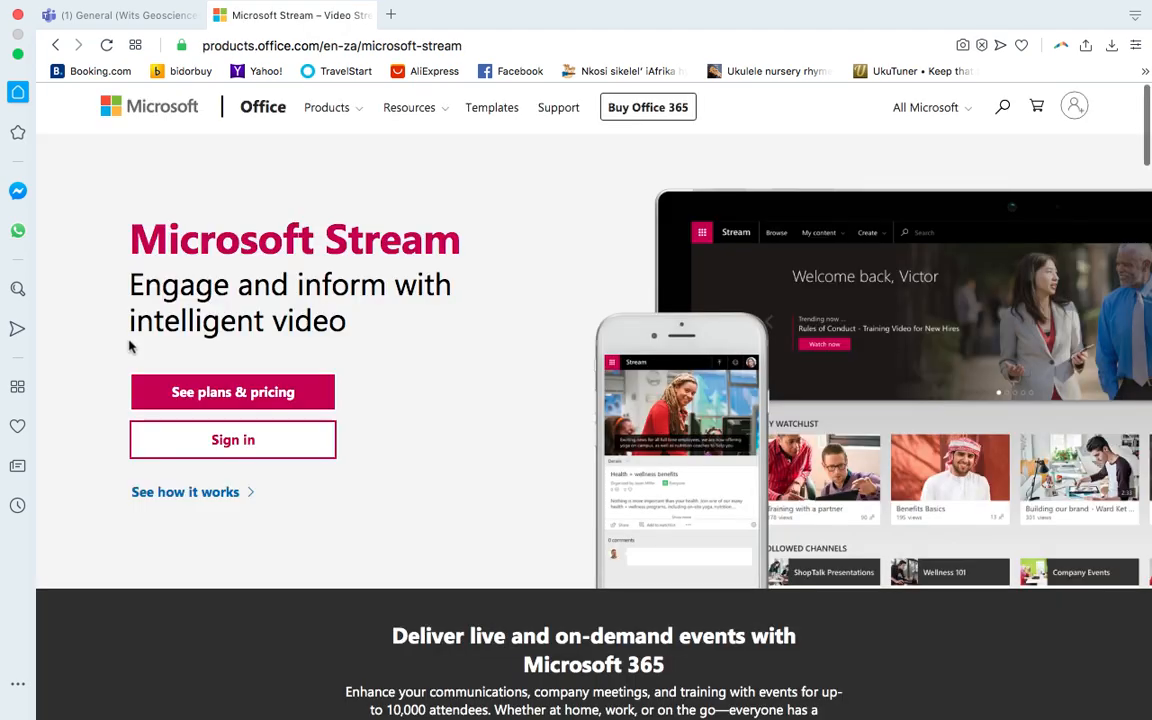
mouse_move(232, 440)
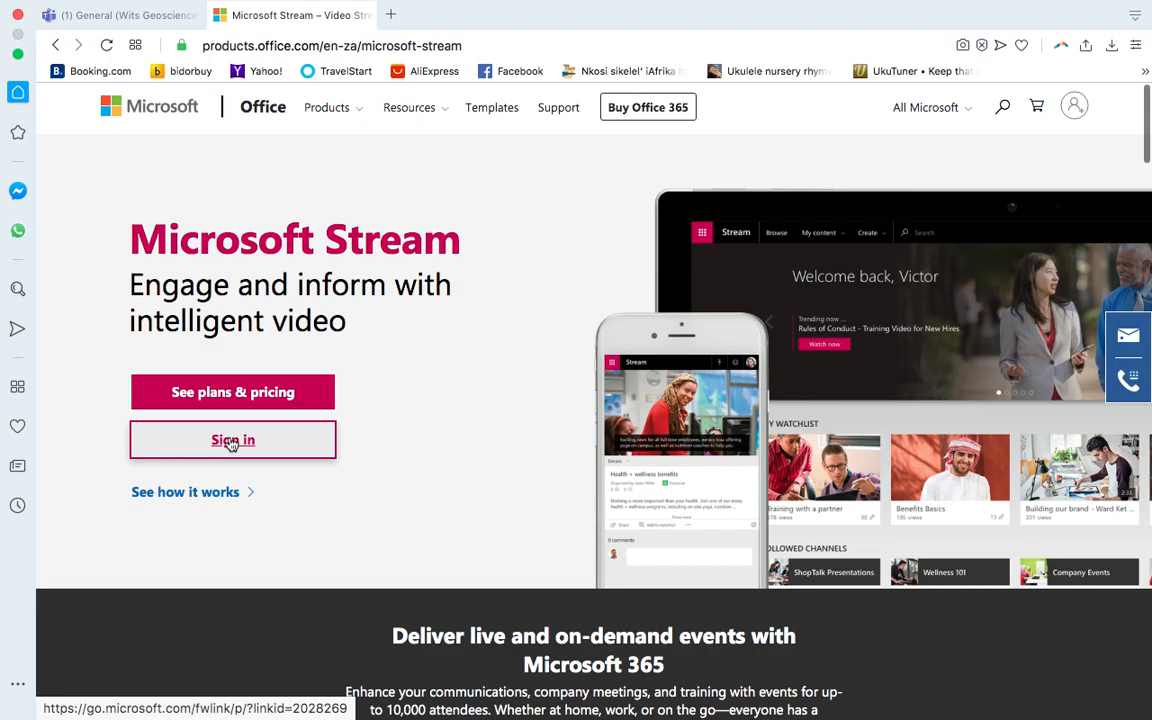
left_click(232, 440)
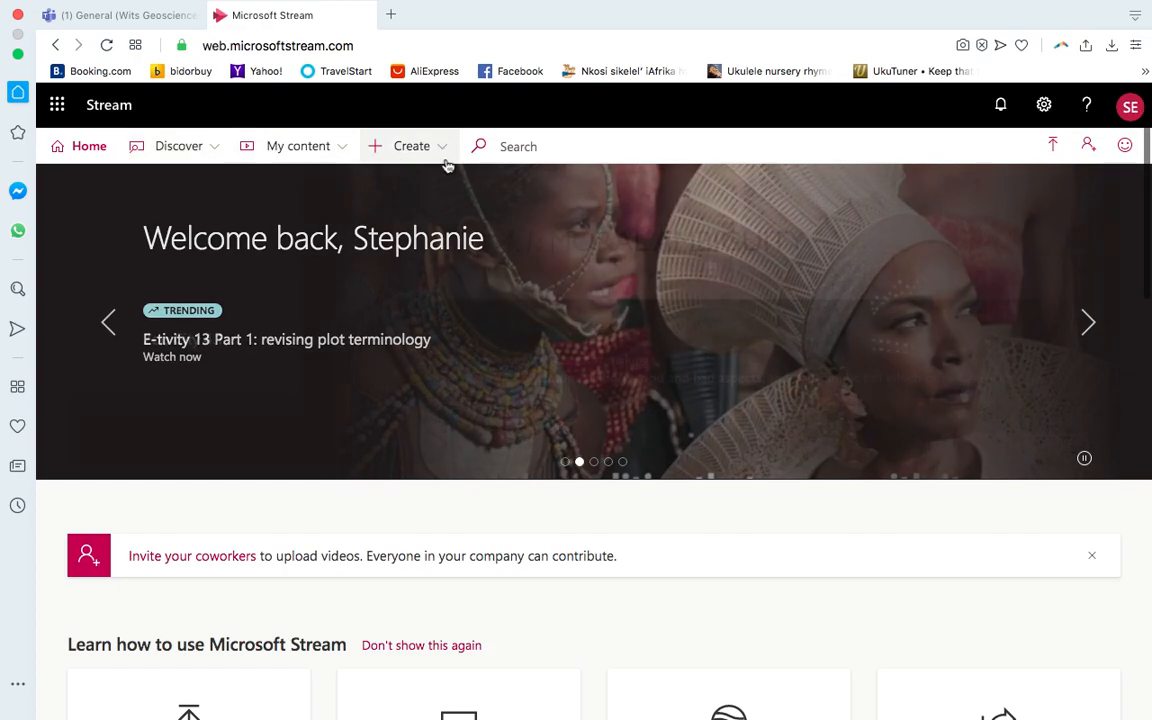
From My content > Groups, open the Wits Geosciences group and scroll to its Latest videos
left_click(412, 146)
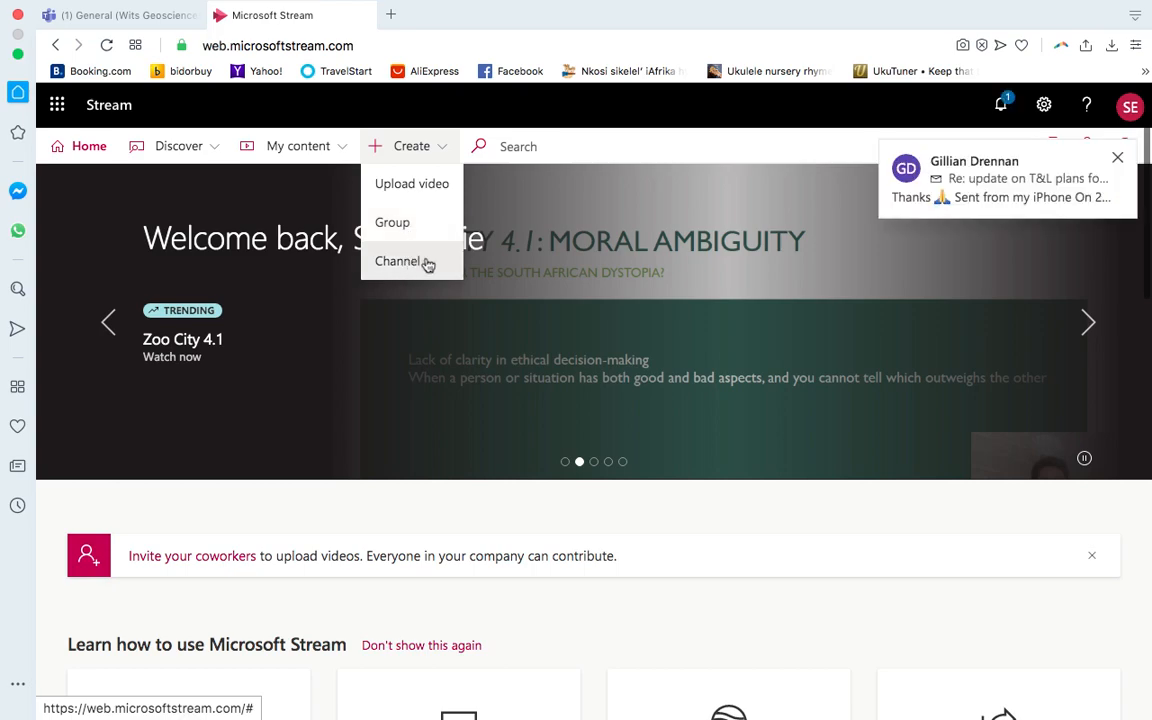
mouse_move(356, 148)
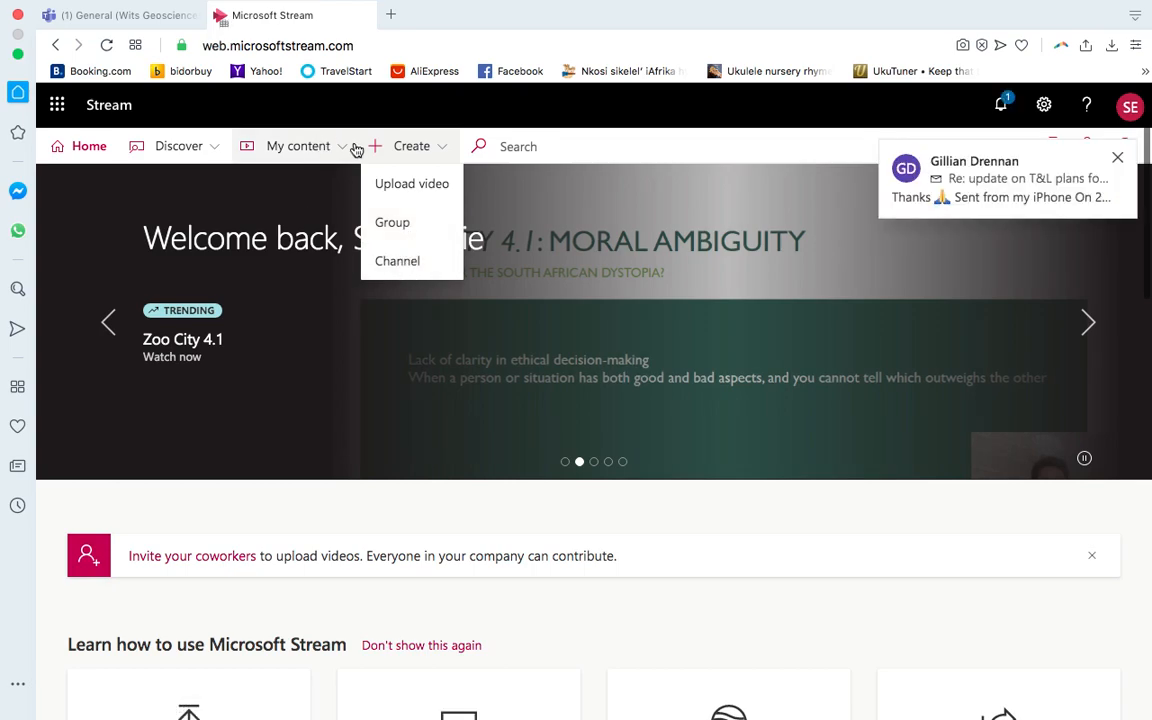
left_click(298, 146)
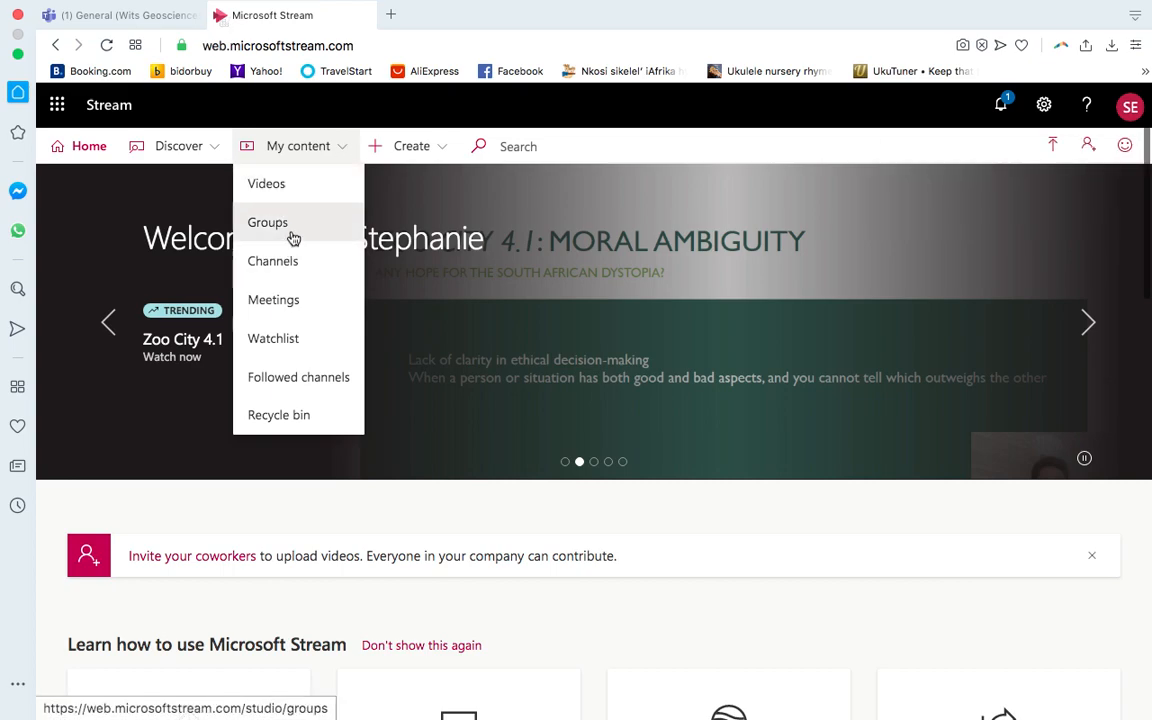
left_click(268, 222)
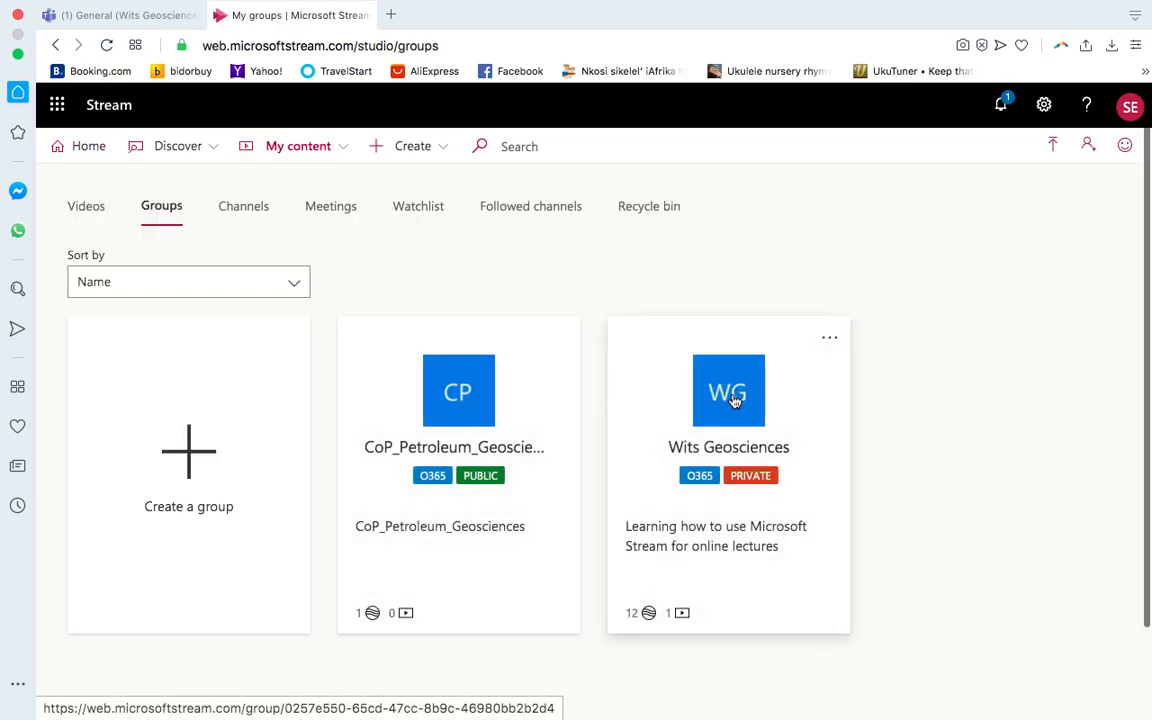
left_click(728, 390)
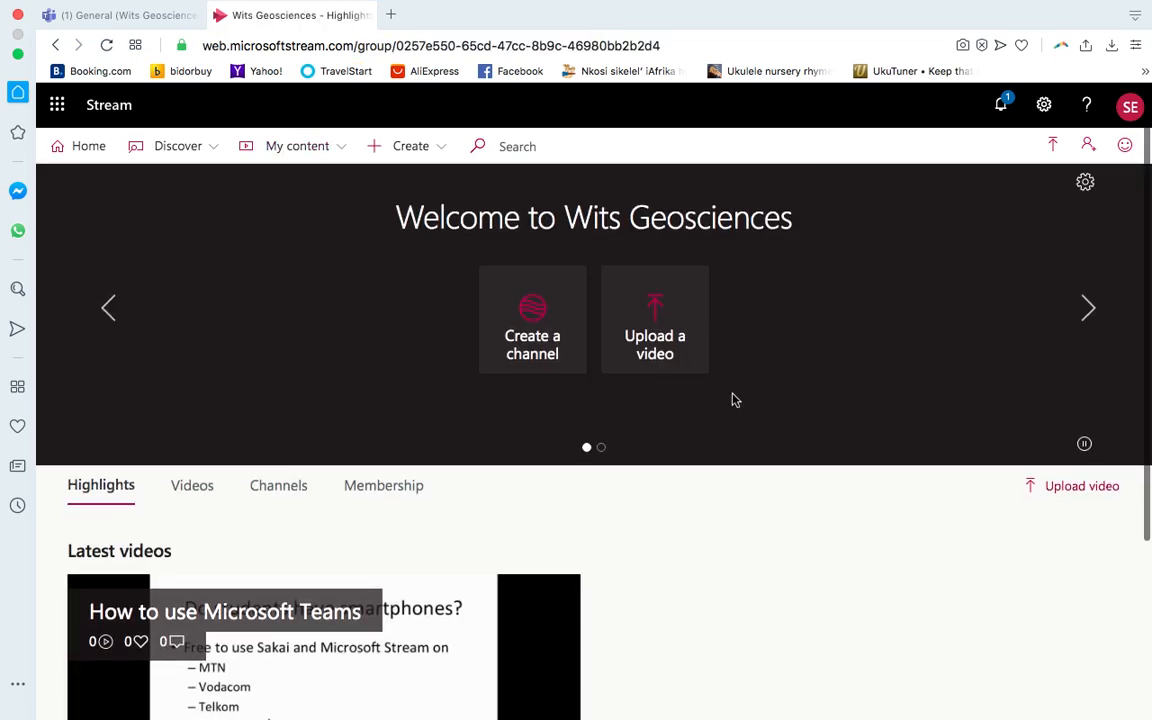
scroll("down", 3)
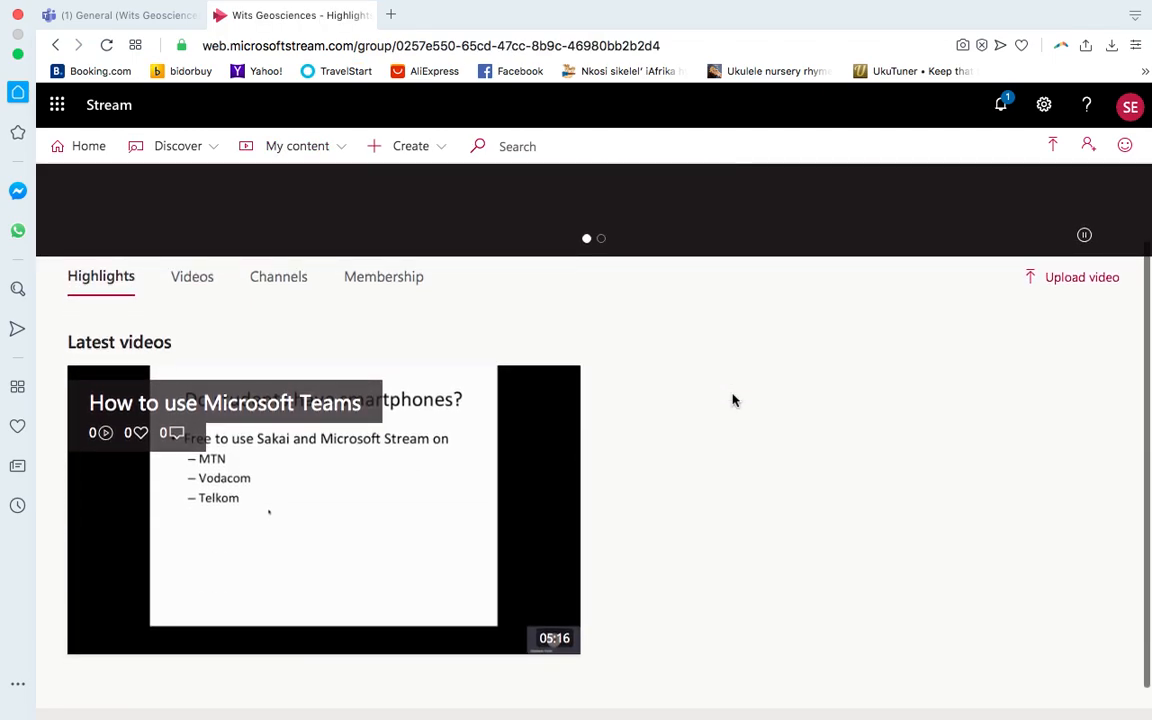
scroll("down", 3)
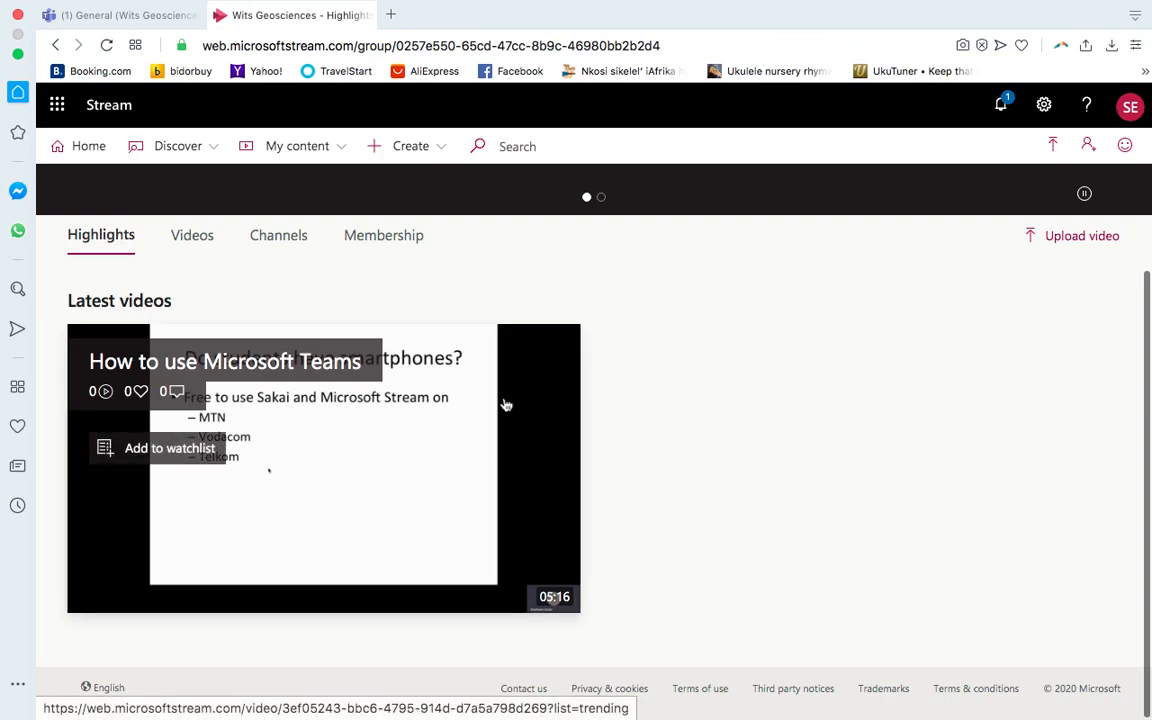
scroll("up", 3)
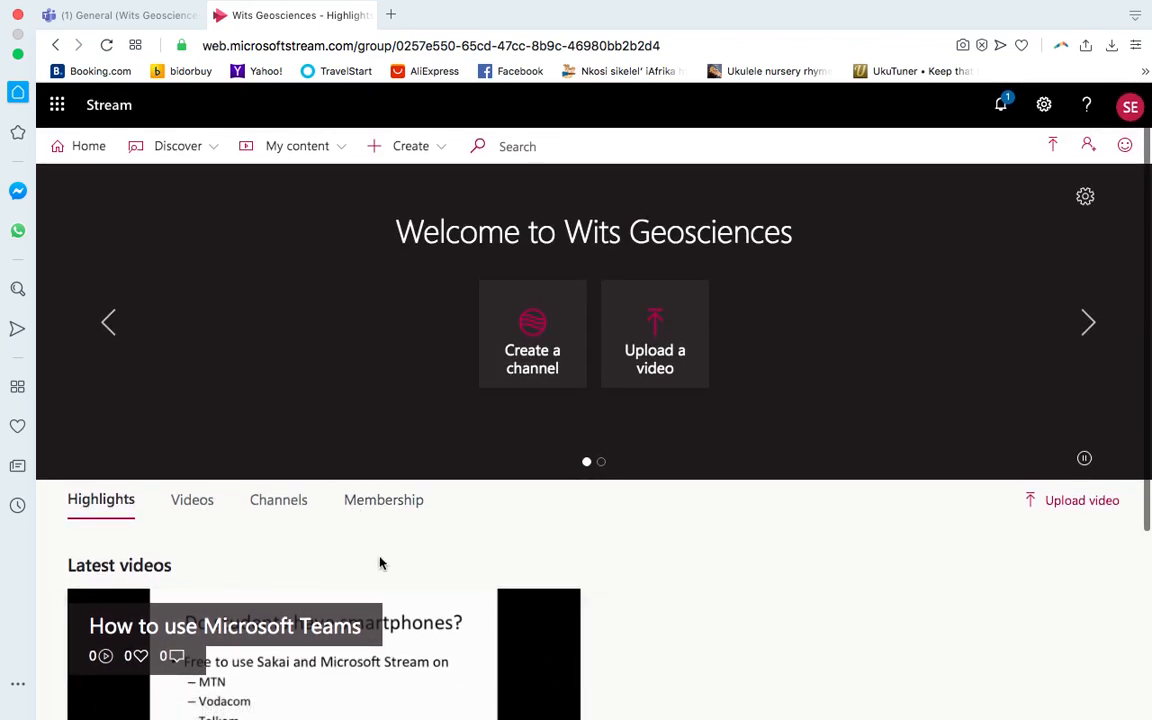
scroll("down", 3)
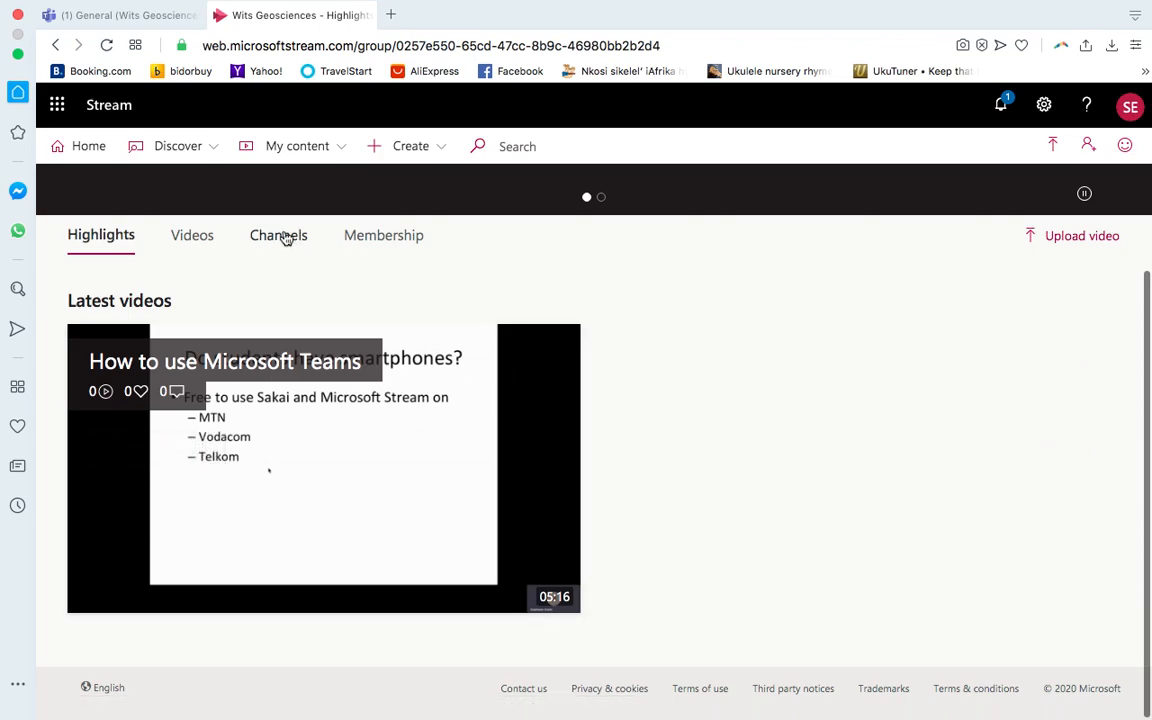
Switch from the group's Channels list to its Videos list showing the two How to use Microsoft Team recordings
left_click(278, 236)
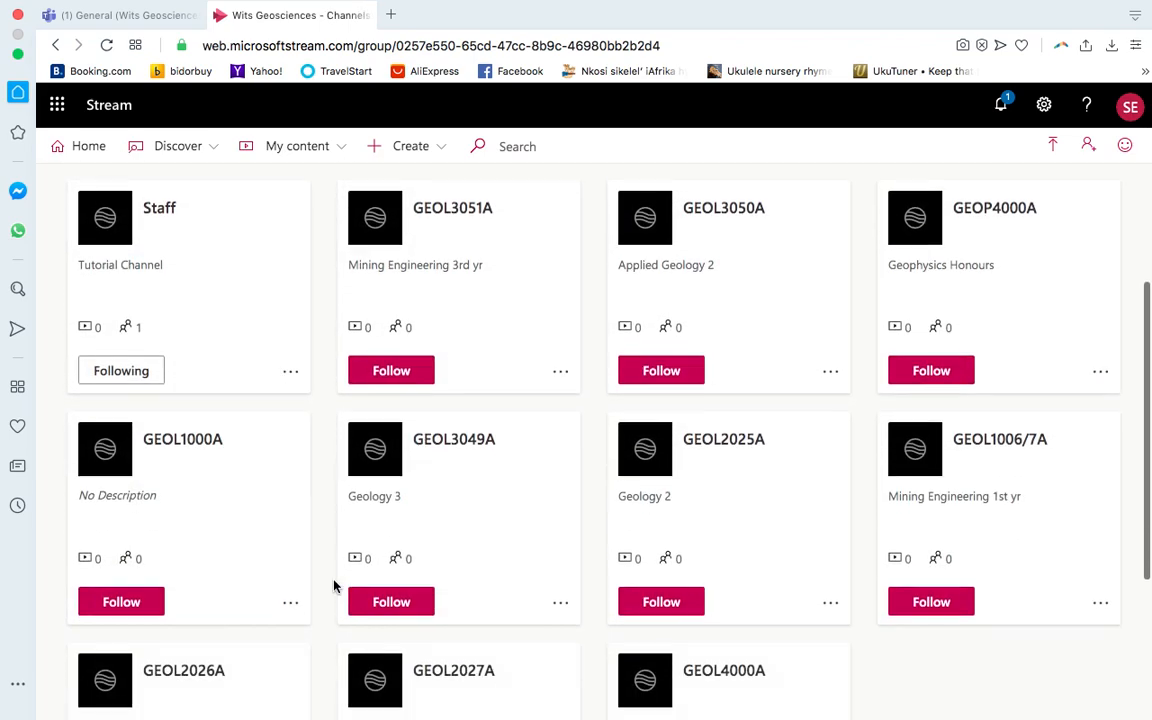
scroll("up", 3)
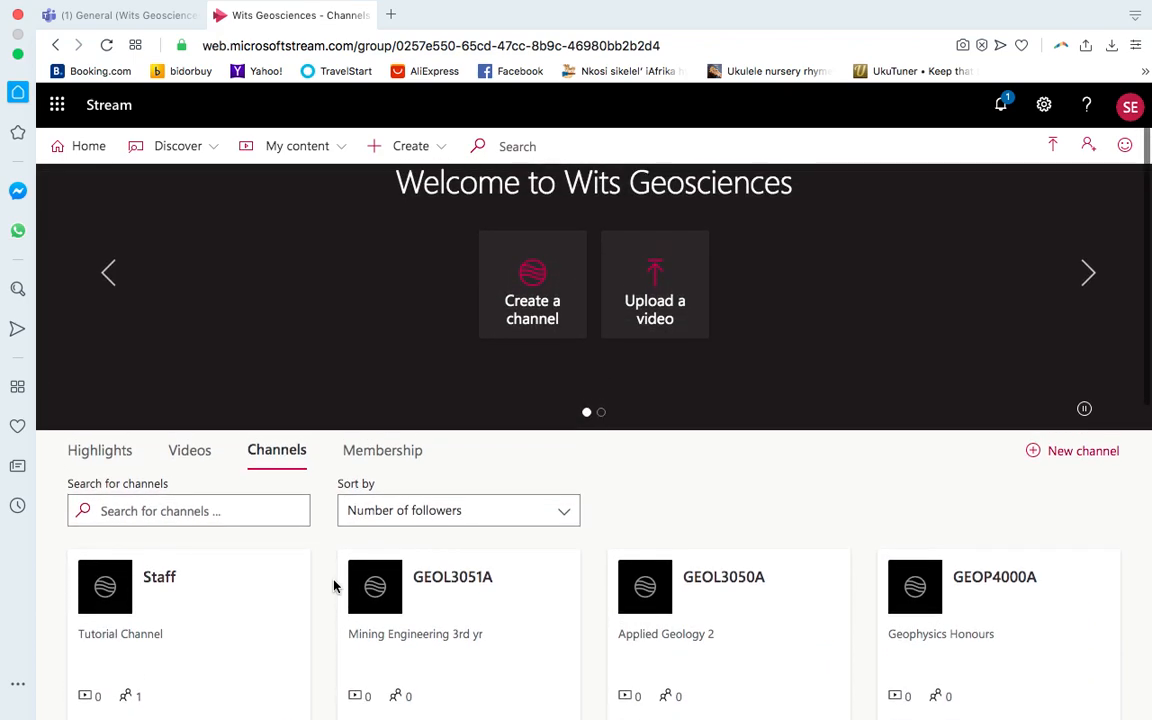
left_click(188, 450)
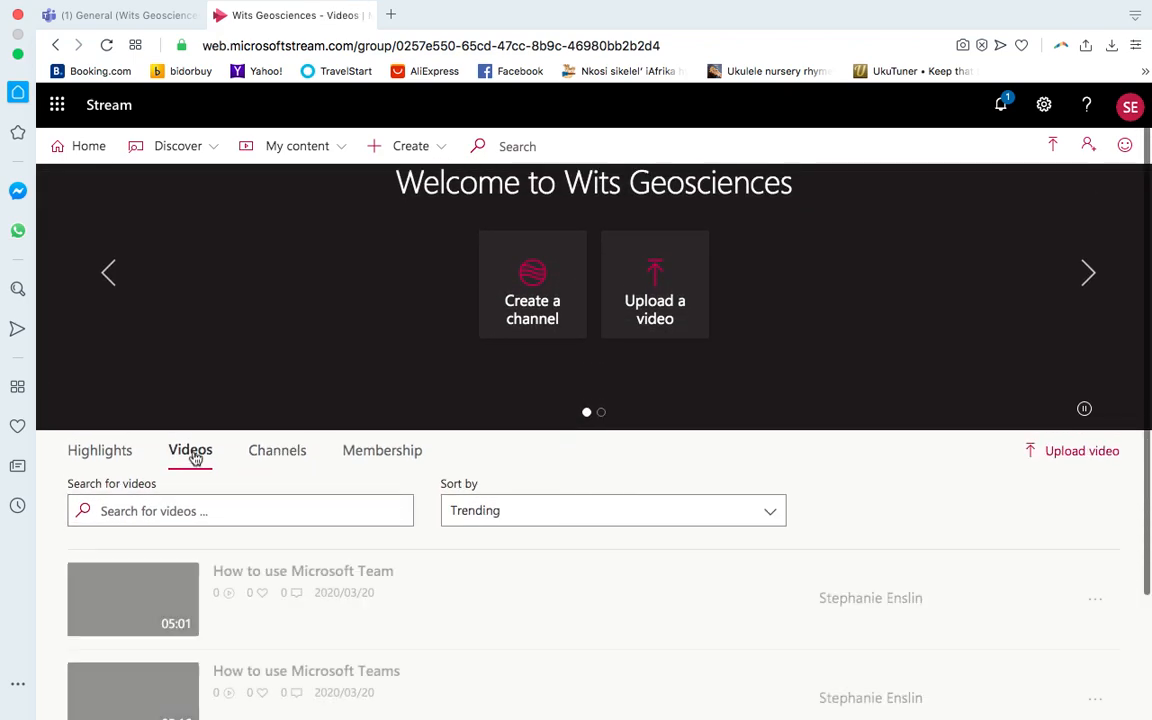
scroll("down", 3)
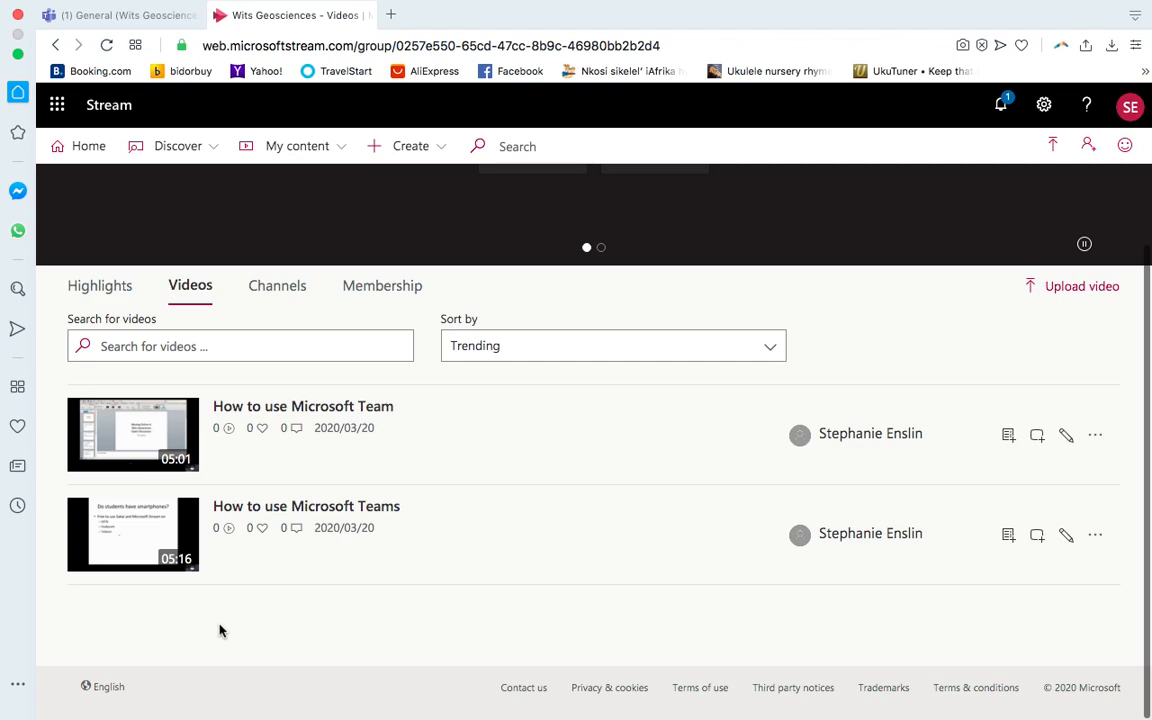
mouse_move(136, 78)
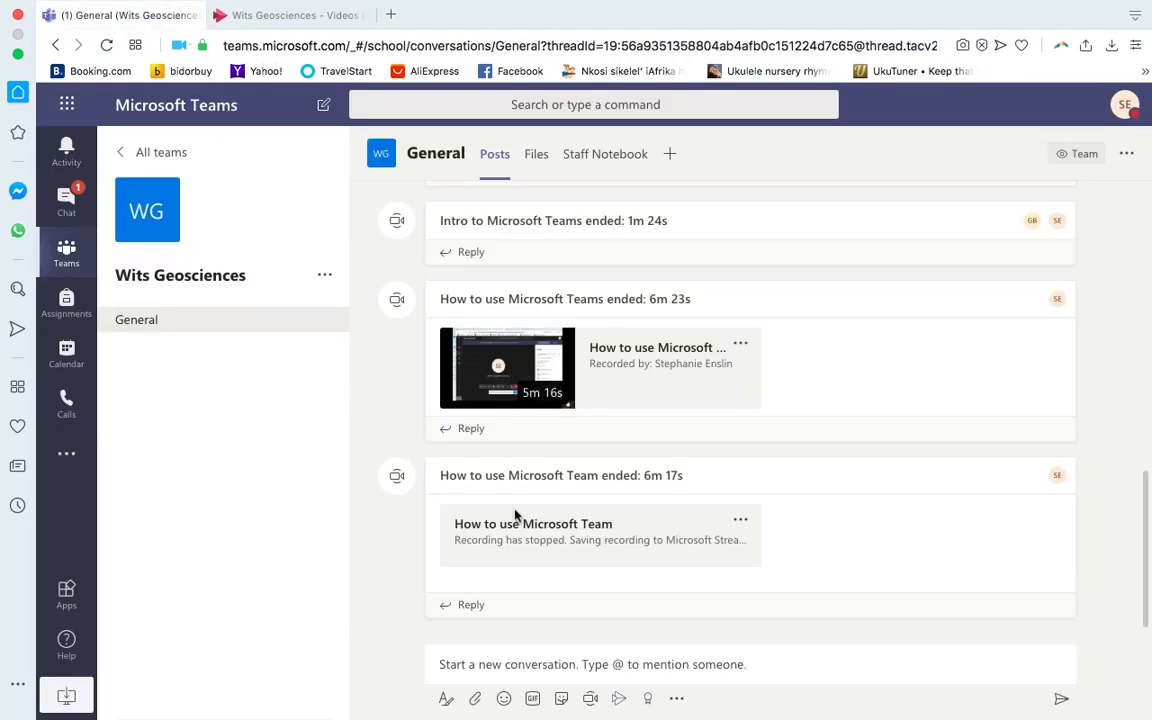
Re-tick Wits Geosciences as Owner for the How to use Microsoft Teams video and save its group sharing
left_click(296, 36)
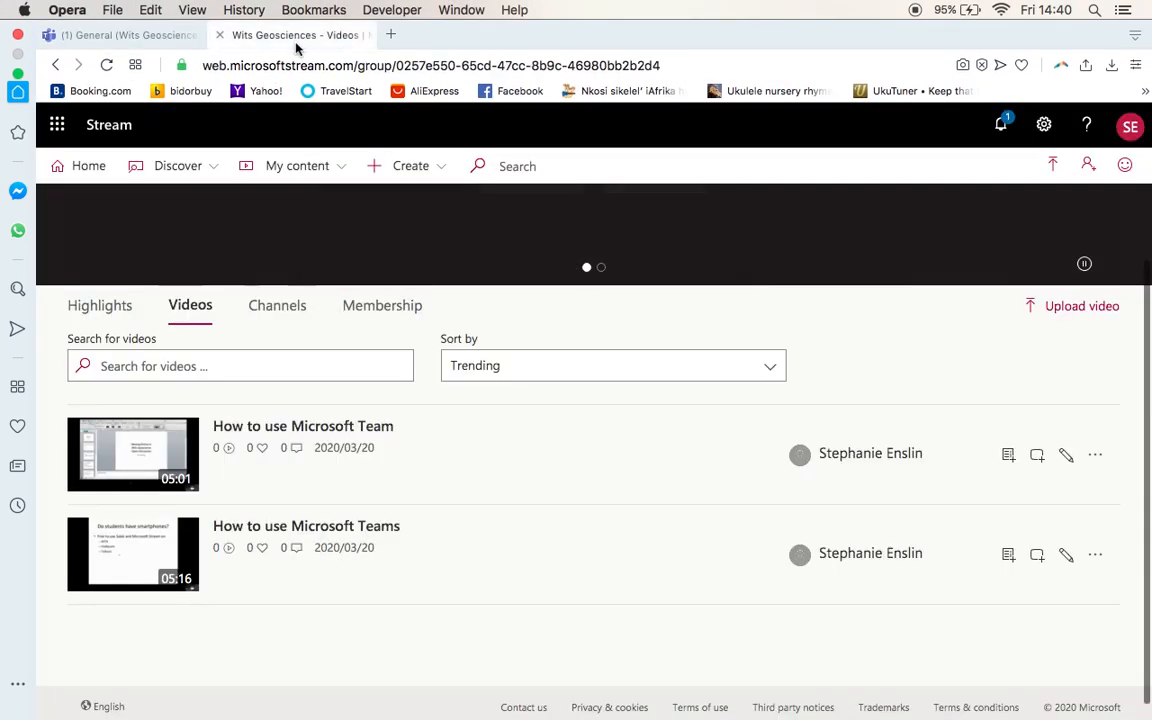
mouse_move(296, 36)
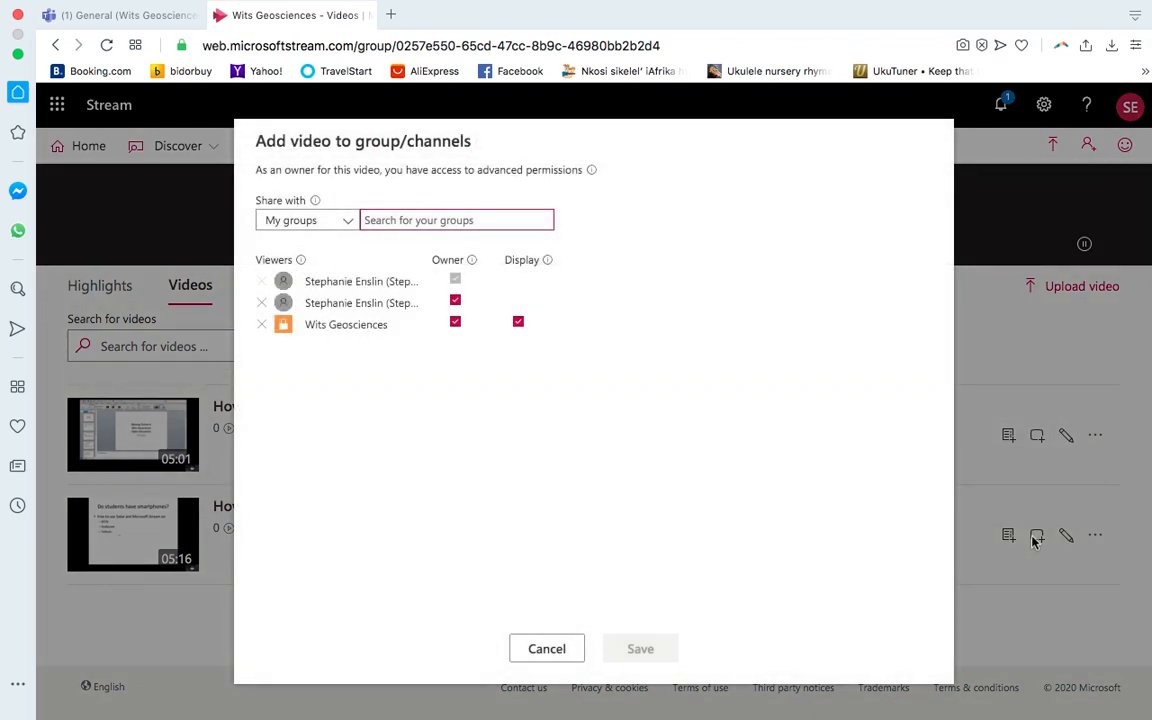
mouse_move(336, 340)
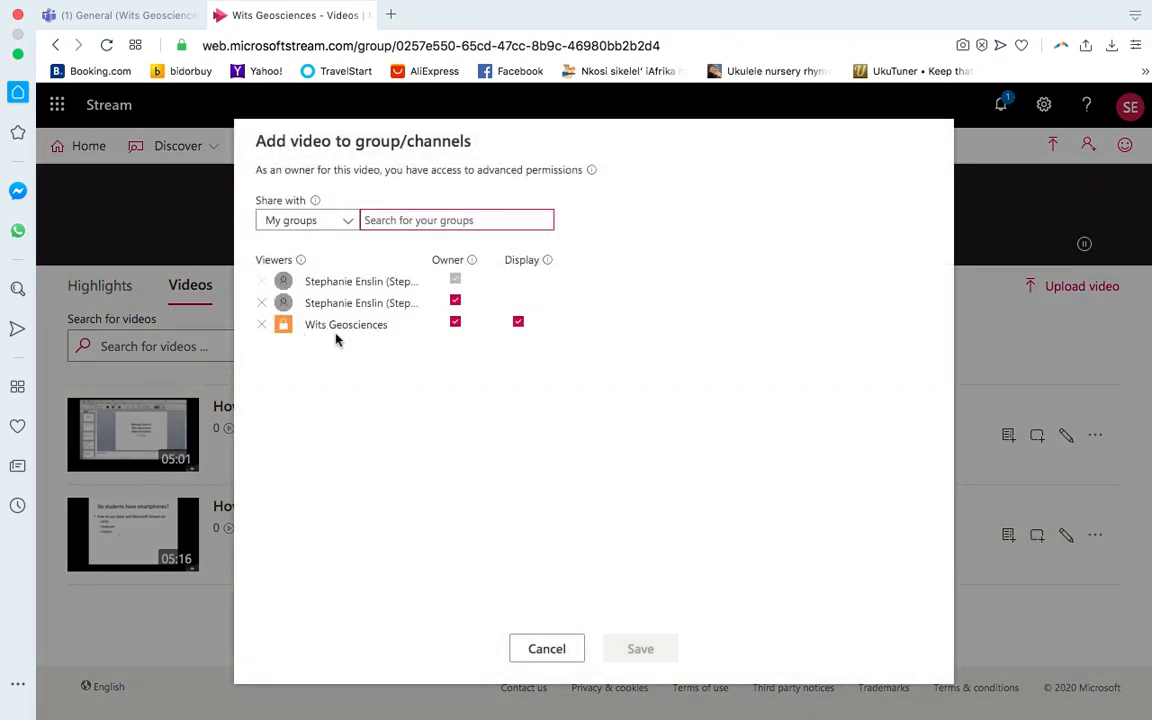
left_click(456, 322)
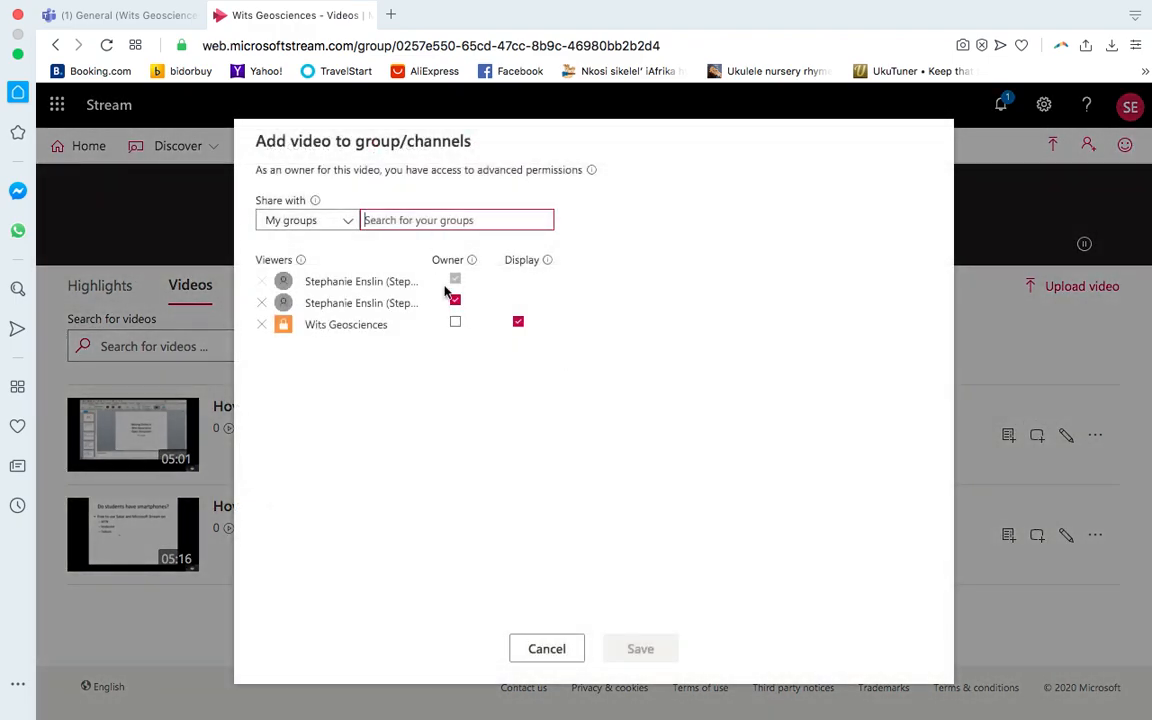
left_click(456, 320)
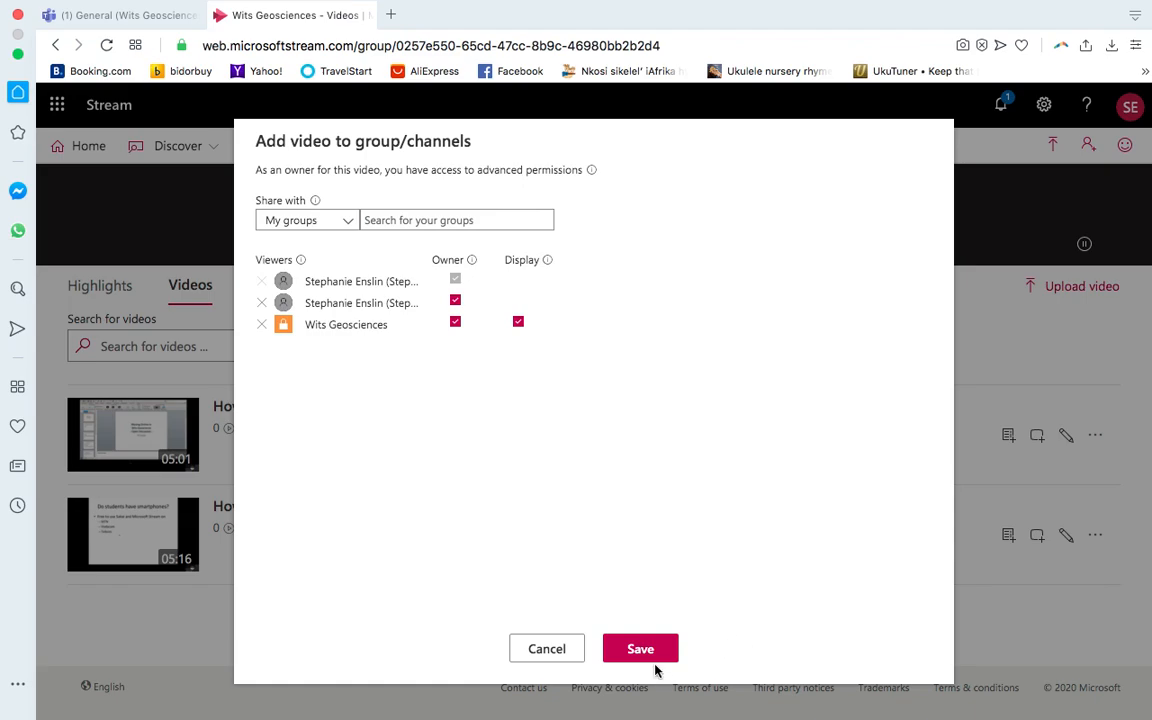
mouse_move(644, 578)
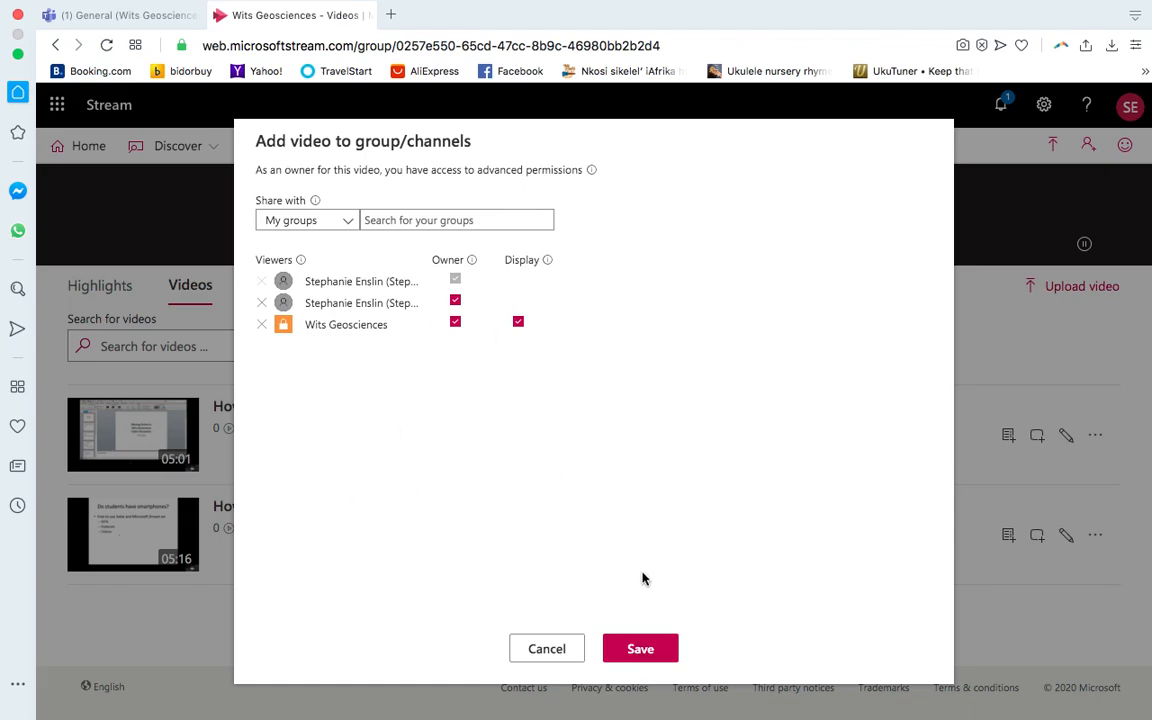
left_click(640, 648)
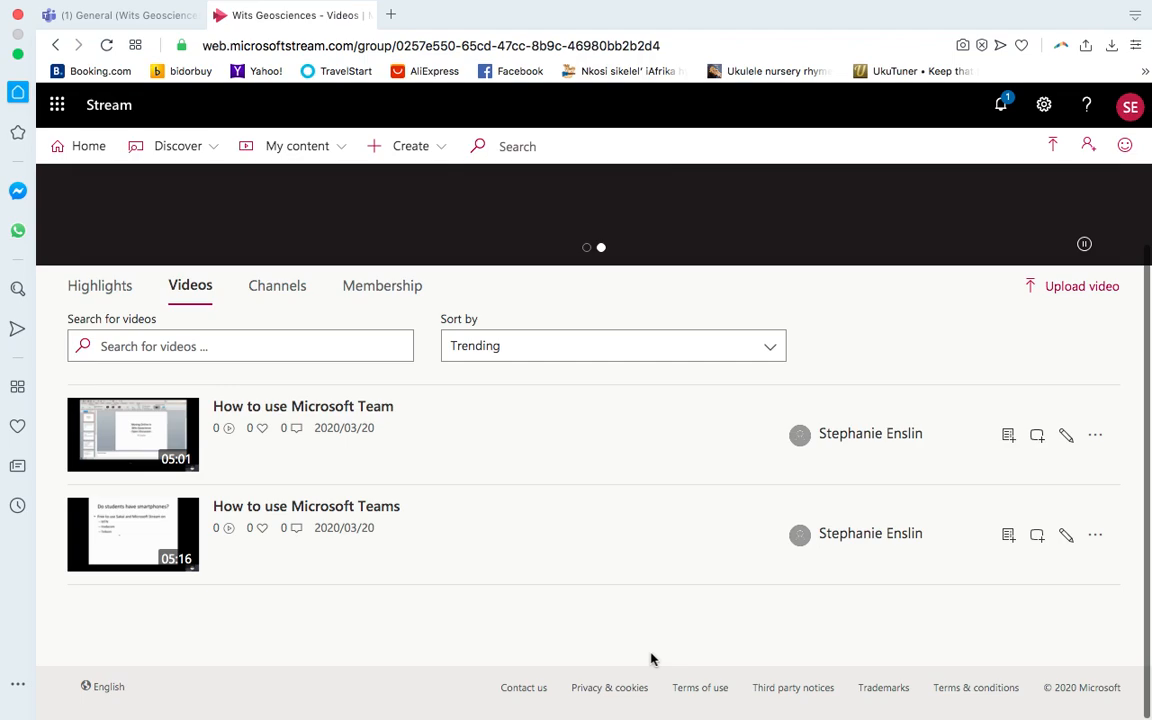
mouse_move(1096, 536)
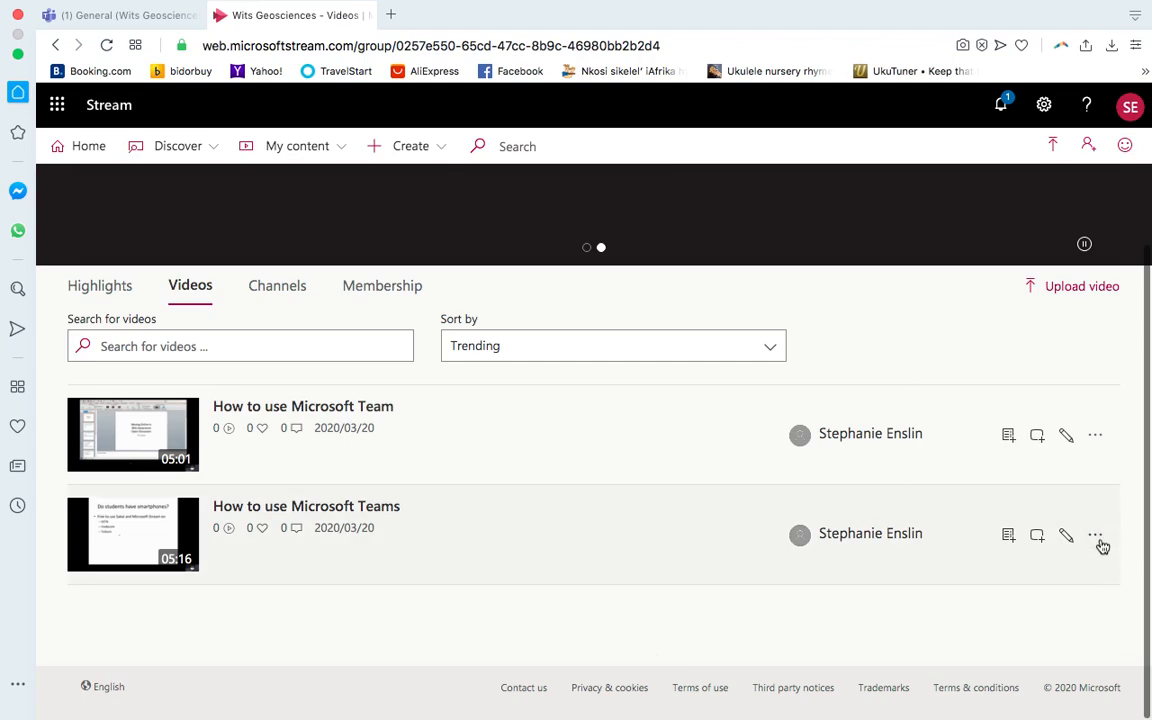
Remove the How to use Microsoft Teams video from the Wits Geosciences group via its more-actions menu
left_click(1096, 536)
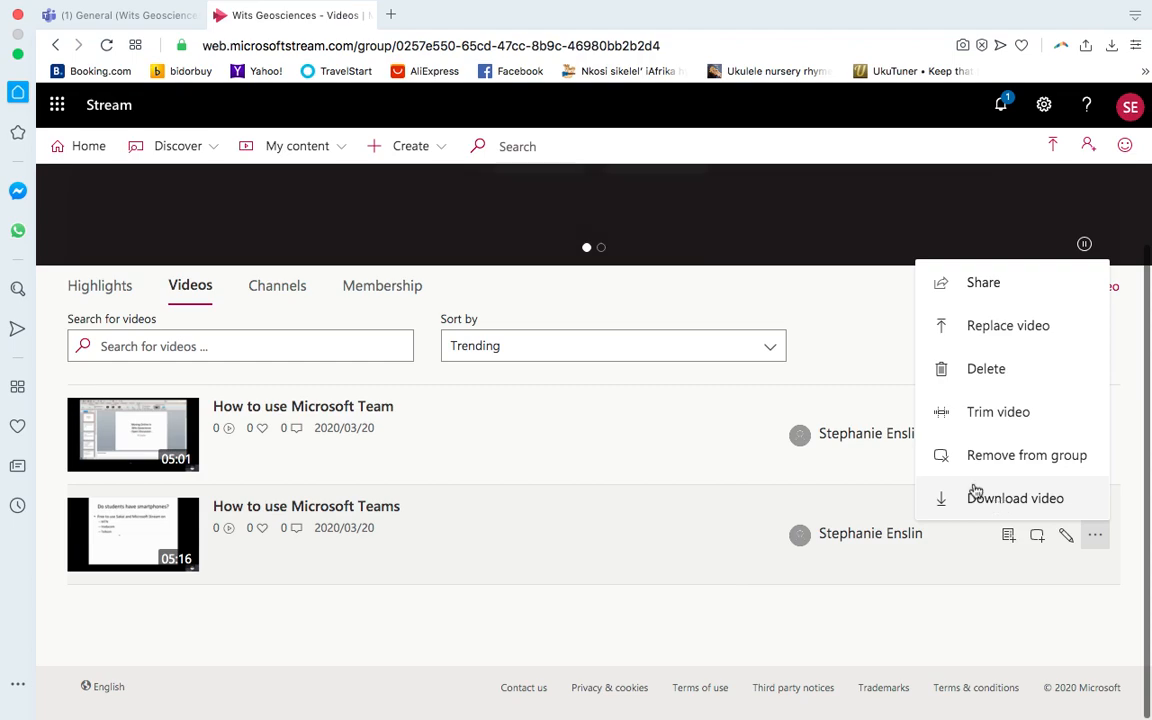
mouse_move(1028, 460)
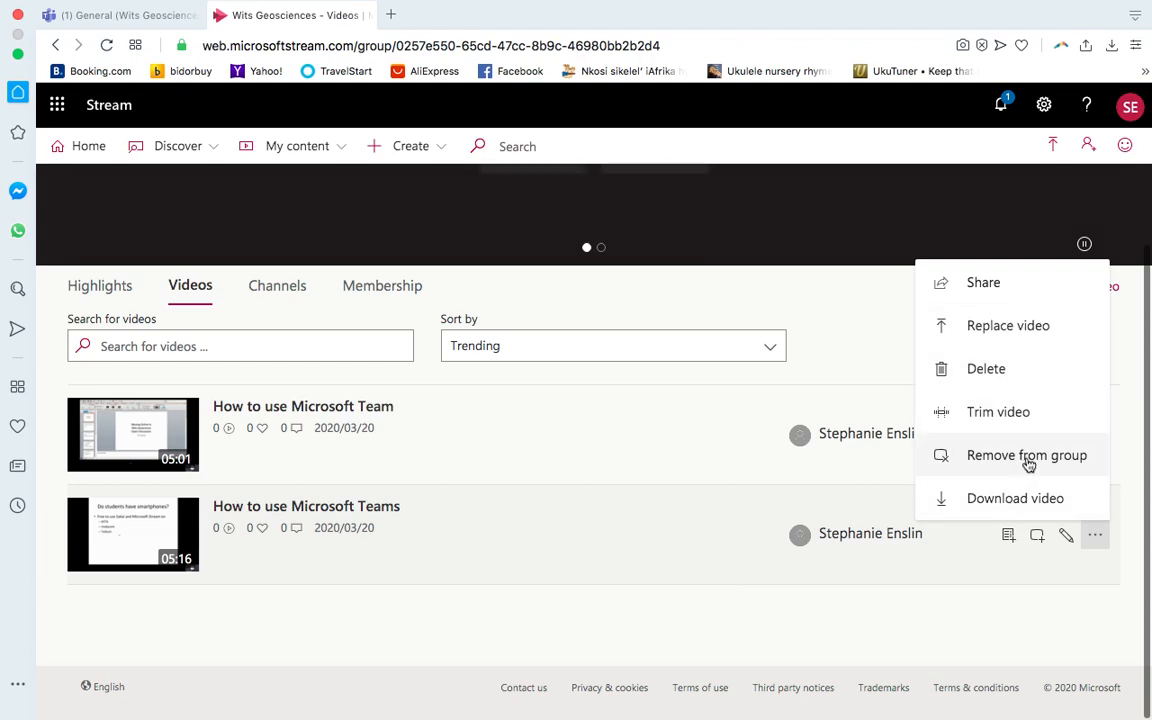
left_click(1026, 456)
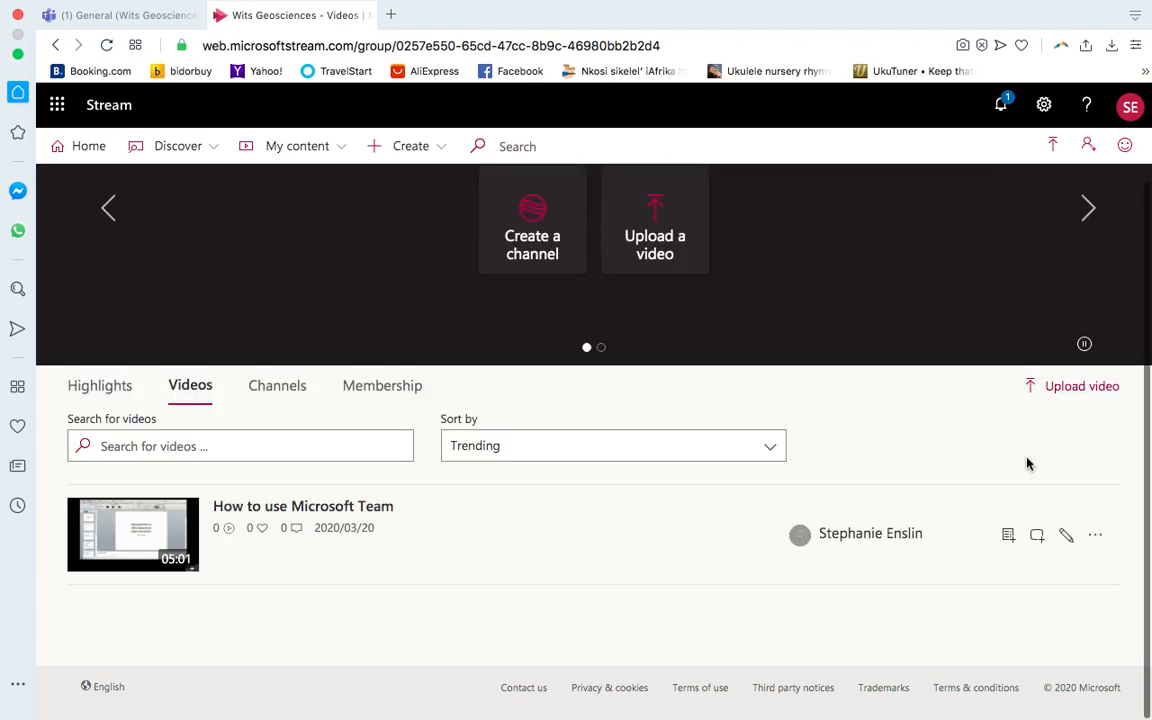
mouse_move(560, 296)
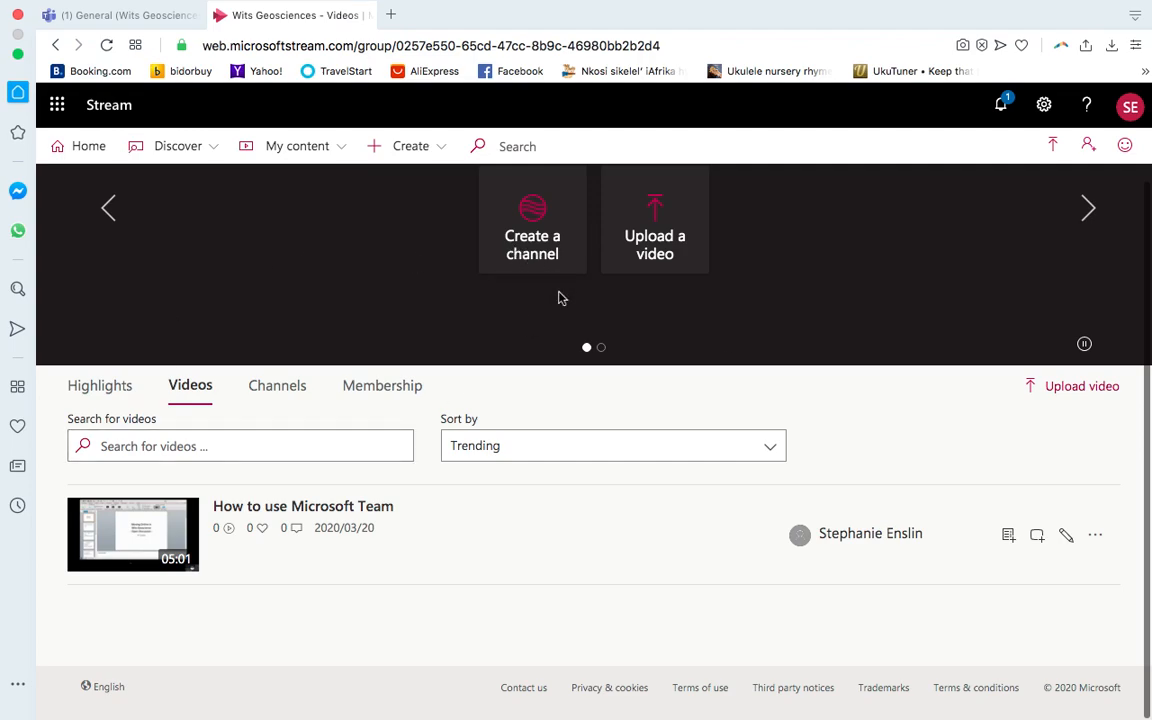
mouse_move(364, 274)
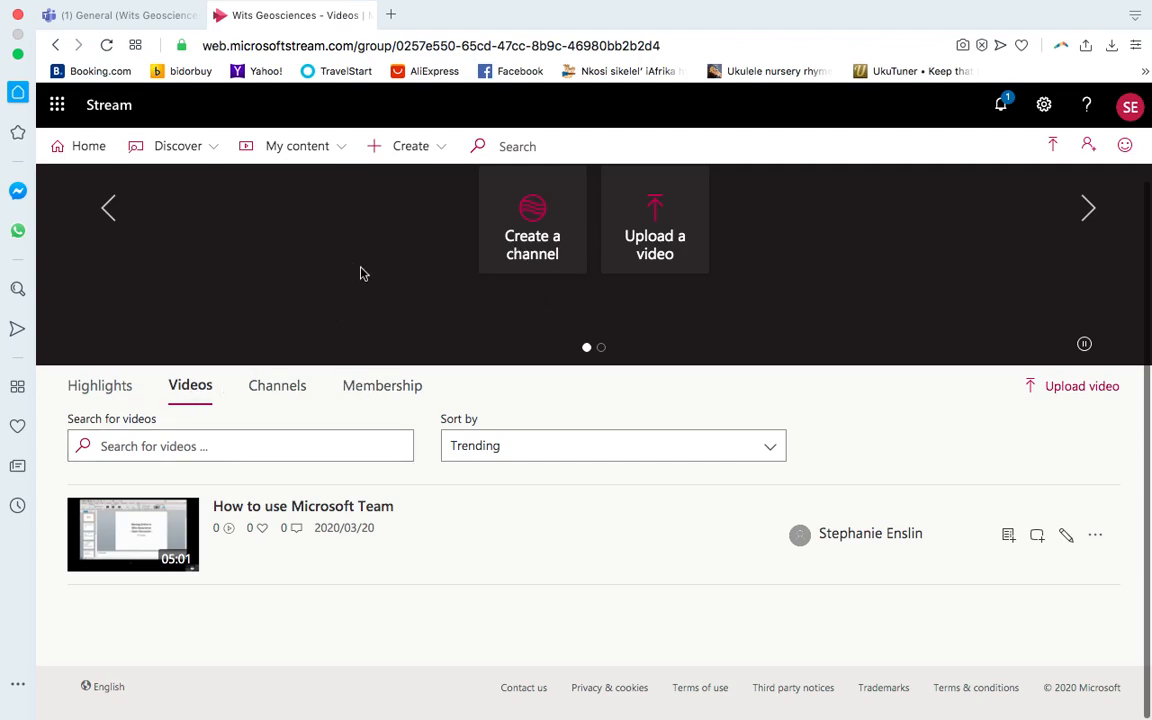
mouse_move(348, 160)
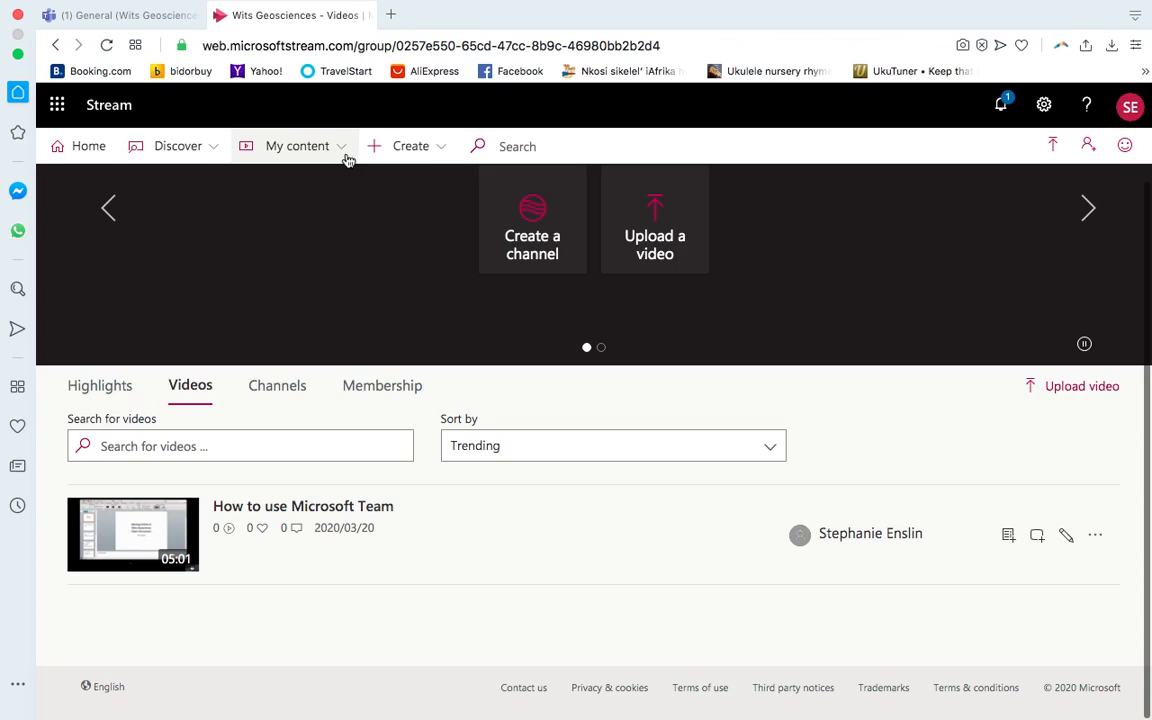
left_click(296, 146)
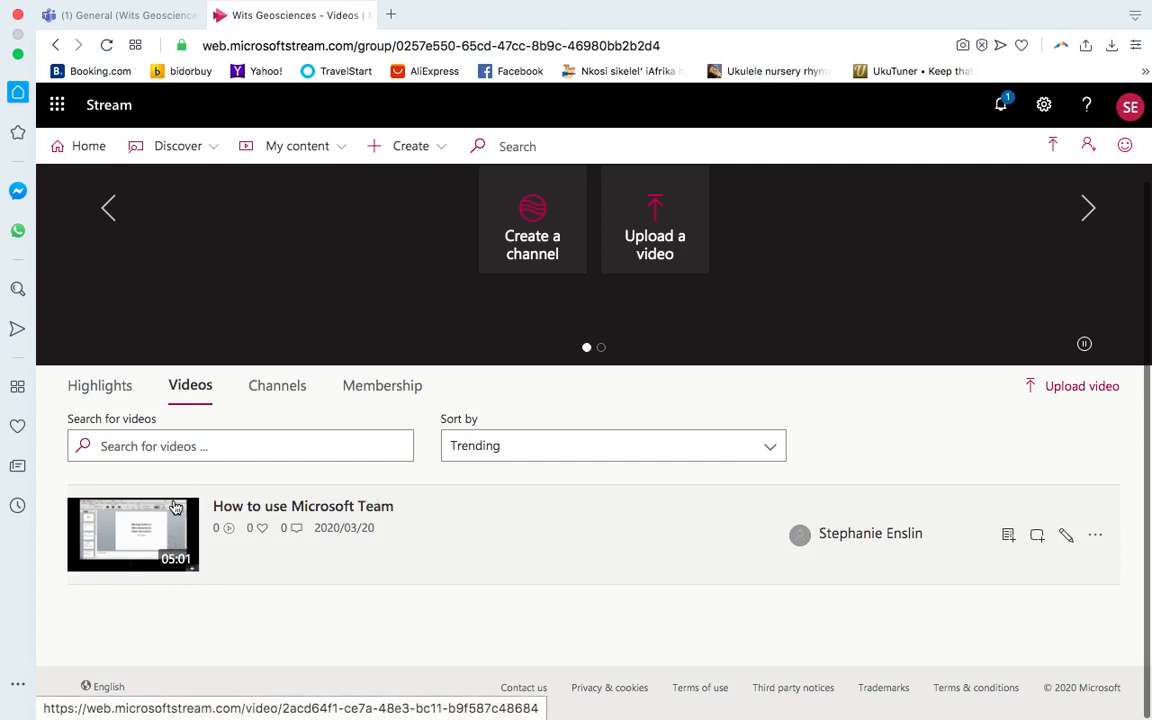
left_click(1088, 208)
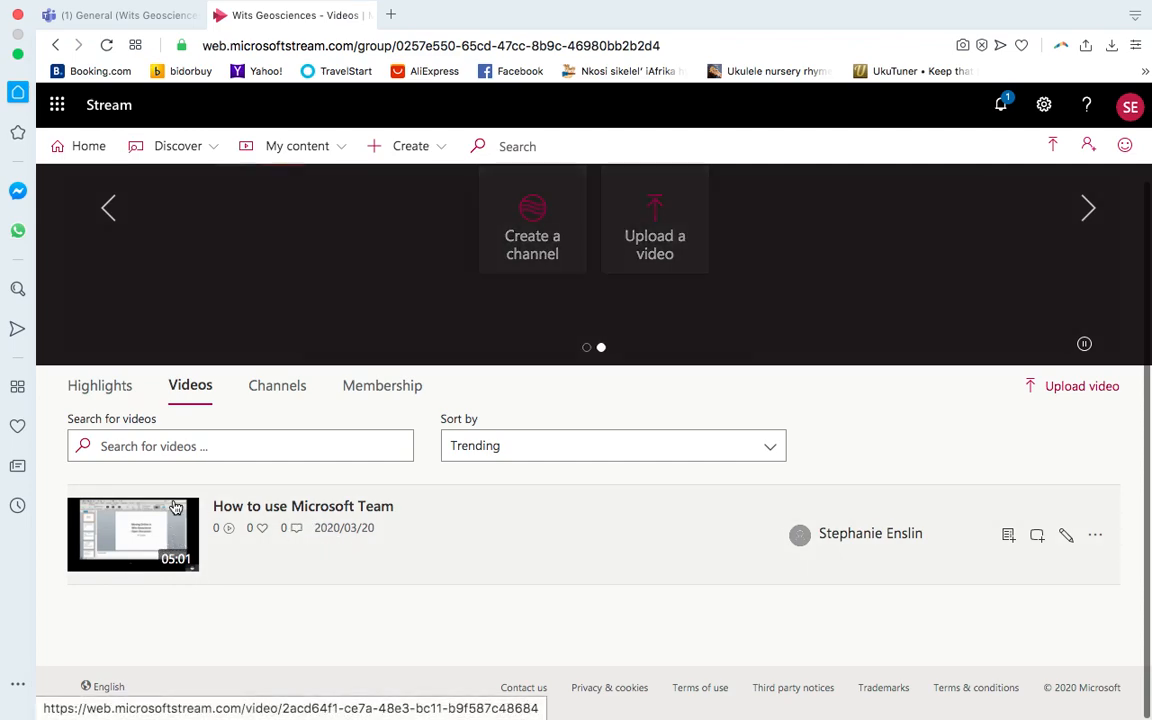
mouse_move(290, 480)
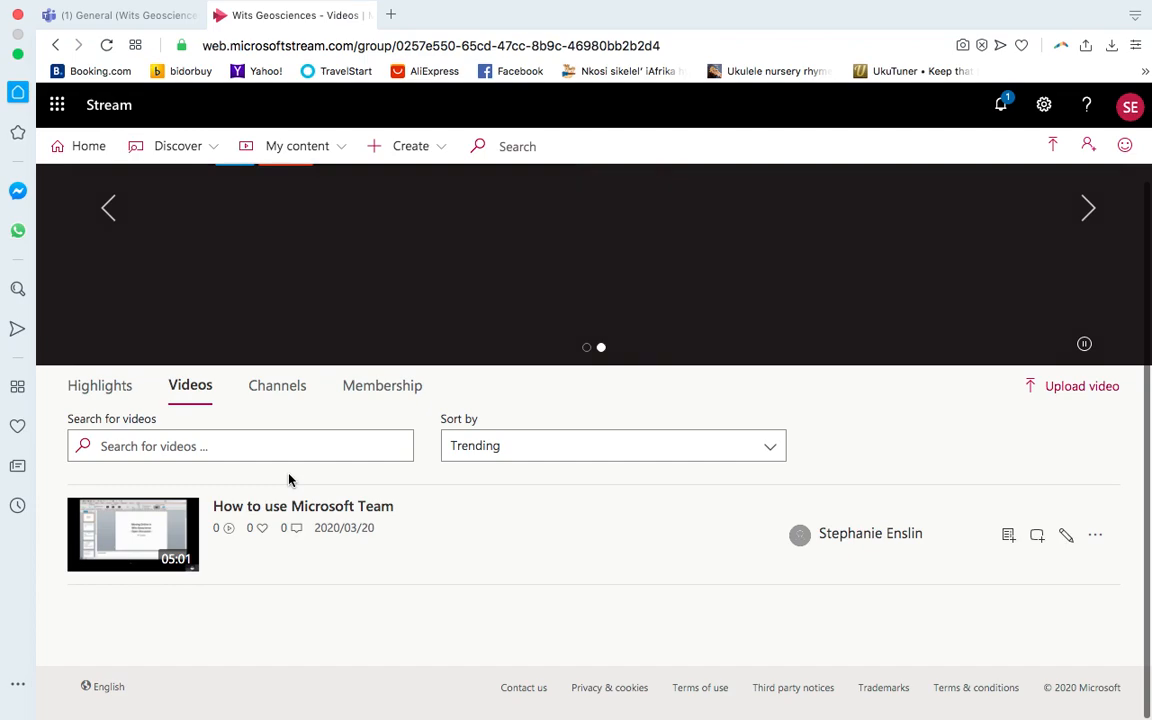
mouse_move(312, 566)
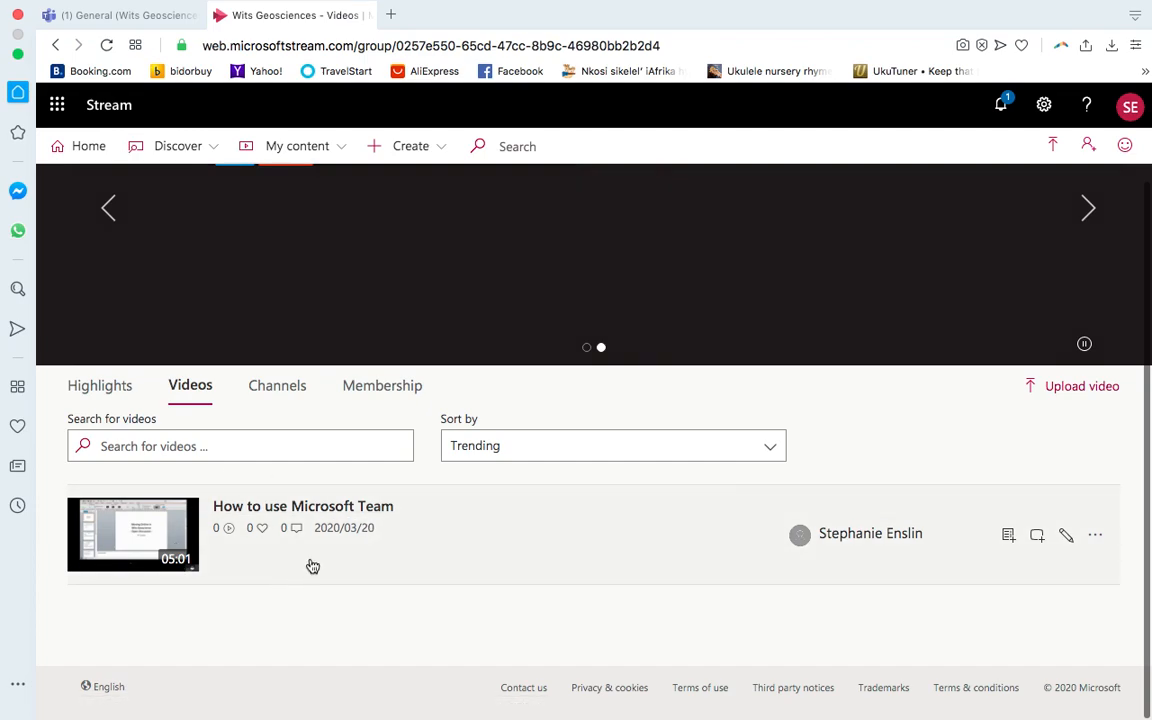